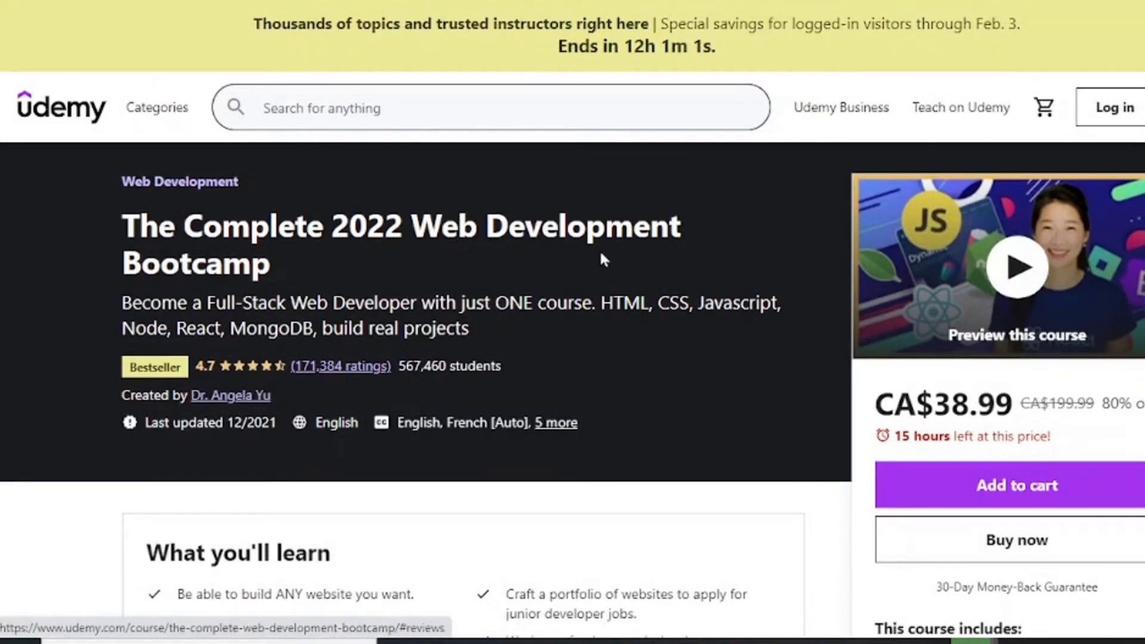
mouse_move(235, 412)
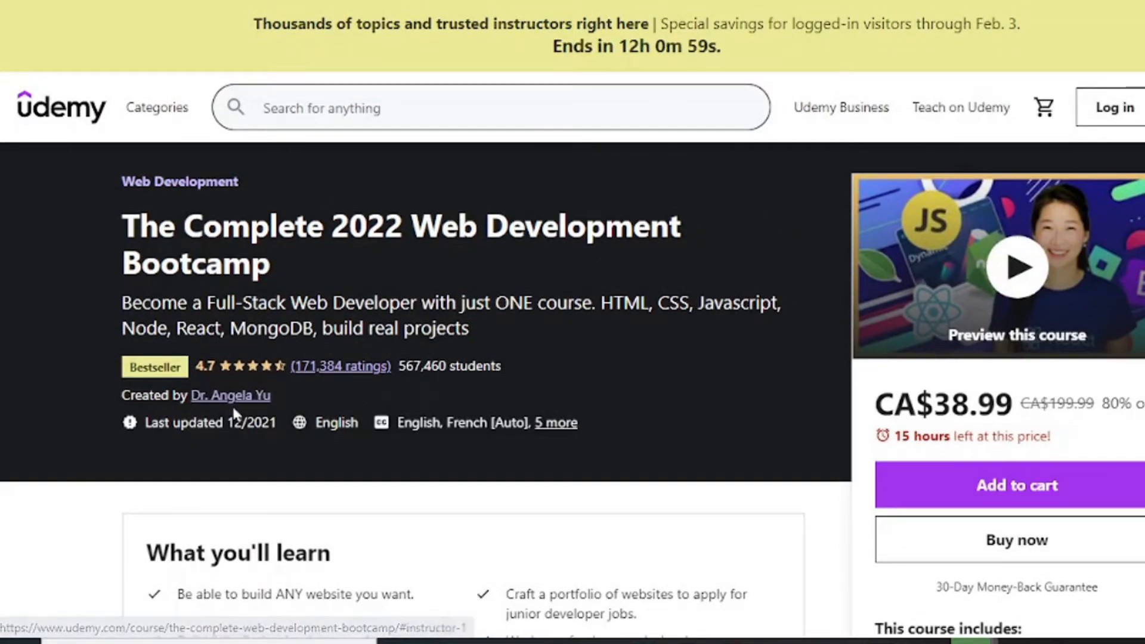
- Highlight the course's student count and MongoDB in the learning outcomes while reading down the page
scroll(down, 3)
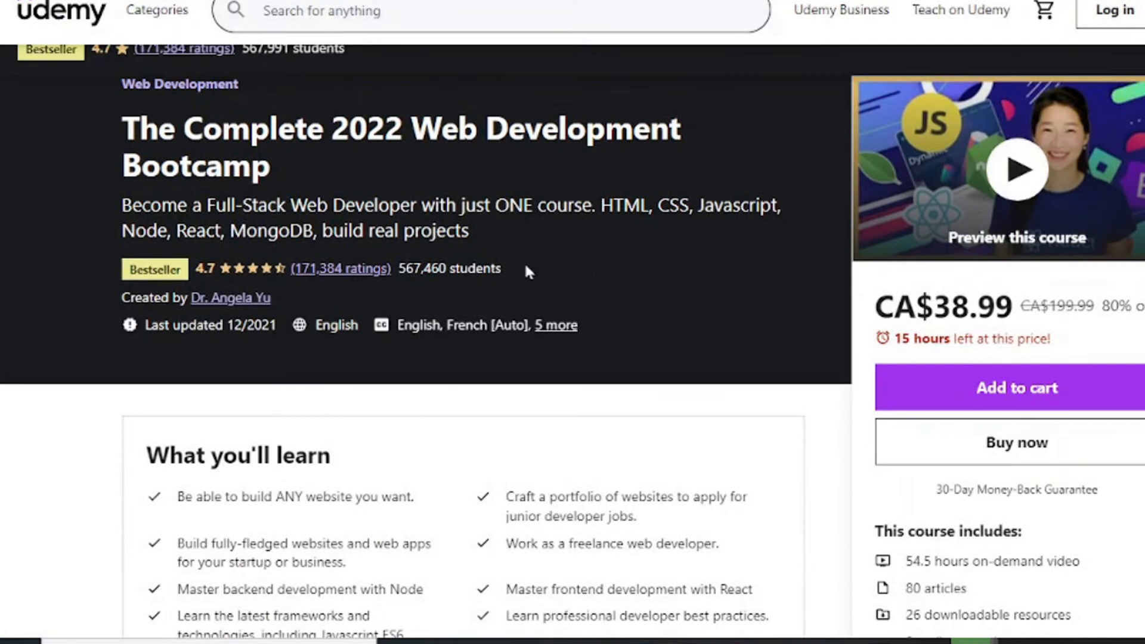
double_click(450, 269)
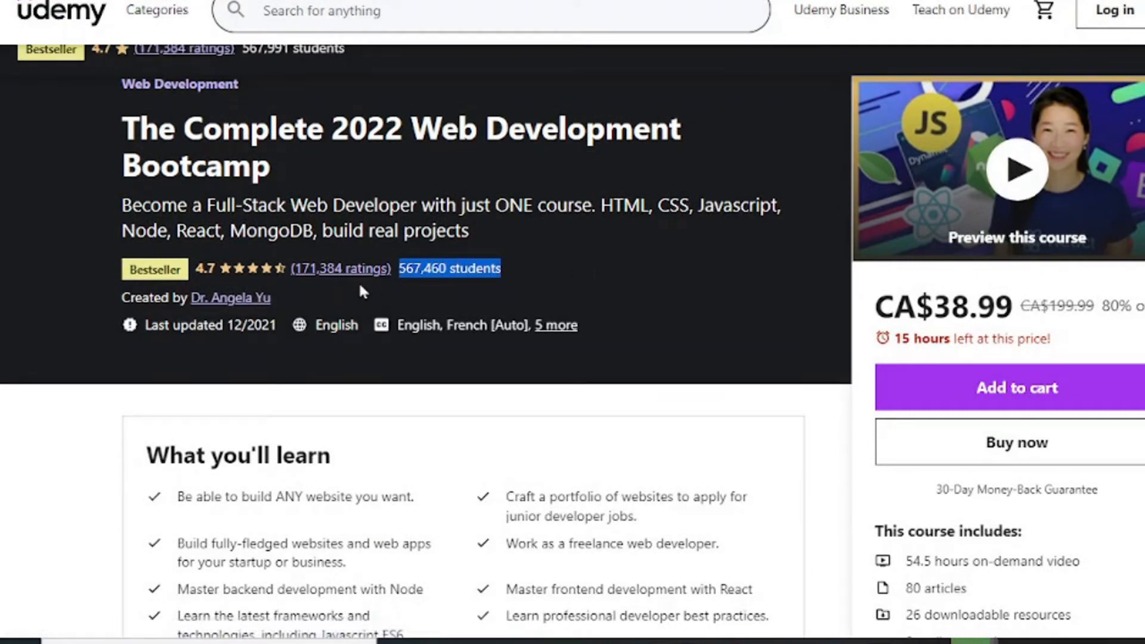
mouse_move(317, 278)
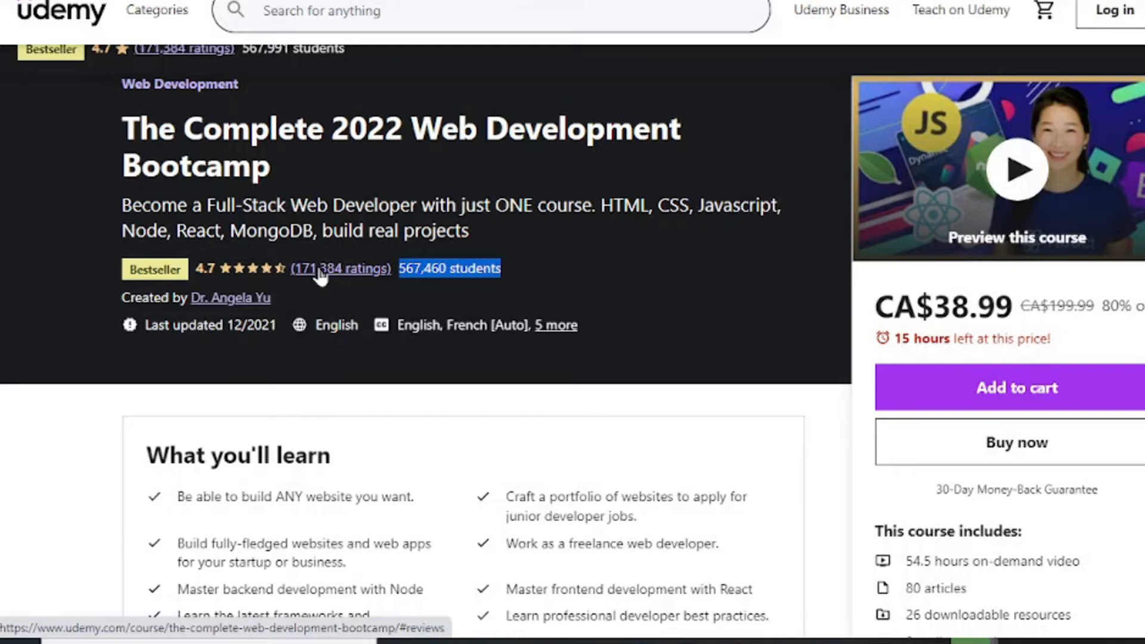
scroll(down, 3)
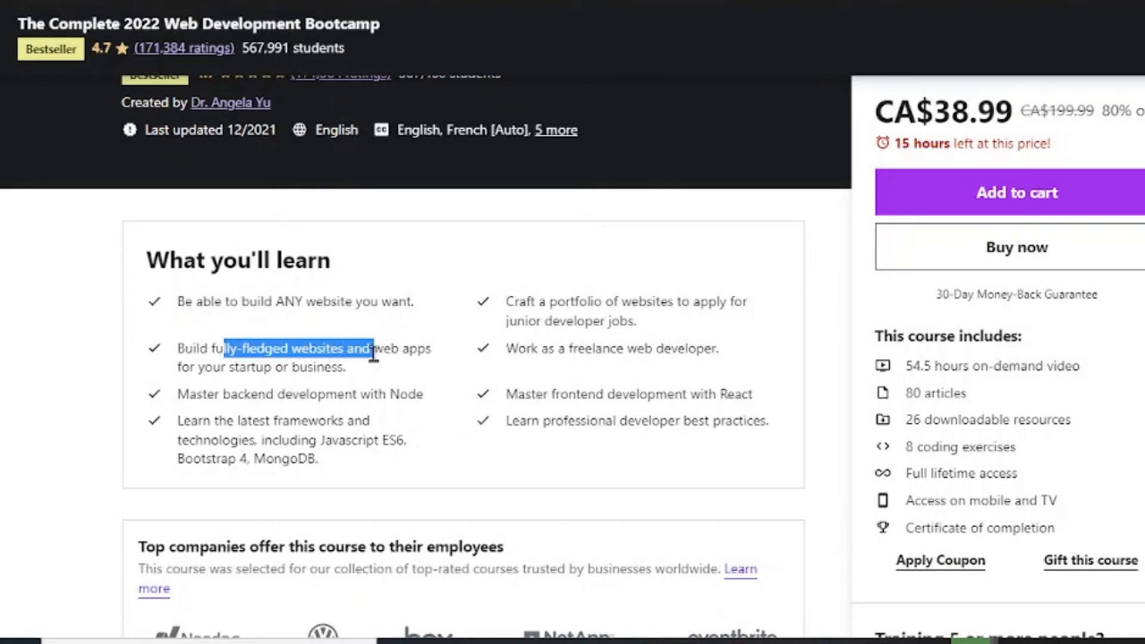
scroll(down, 3)
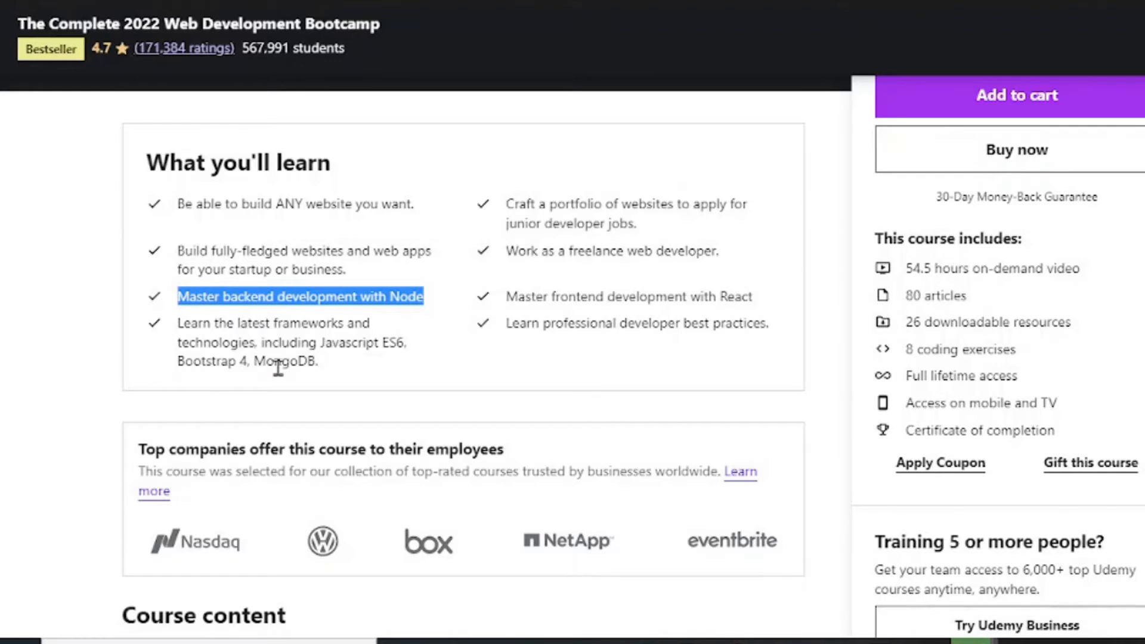
mouse_move(356, 363)
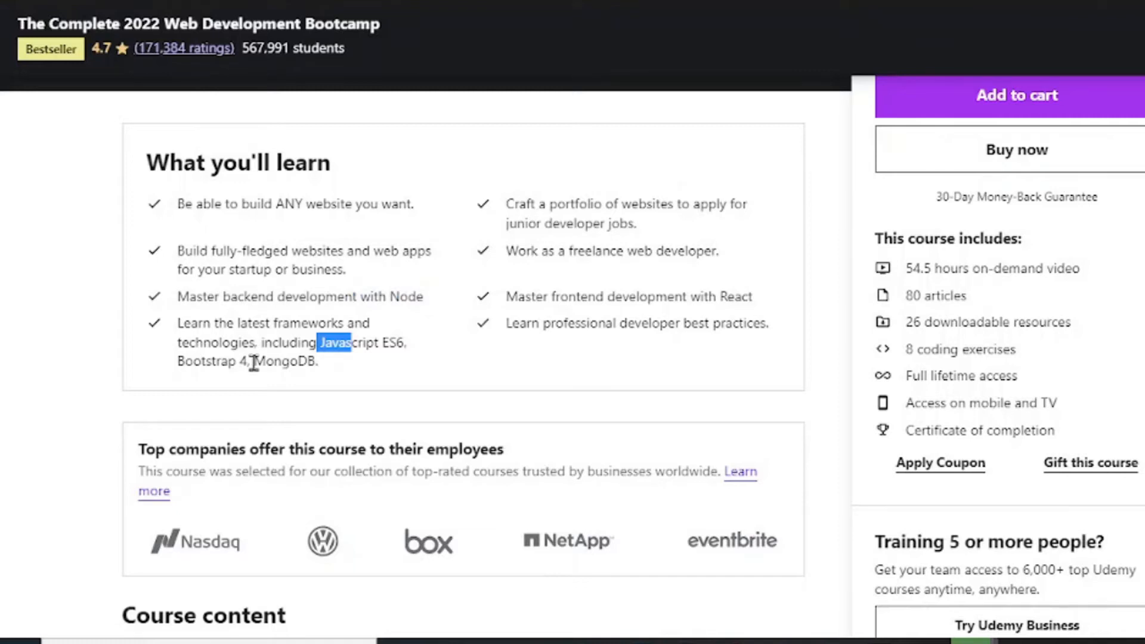
double_click(291, 360)
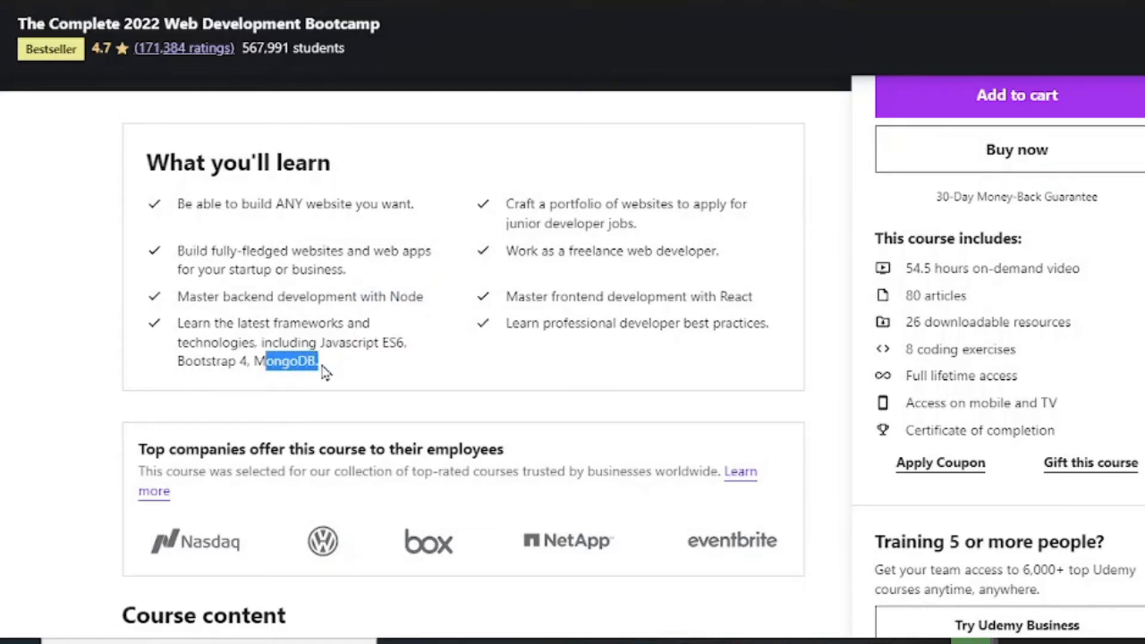
mouse_move(535, 229)
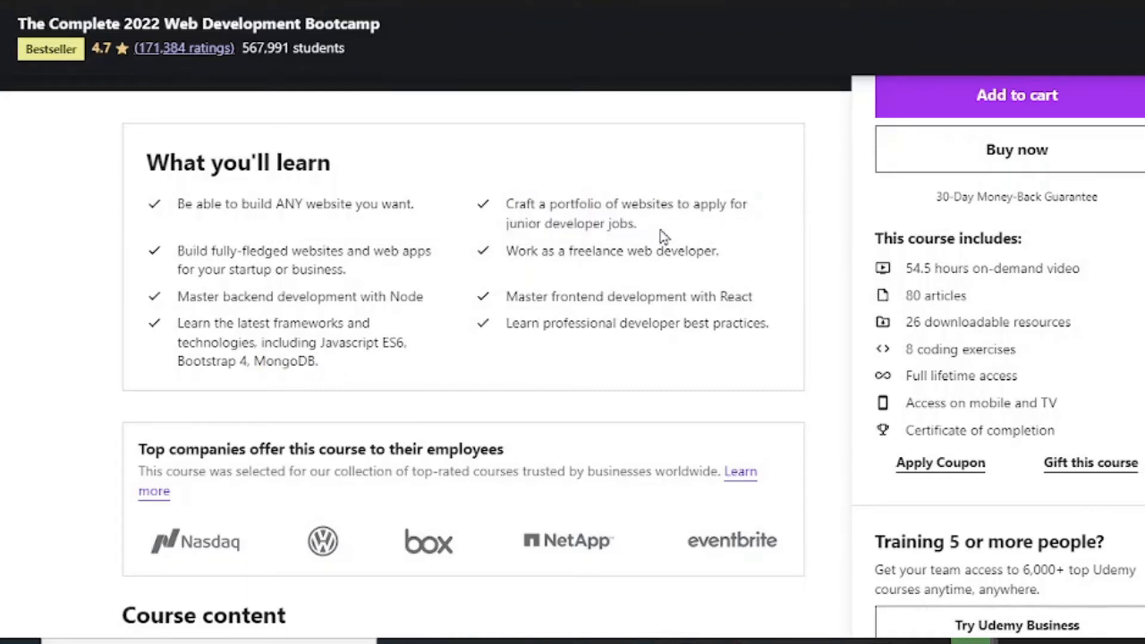
mouse_move(613, 246)
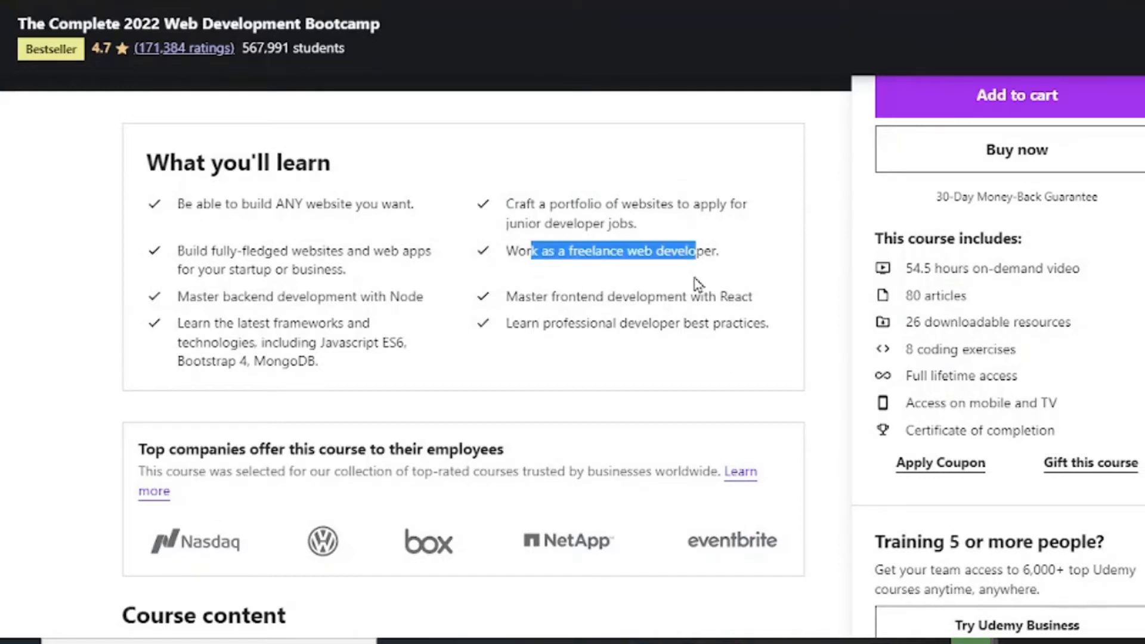
- Scroll down to the course perks and highlight the certificate of completion
scroll(down, 3)
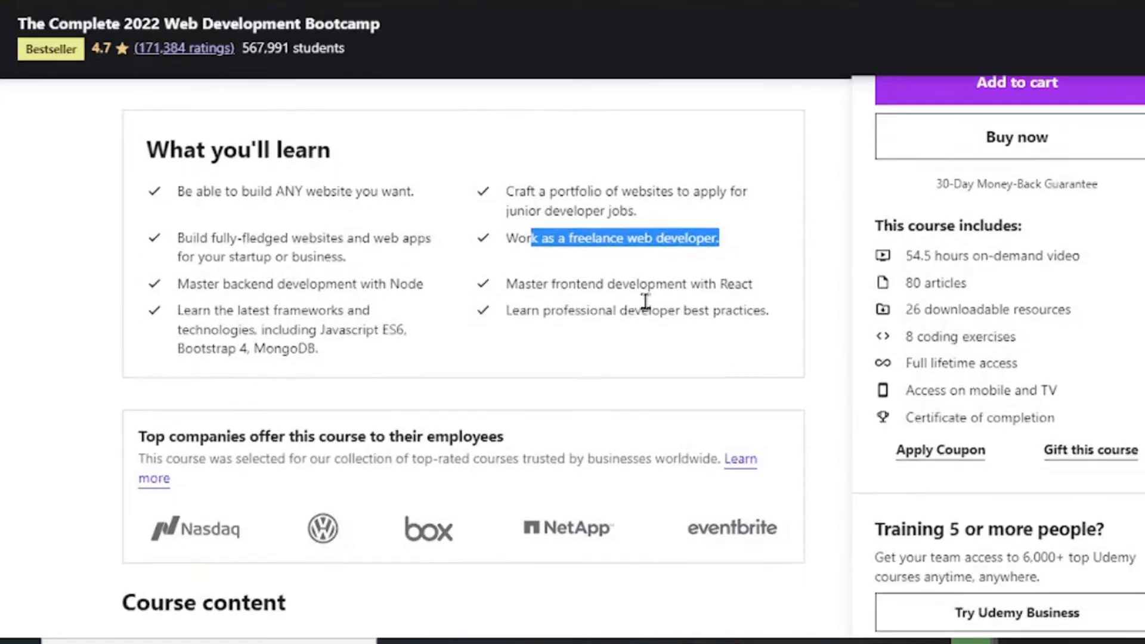
mouse_move(632, 276)
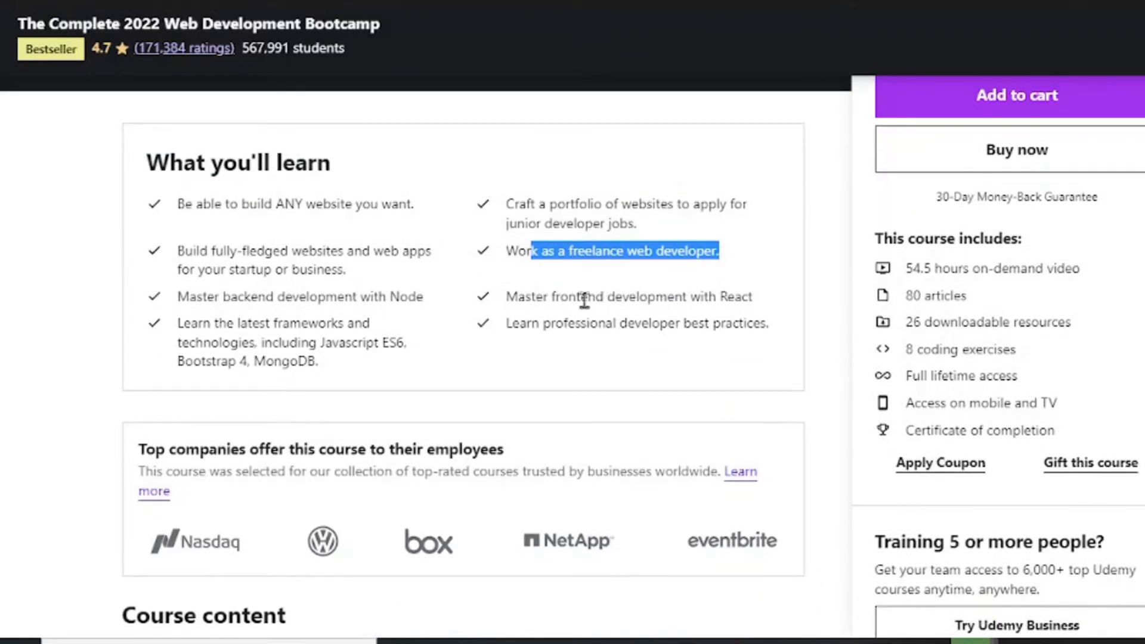
scroll(down, 3)
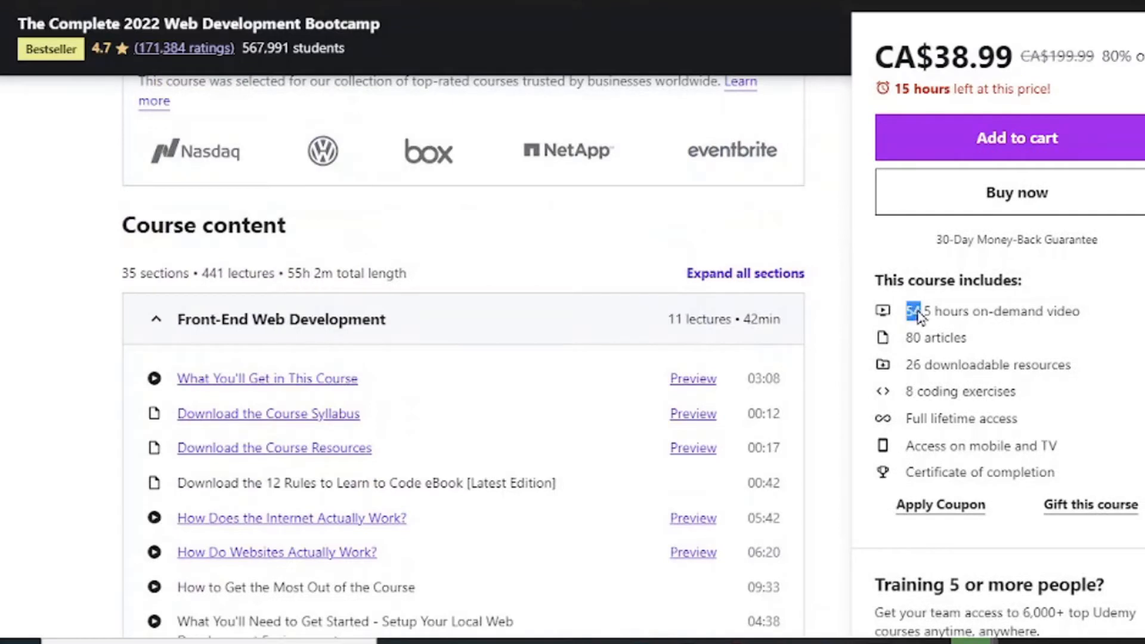
mouse_move(1013, 353)
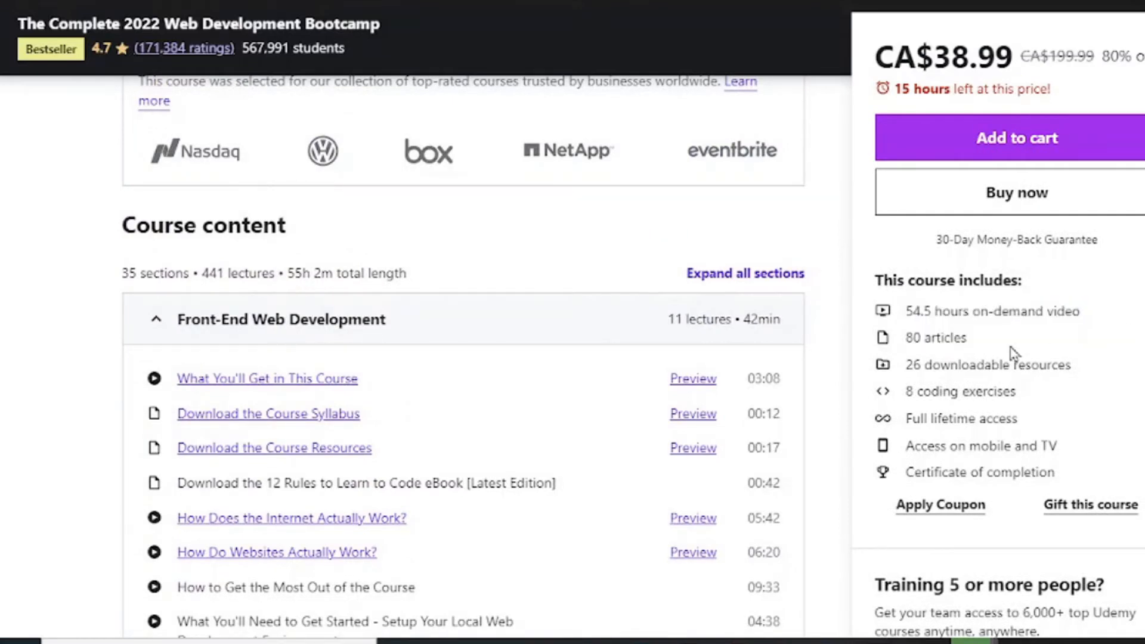
mouse_move(985, 386)
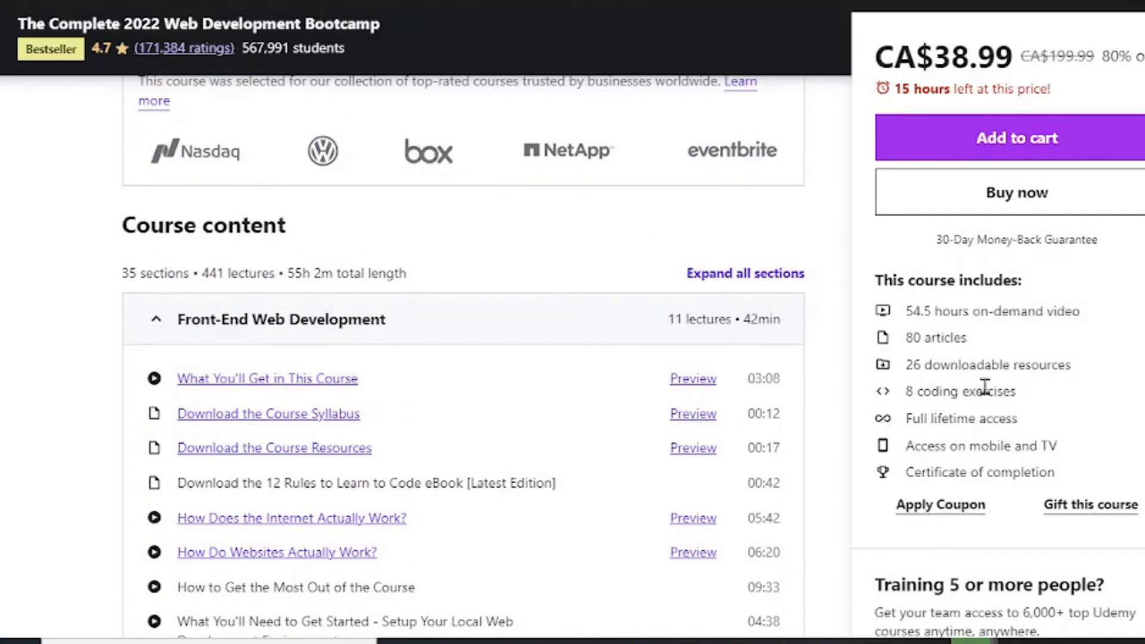
scroll(down, 3)
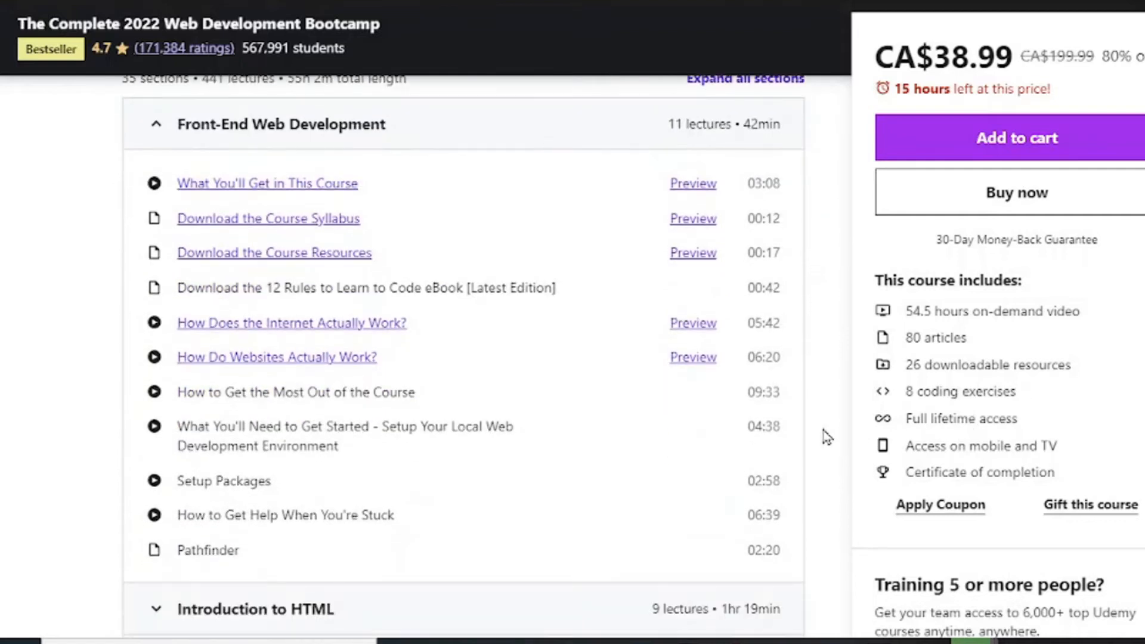
scroll(down, 3)
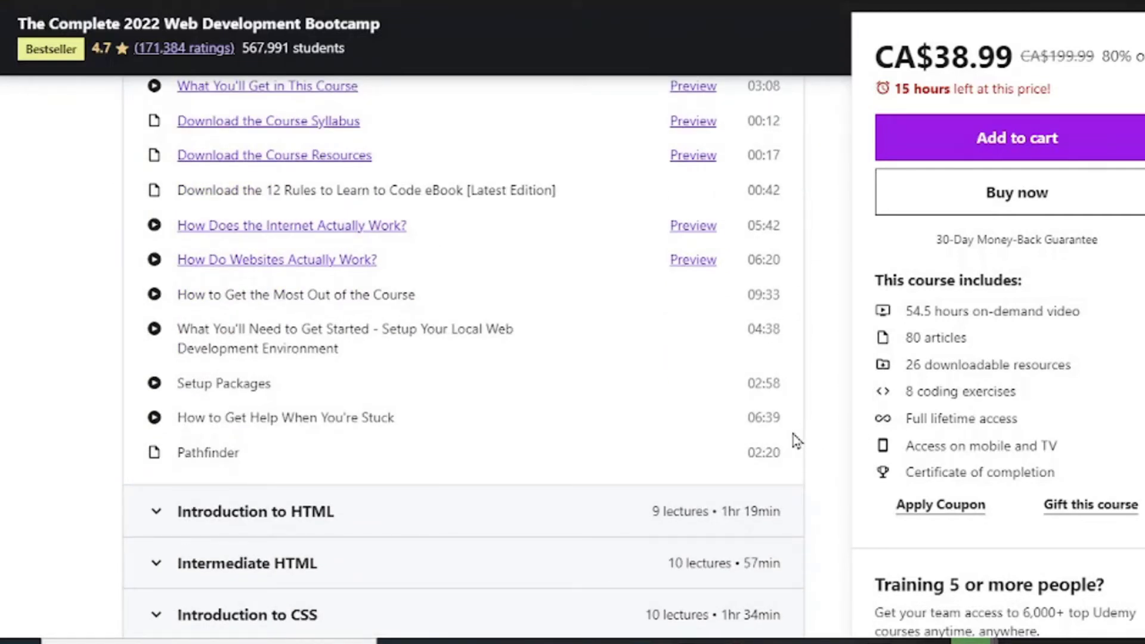
scroll(down, 3)
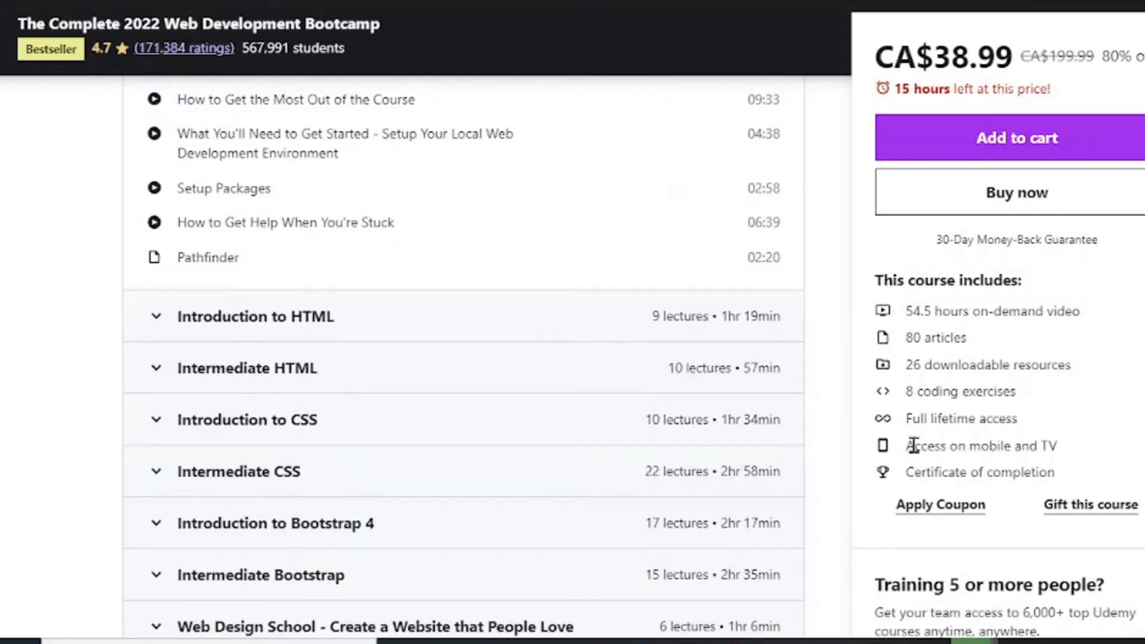
double_click(980, 445)
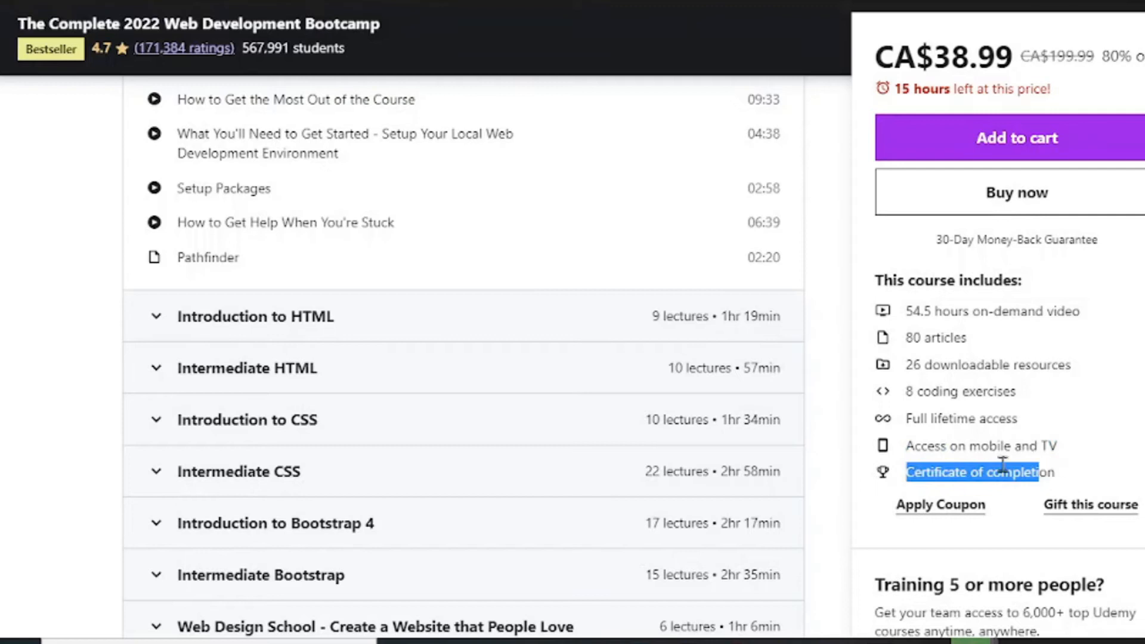
- Continue through the Requirements and Description of the first bootcamp course
scroll(down, 3)
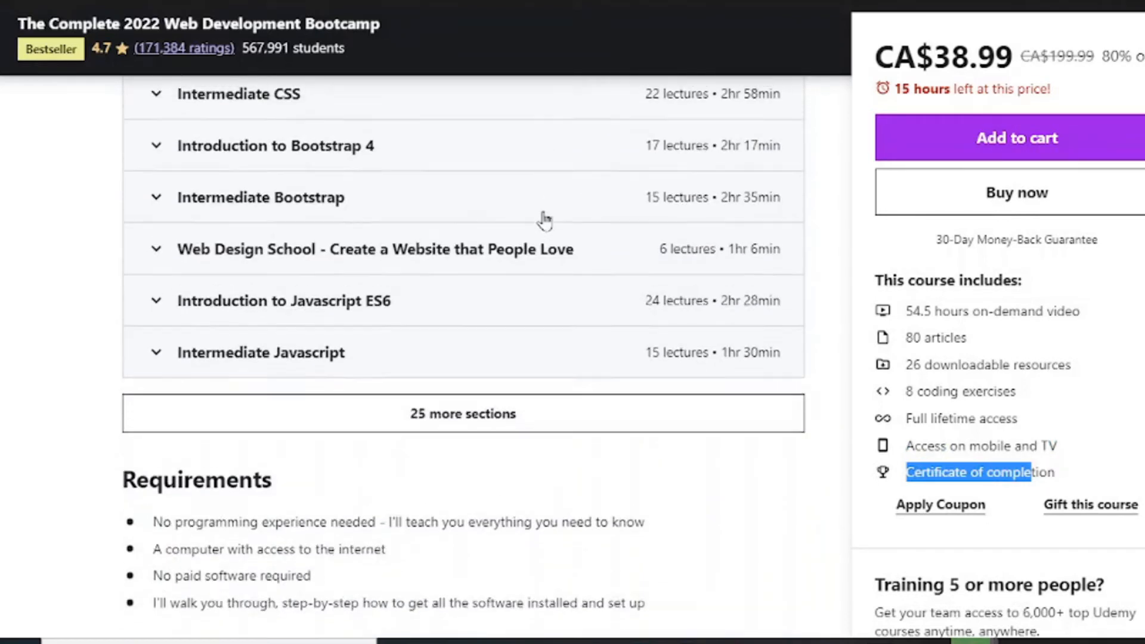
scroll(up, 3)
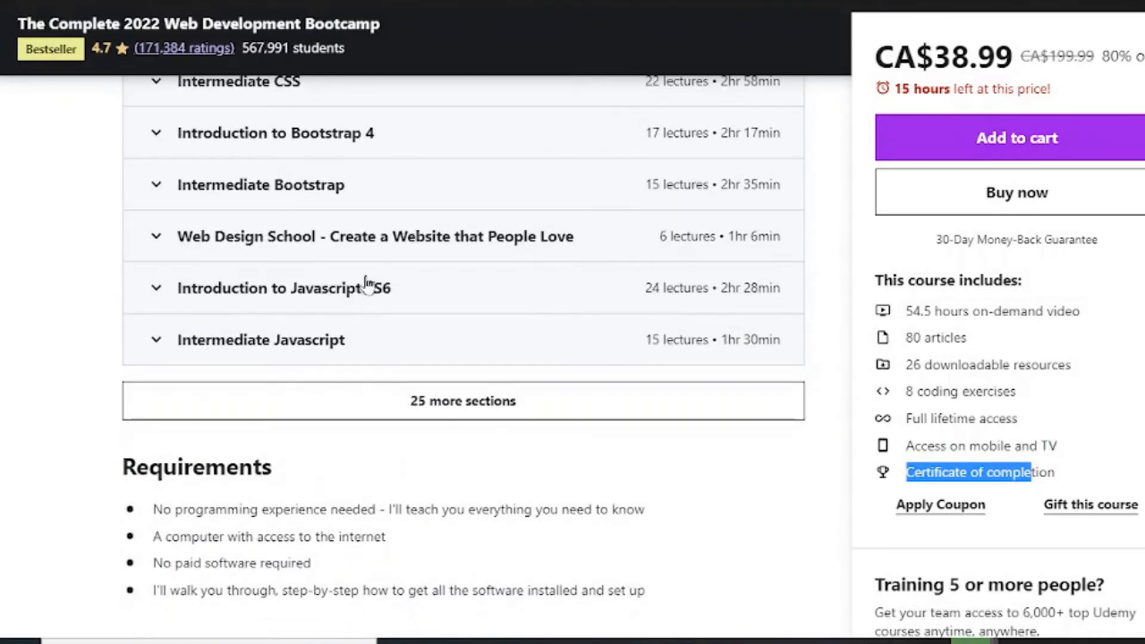
scroll(down, 3)
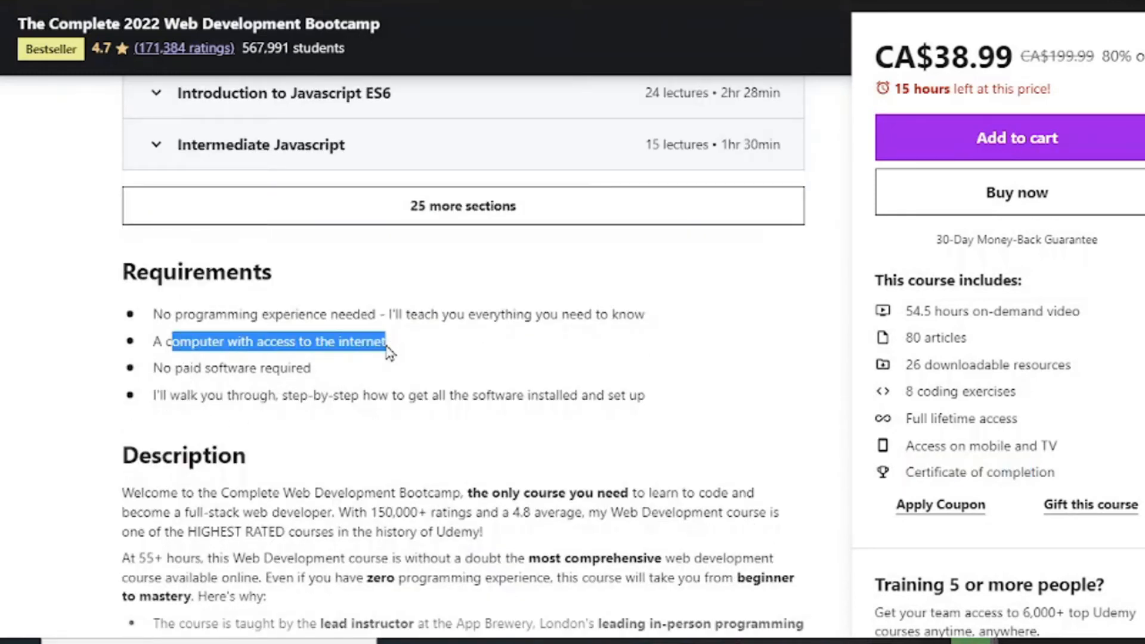
scroll(down, 3)
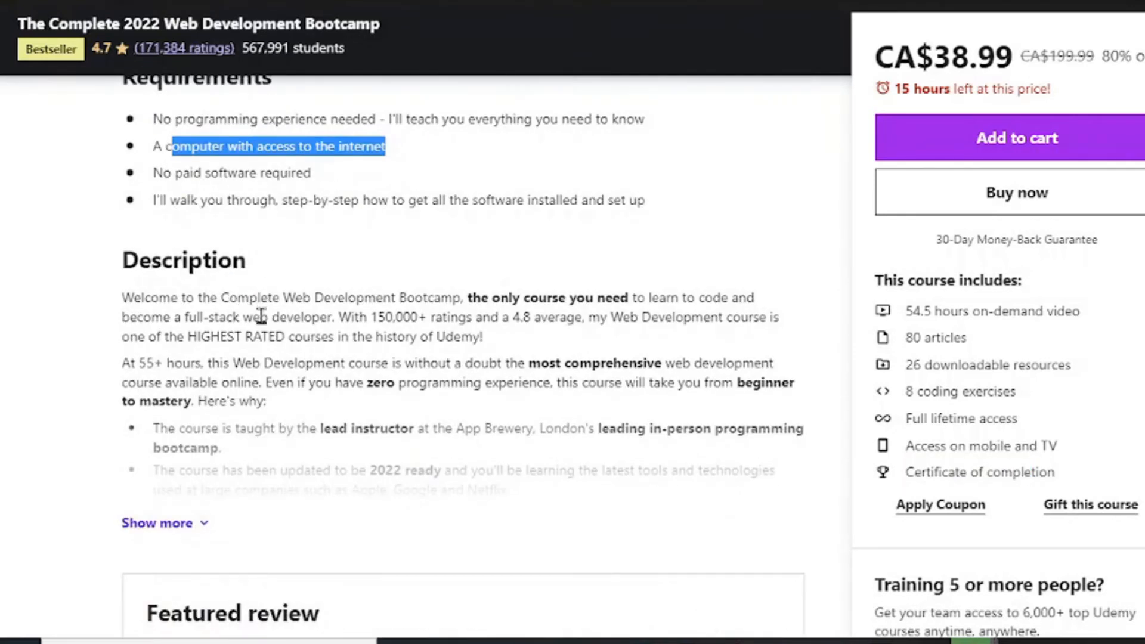
scroll(down, 3)
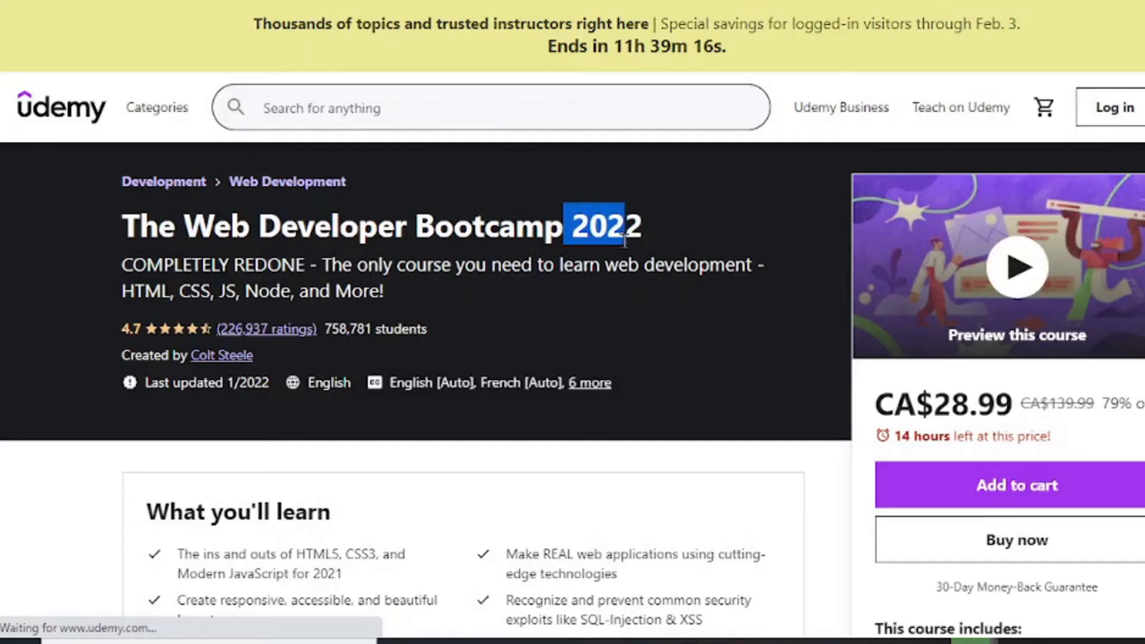
scroll(down, 3)
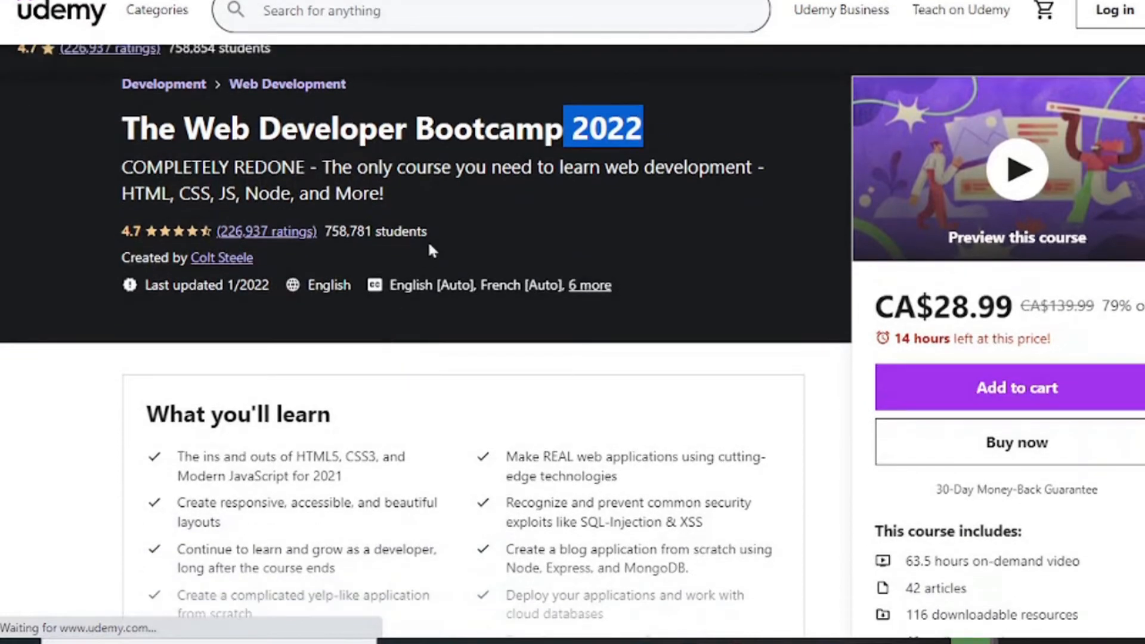
double_click(376, 230)
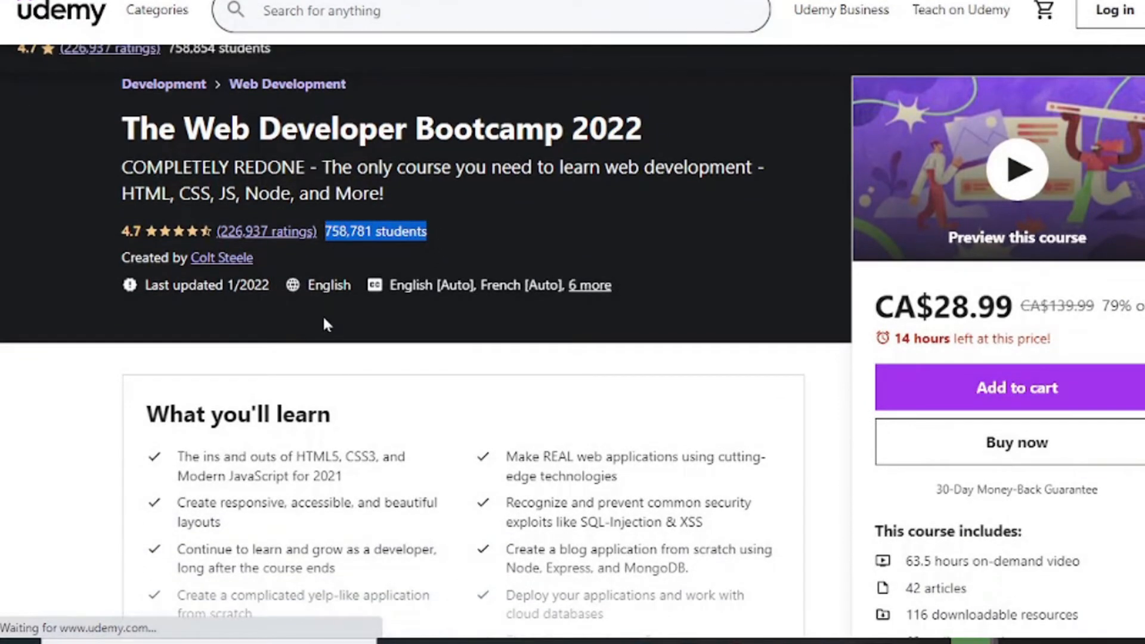
mouse_move(266, 232)
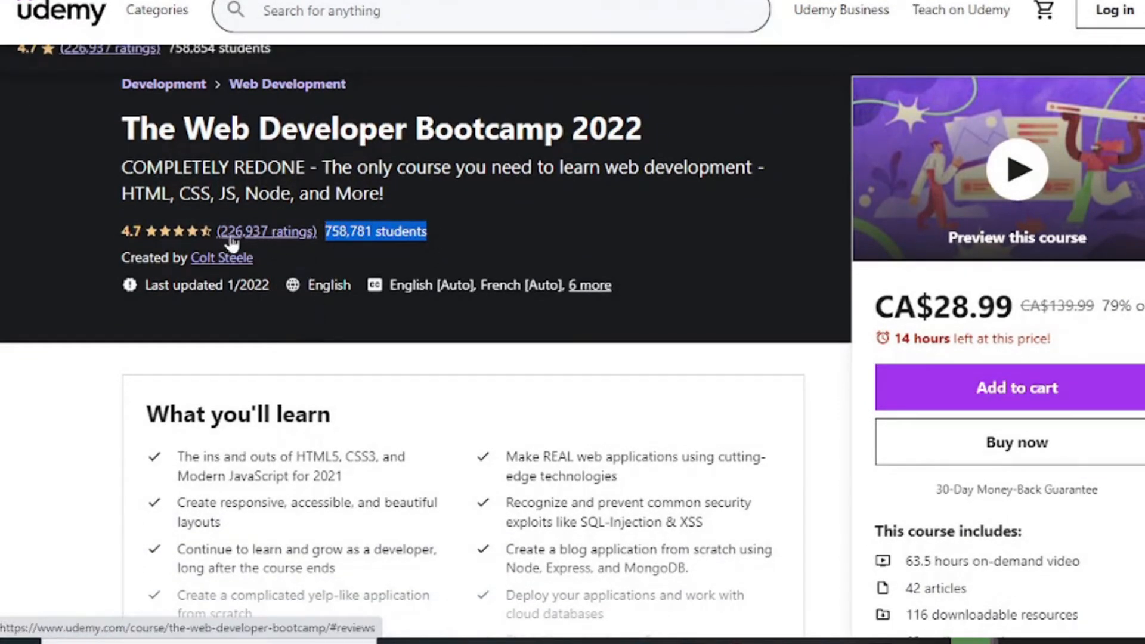
mouse_move(304, 307)
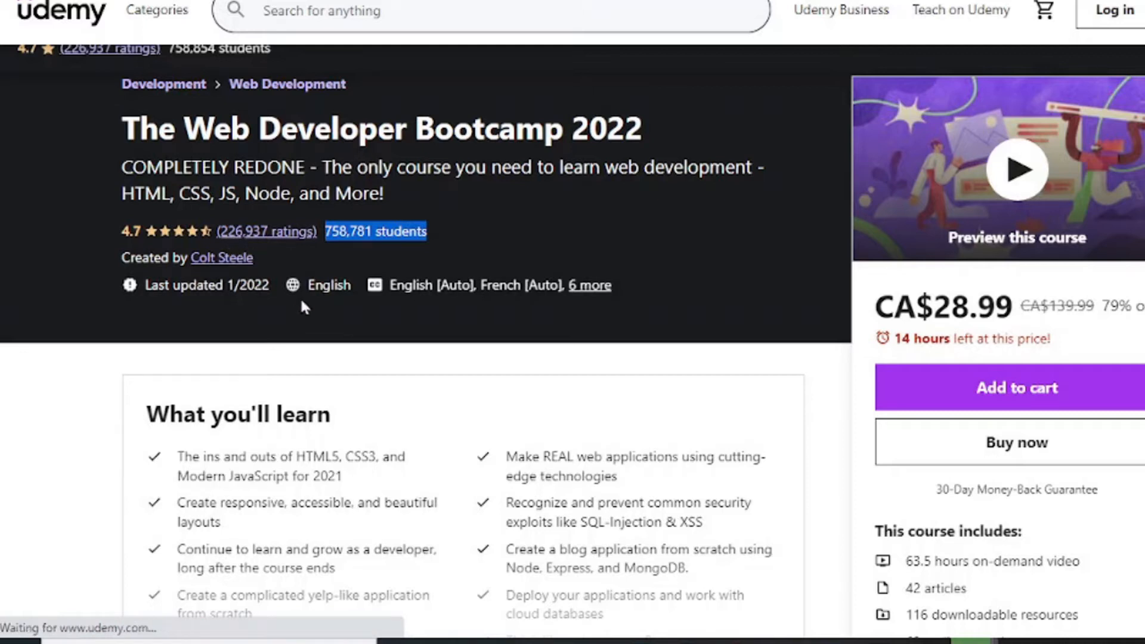
scroll(down, 3)
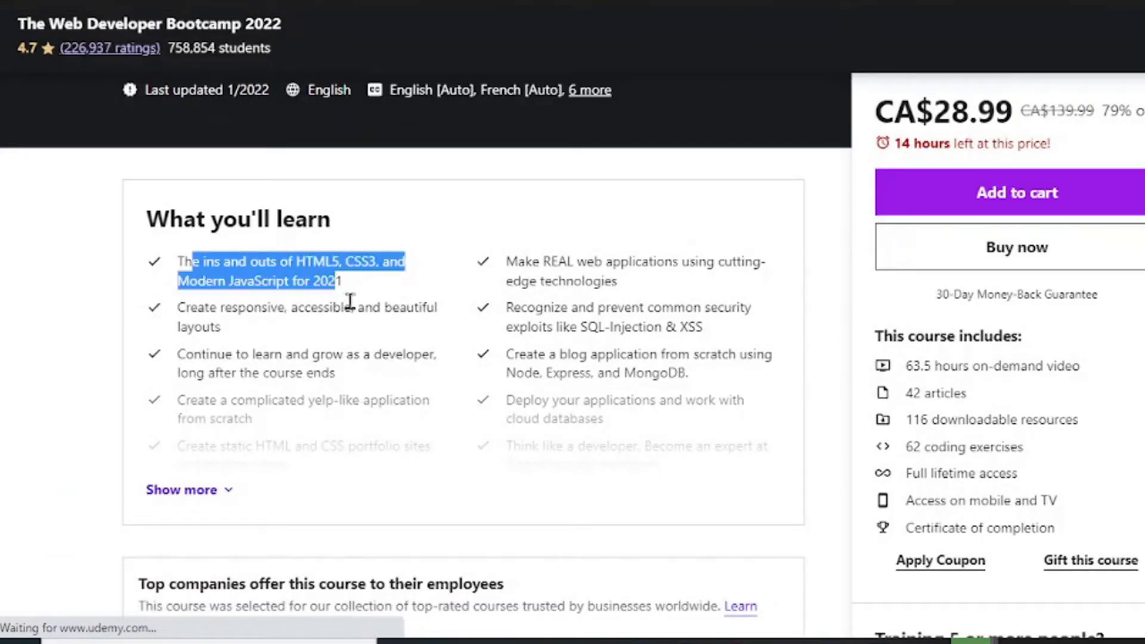
mouse_move(227, 300)
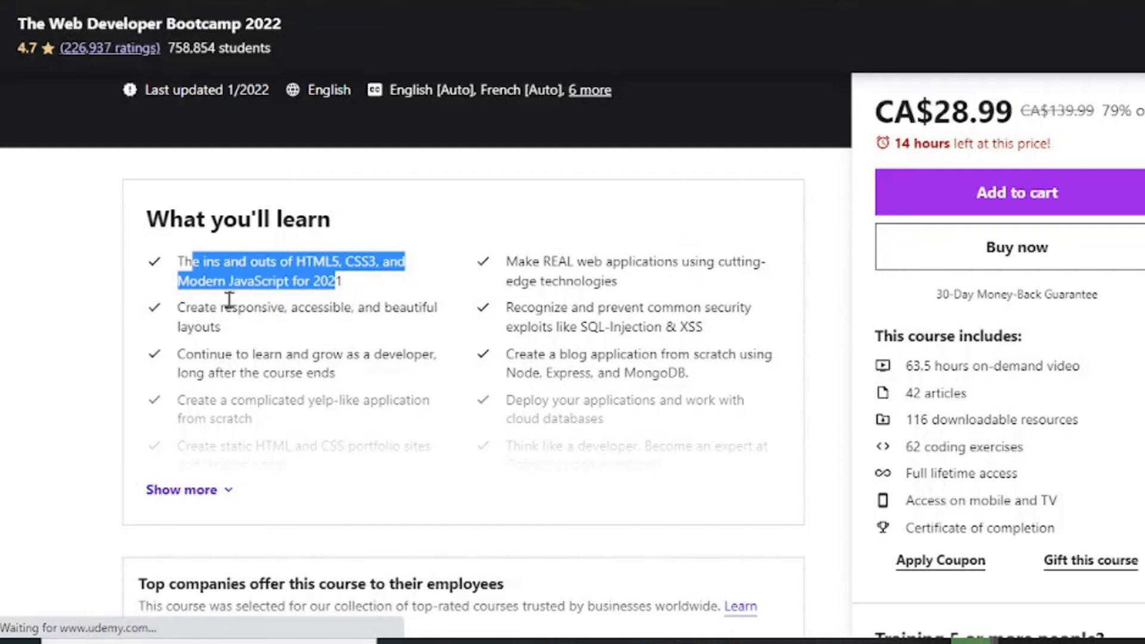
click(427, 290)
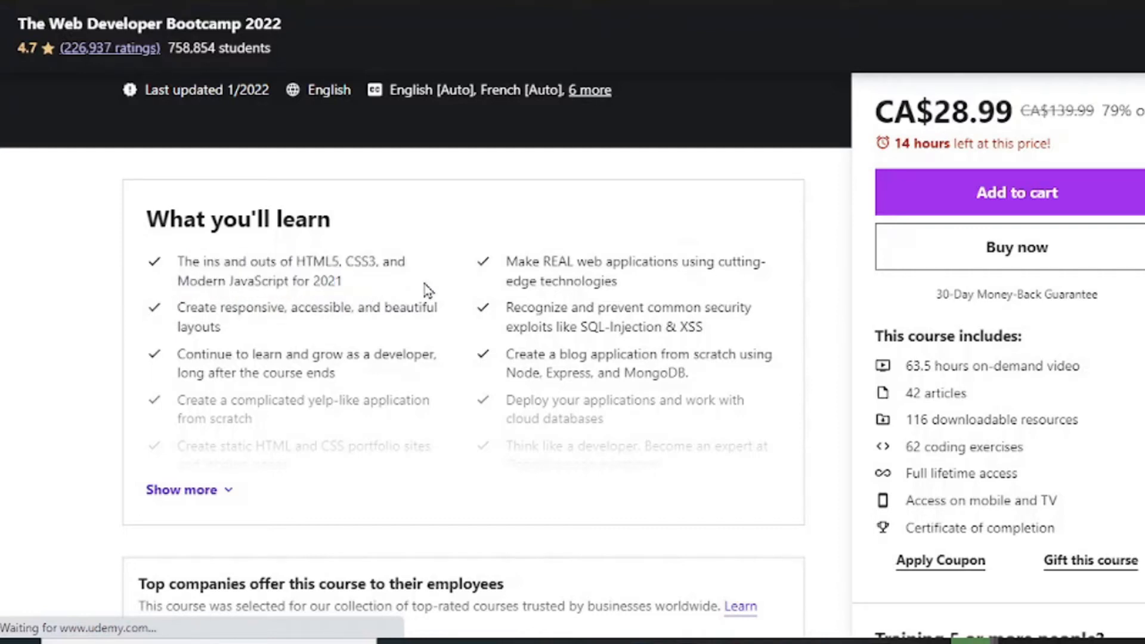
scroll(down, 3)
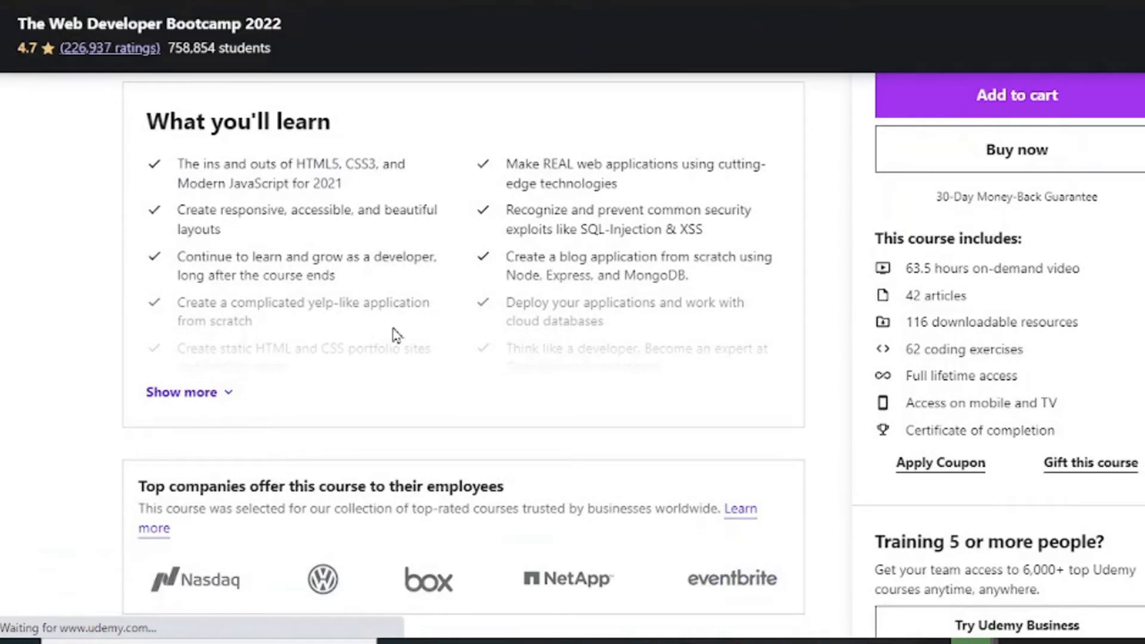
mouse_move(313, 304)
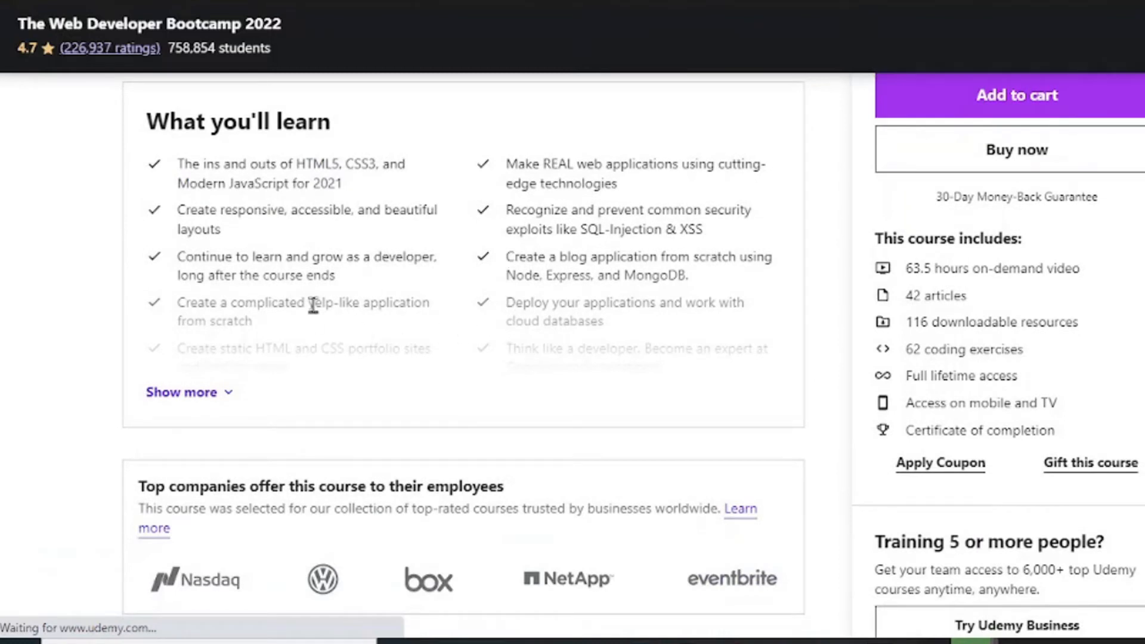
scroll(down, 3)
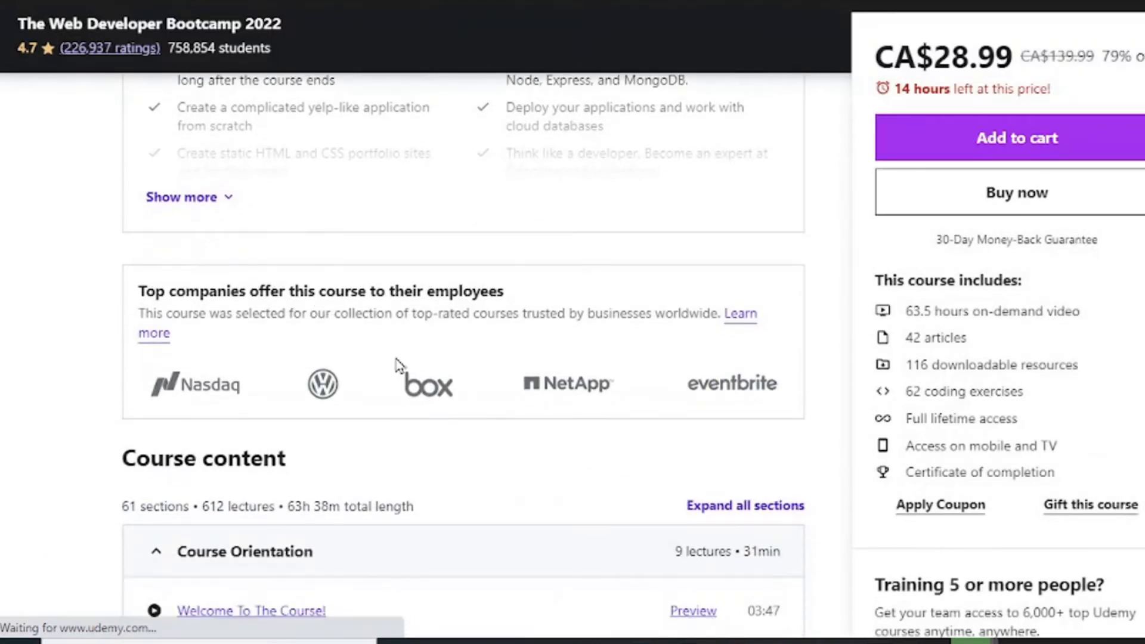
double_click(979, 472)
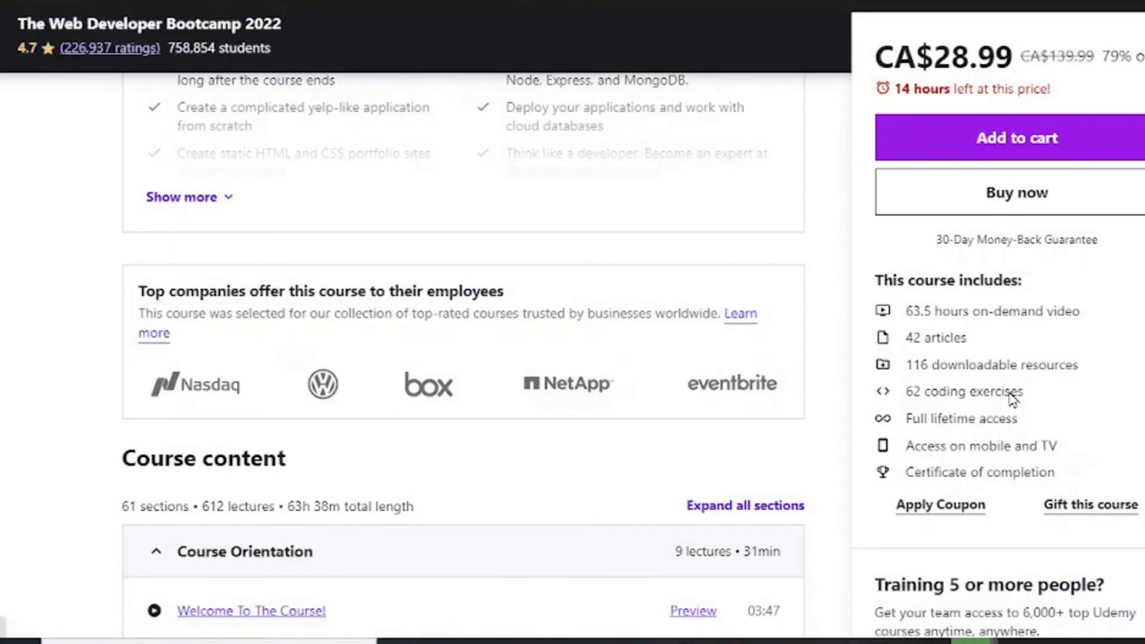
double_click(992, 365)
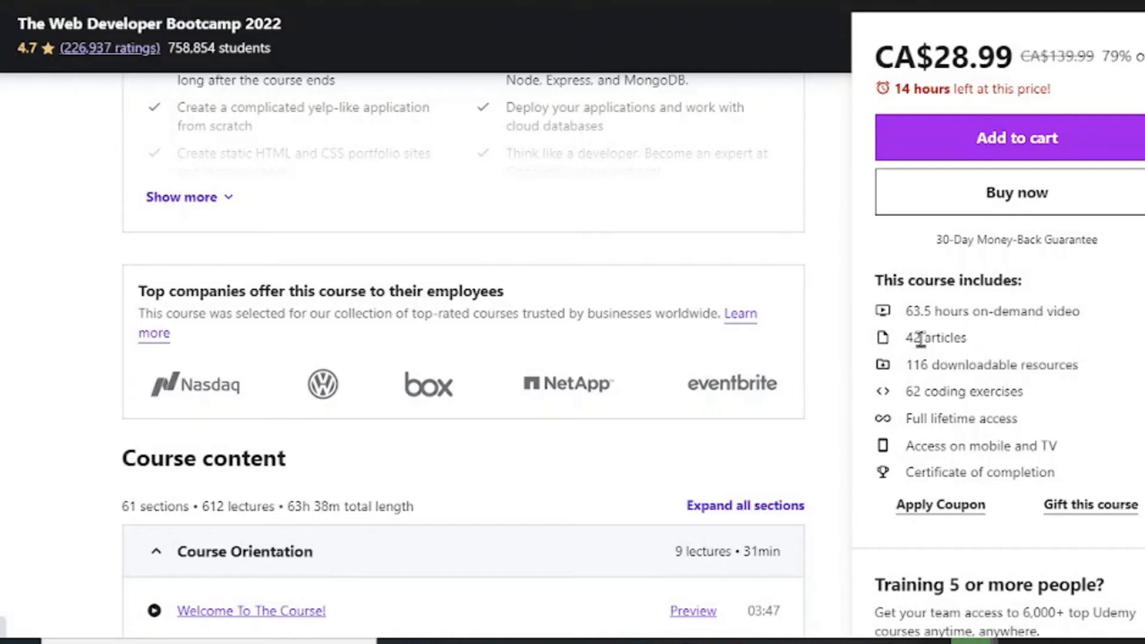
mouse_move(939, 334)
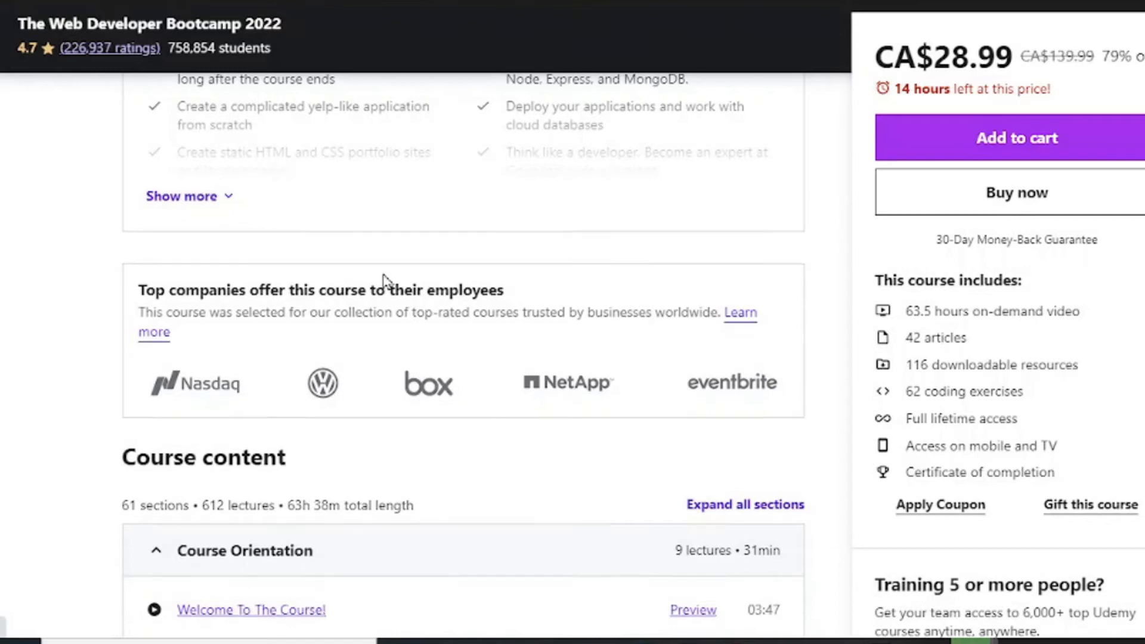
scroll(down, 3)
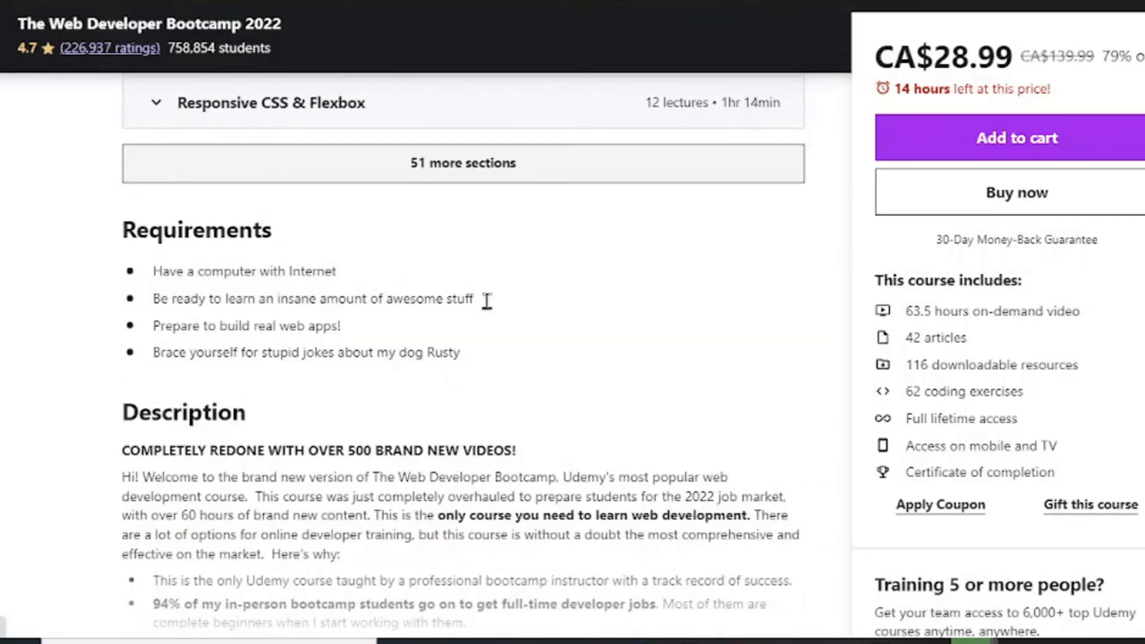
- Scroll the Bootcamp description and switch to The Complete JavaScript Course 2022 tab
scroll(down, 3)
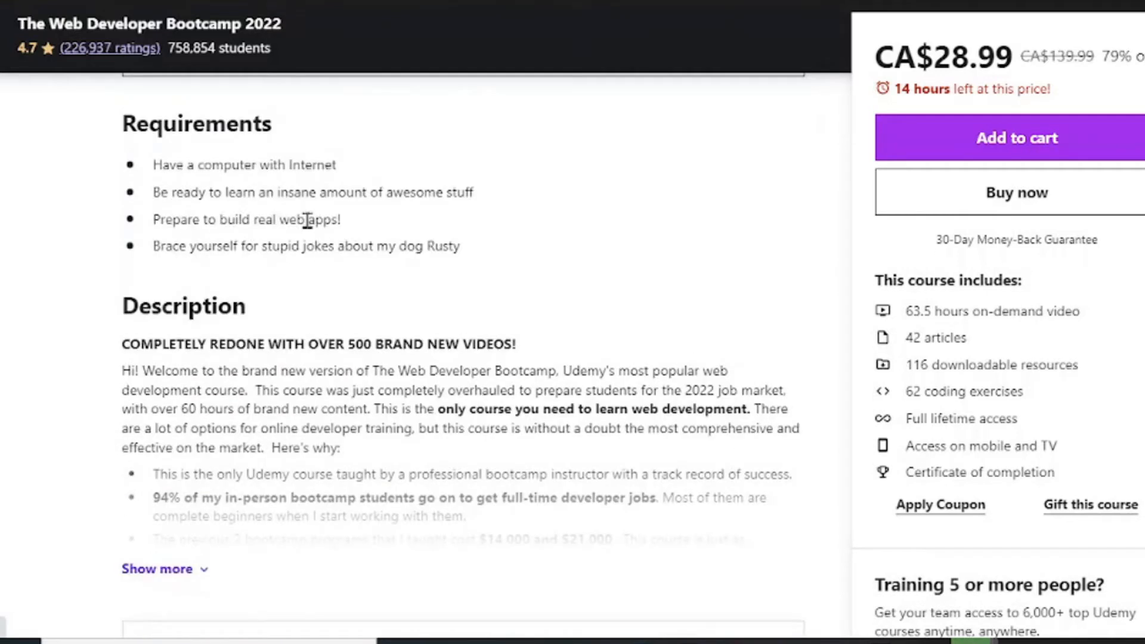
double_click(244, 164)
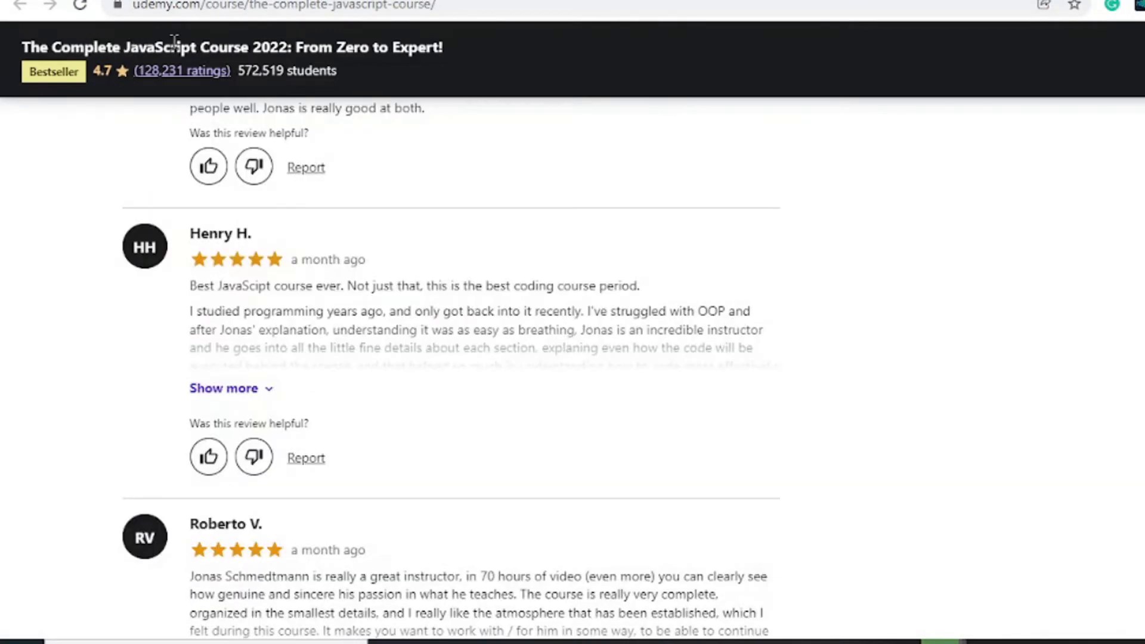
scroll(up, 3)
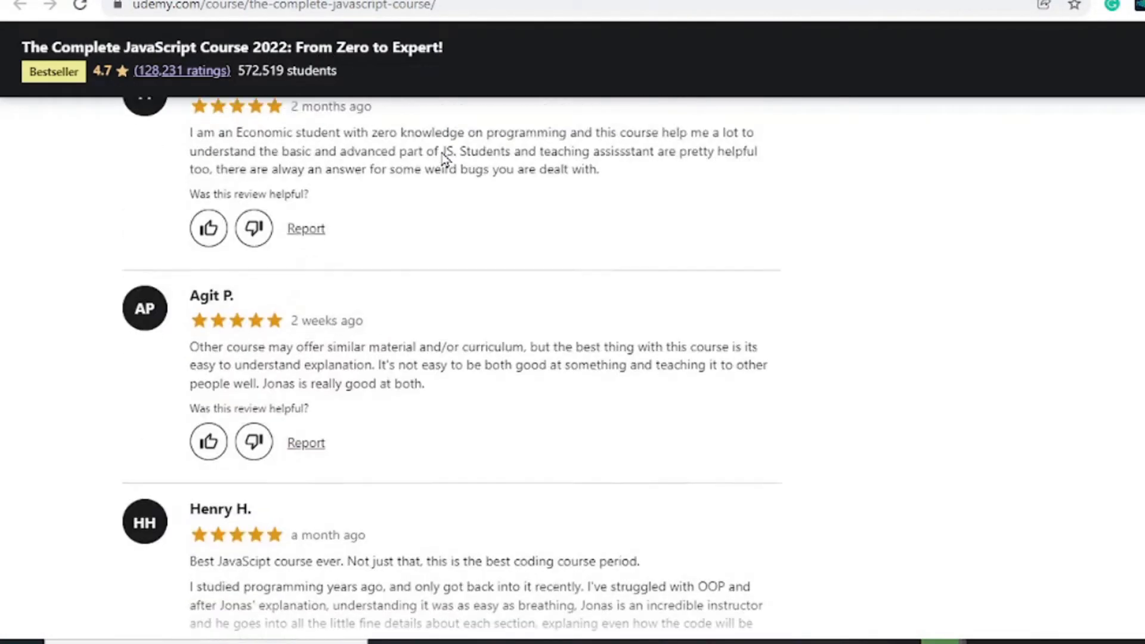
scroll(down, 3)
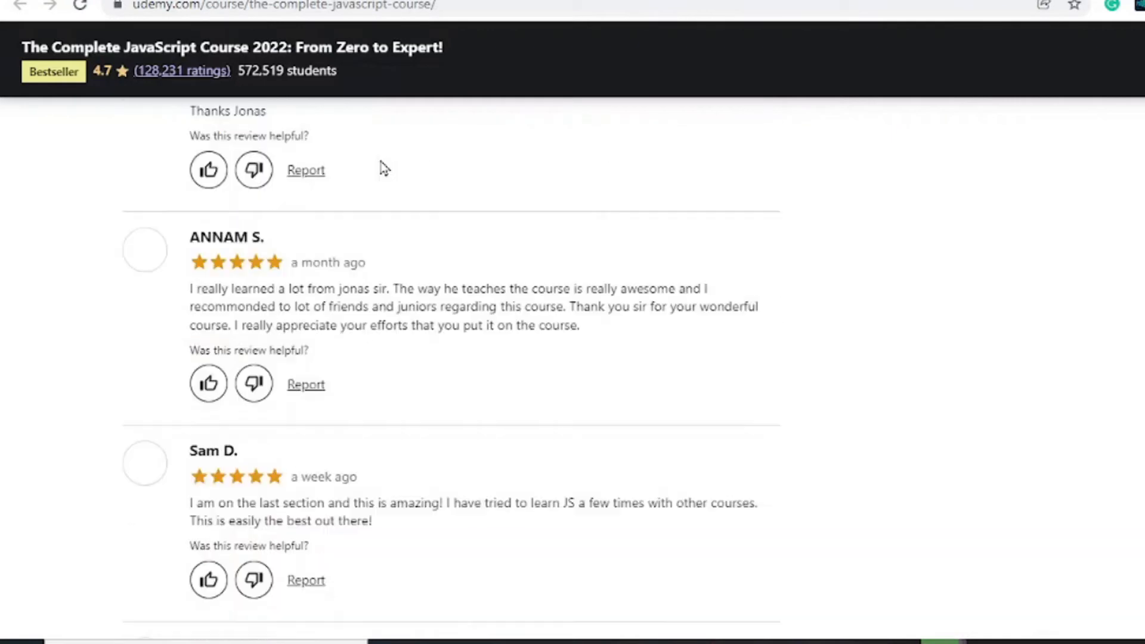
scroll(up, 3)
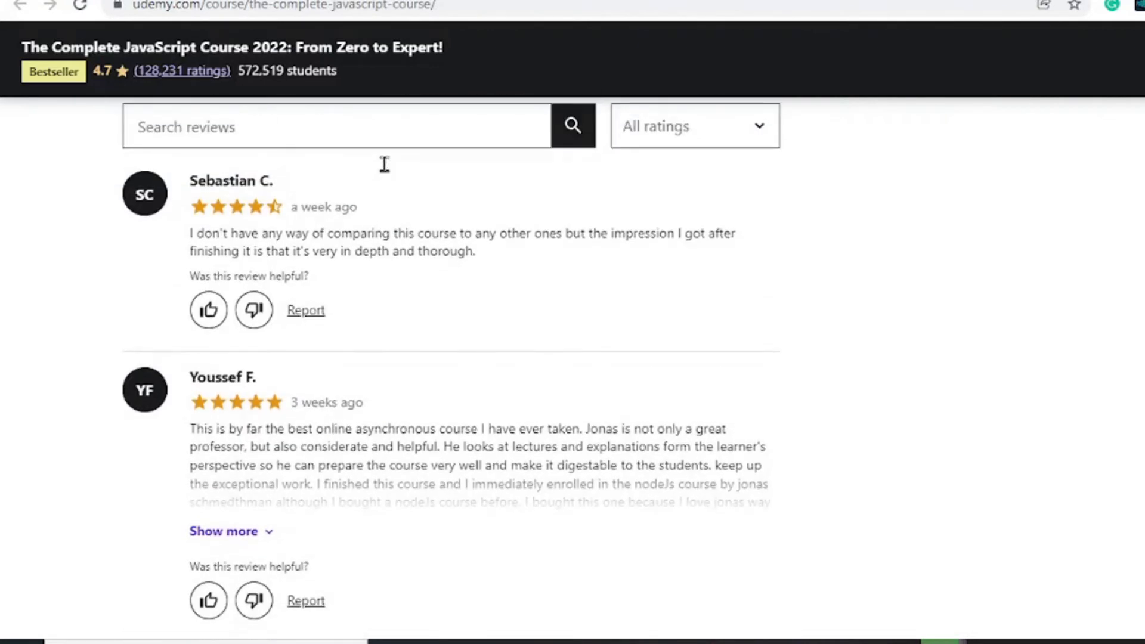
scroll(down, 3)
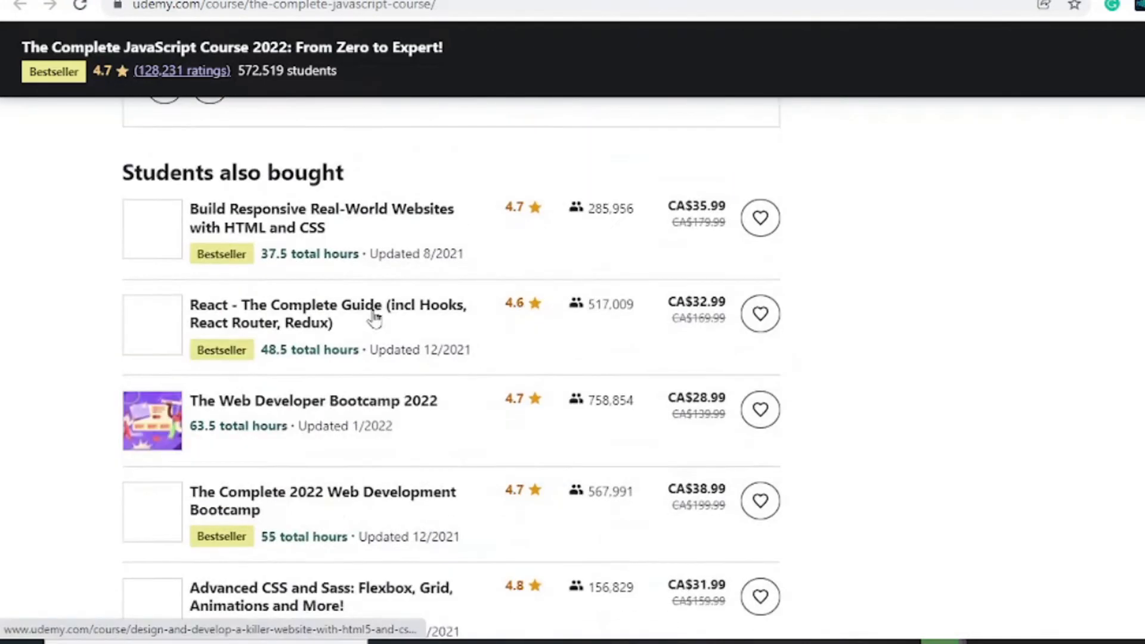
scroll(up, 3)
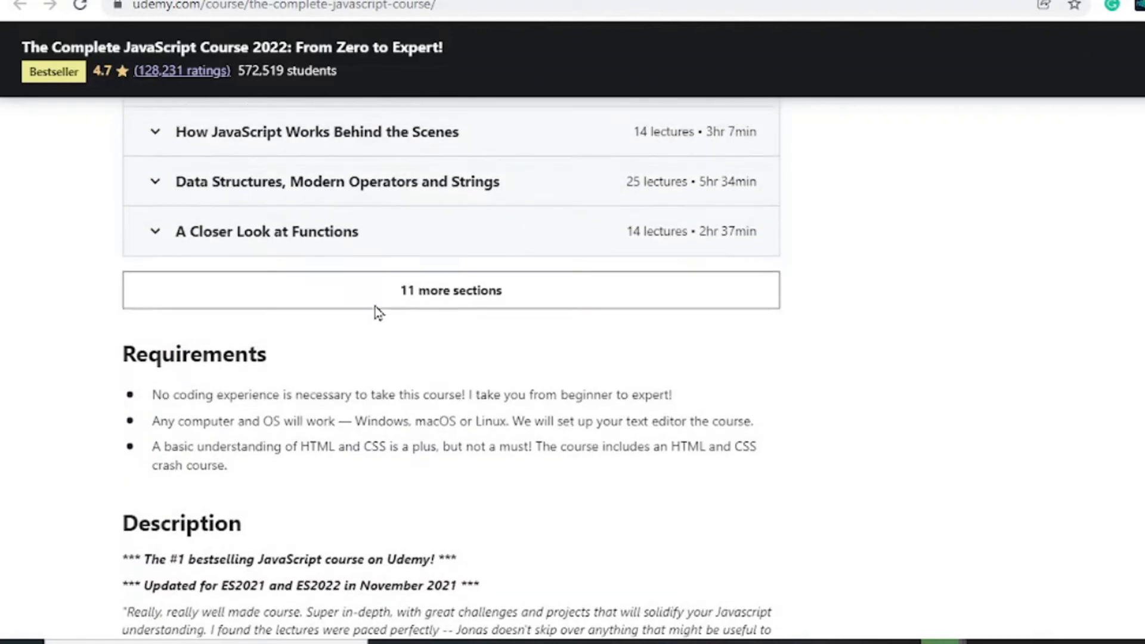
click(450, 290)
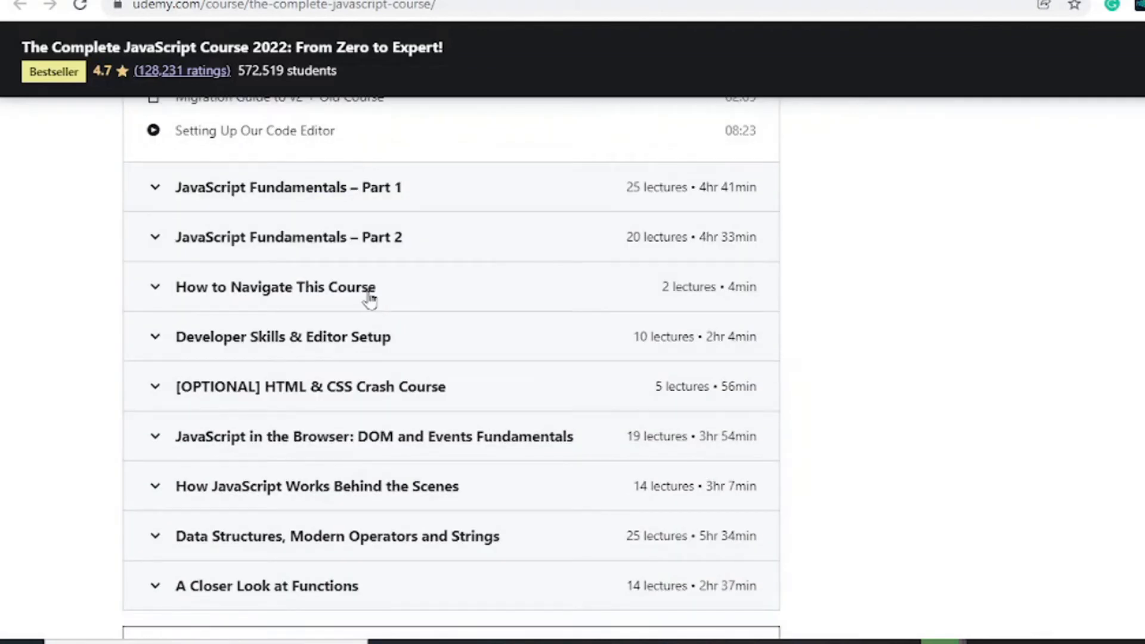
scroll(down, 3)
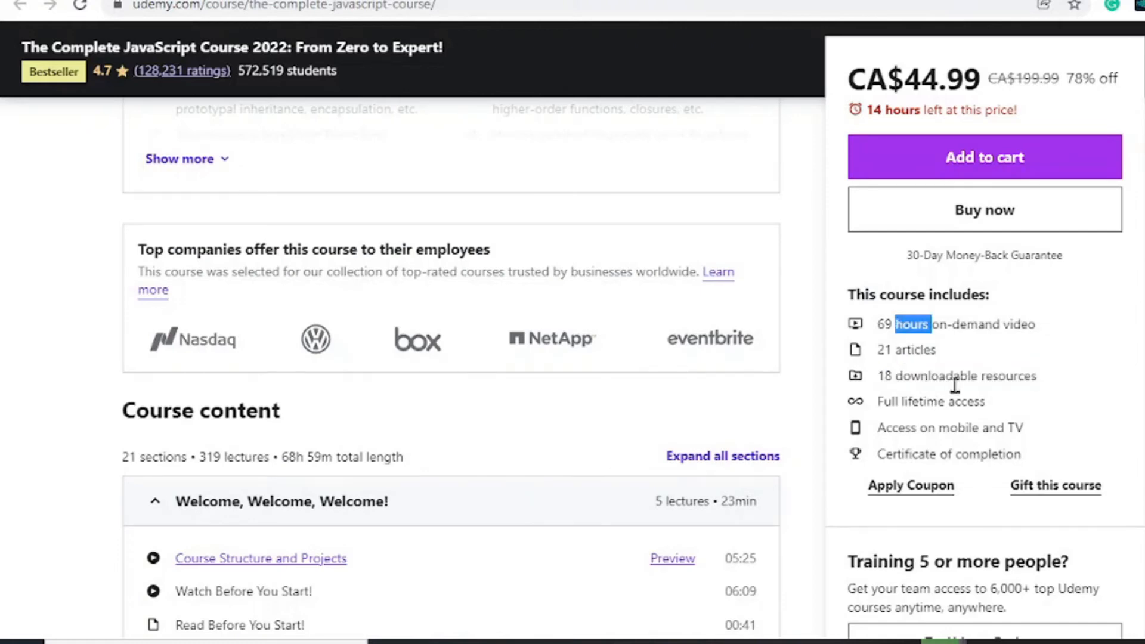
scroll(down, 3)
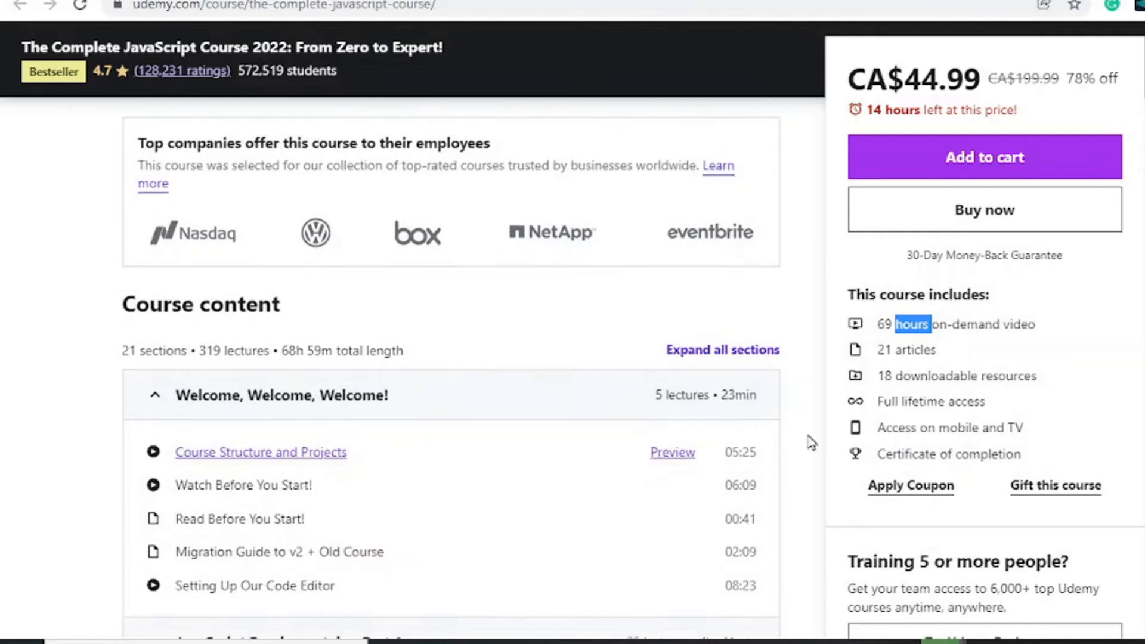
scroll(down, 3)
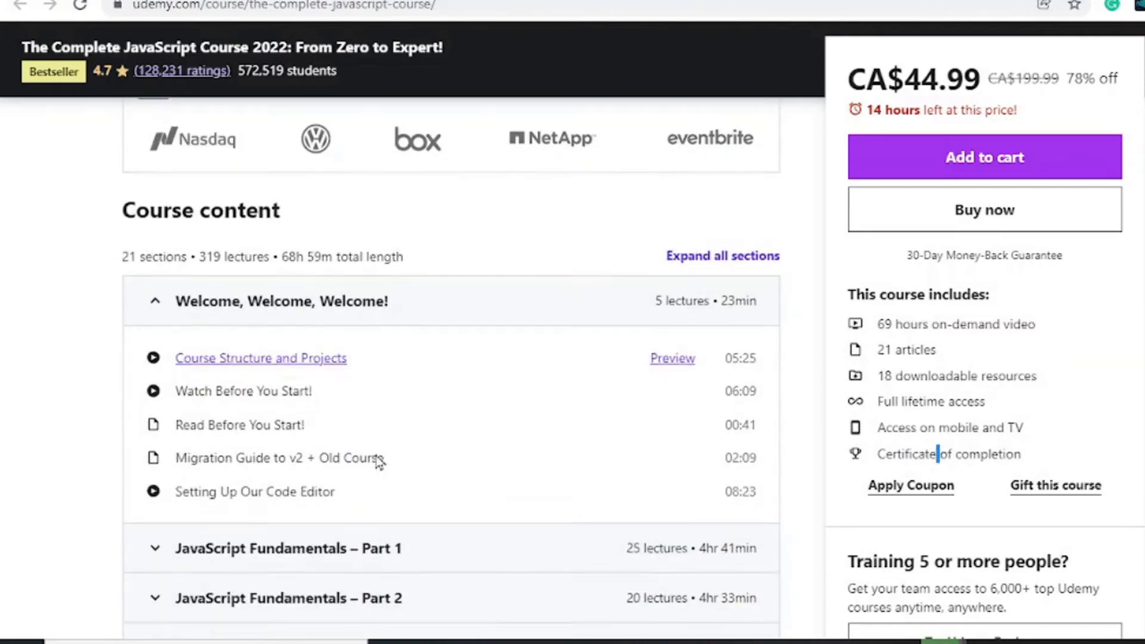
scroll(down, 3)
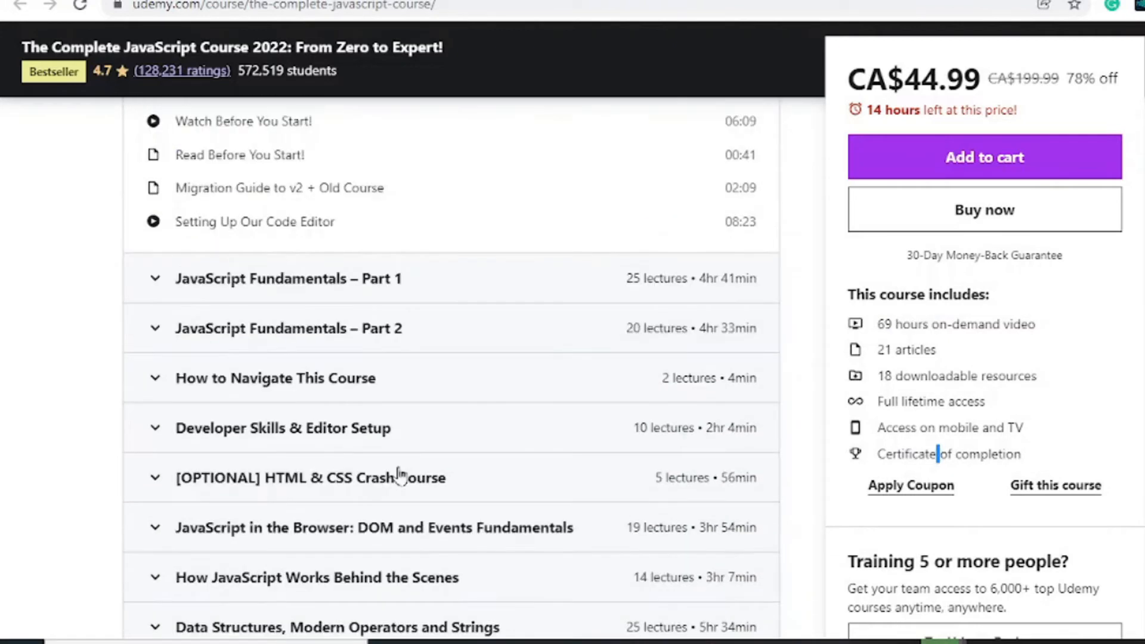
mouse_move(321, 490)
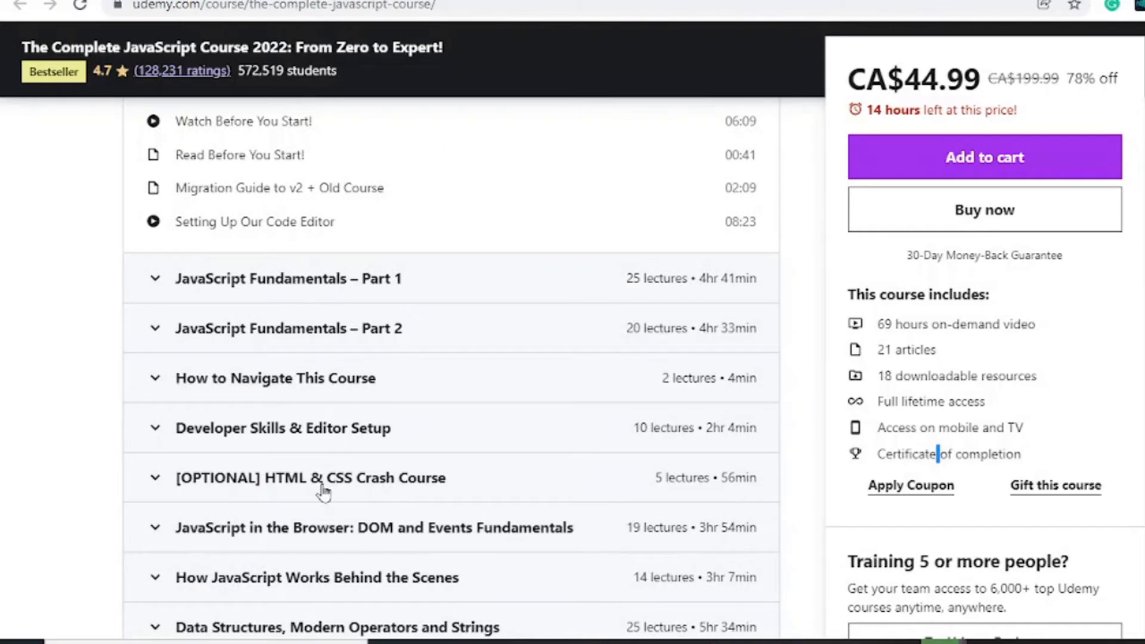
scroll(down, 3)
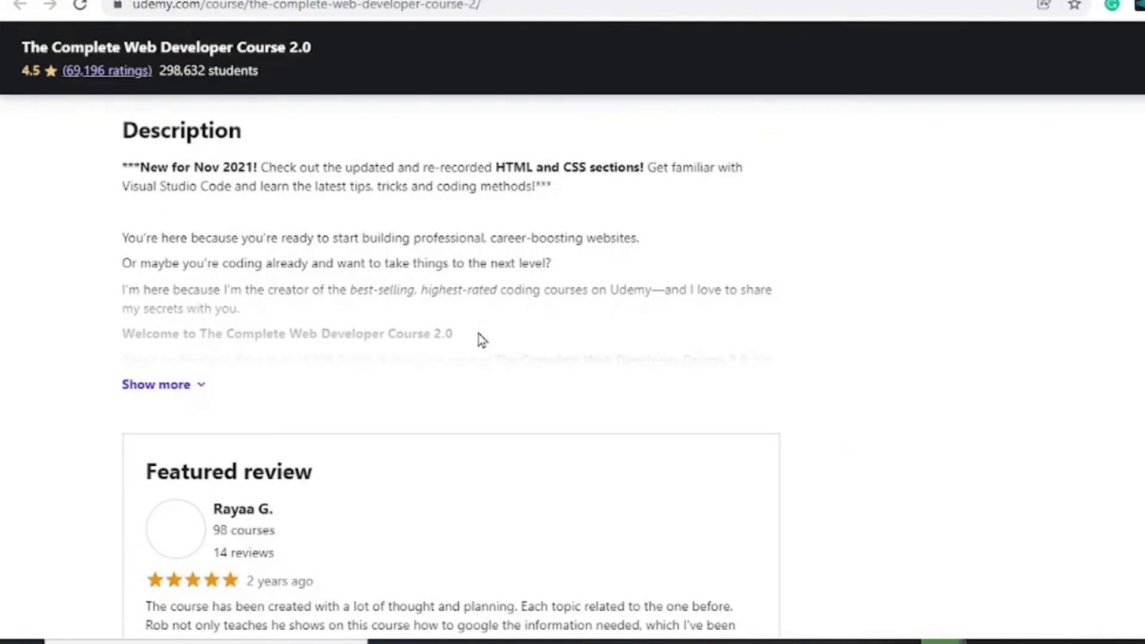
- Scroll through the Course content sections of The Complete Web Developer Course 2.0
scroll(up, 3)
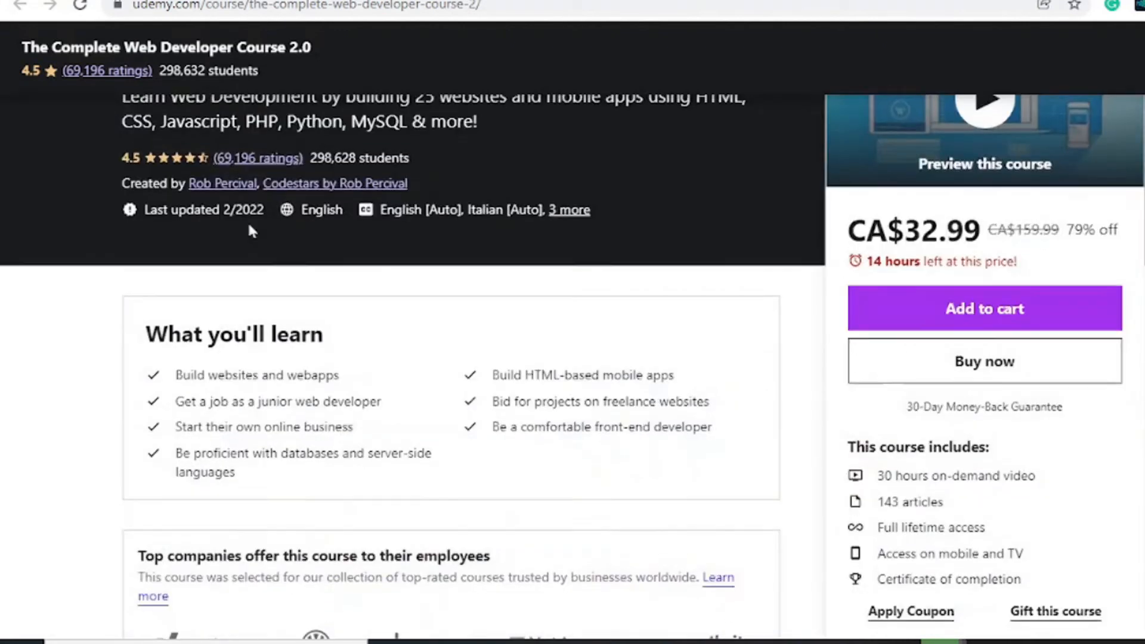
scroll(up, 3)
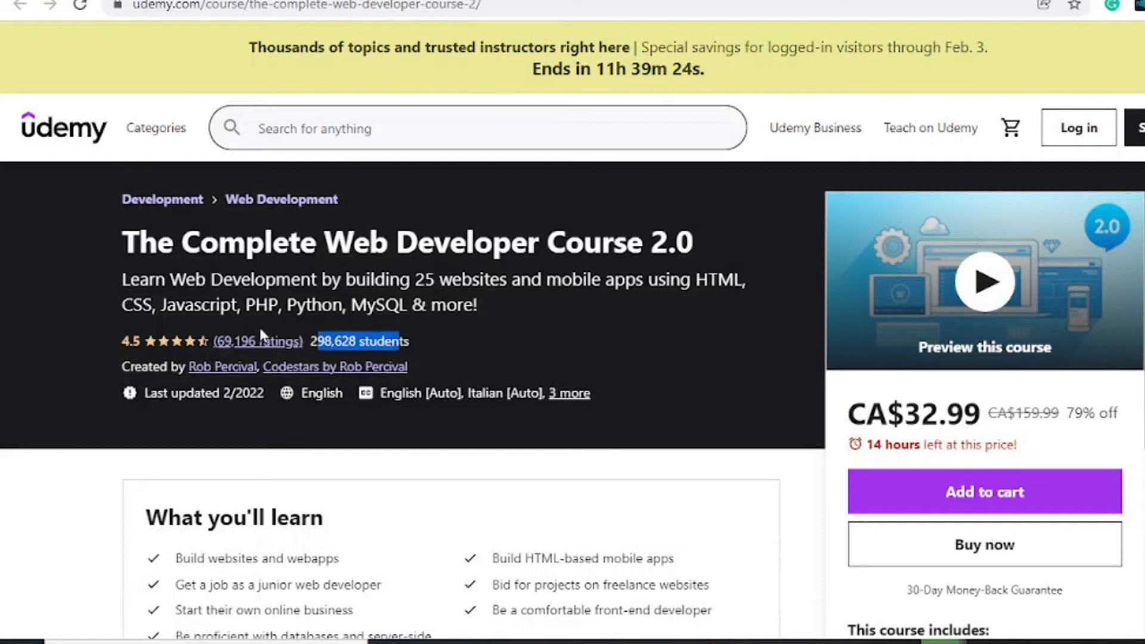
scroll(up, 3)
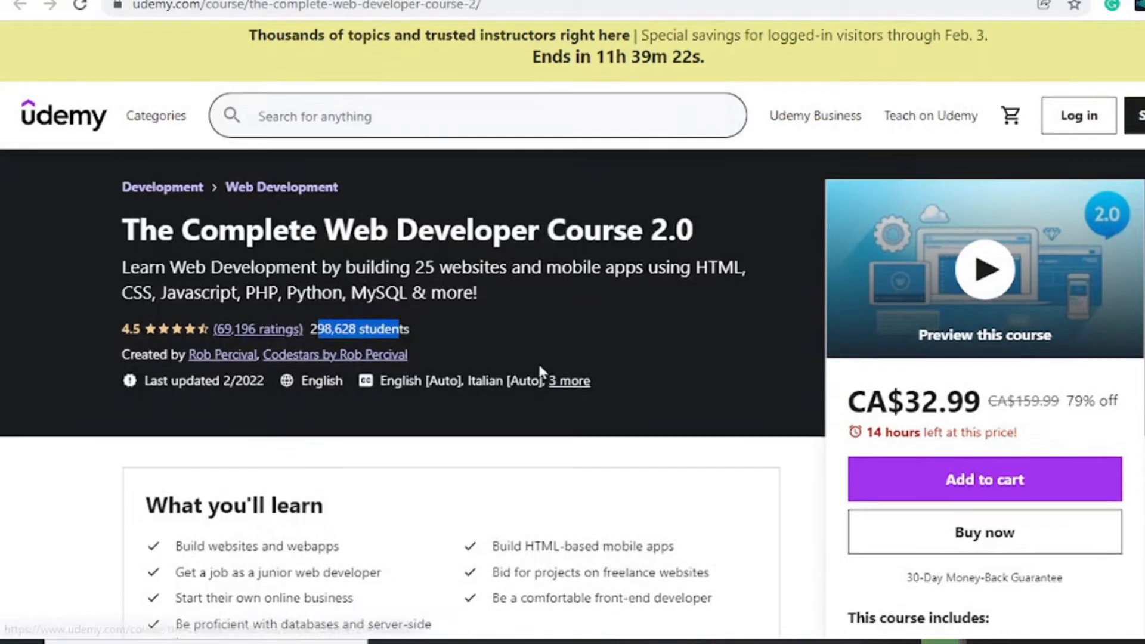
scroll(down, 3)
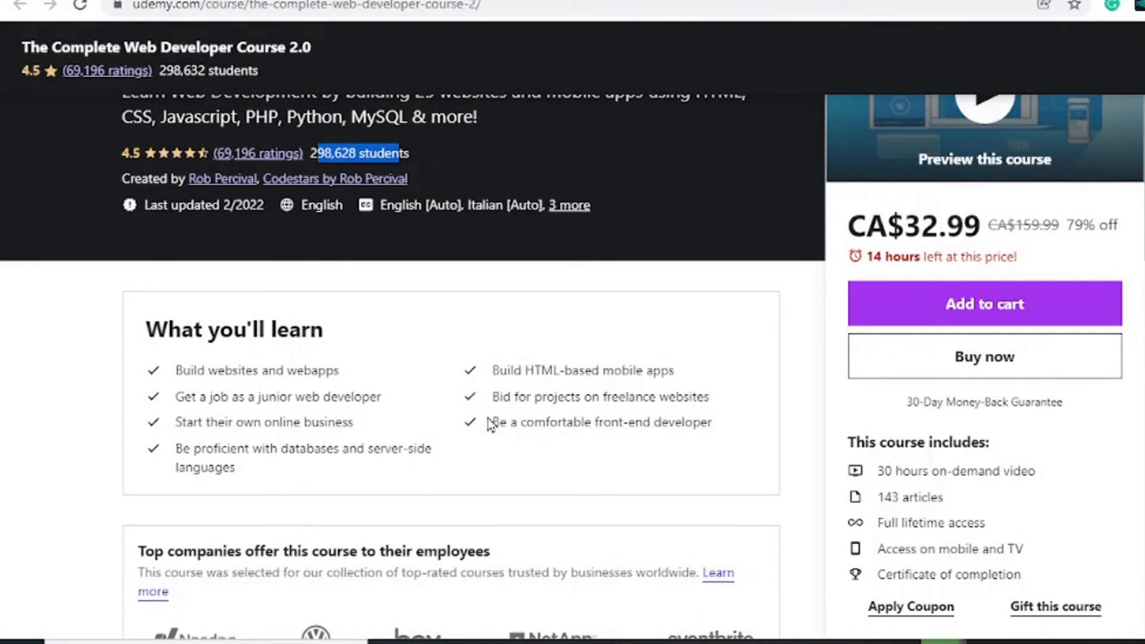
scroll(down, 3)
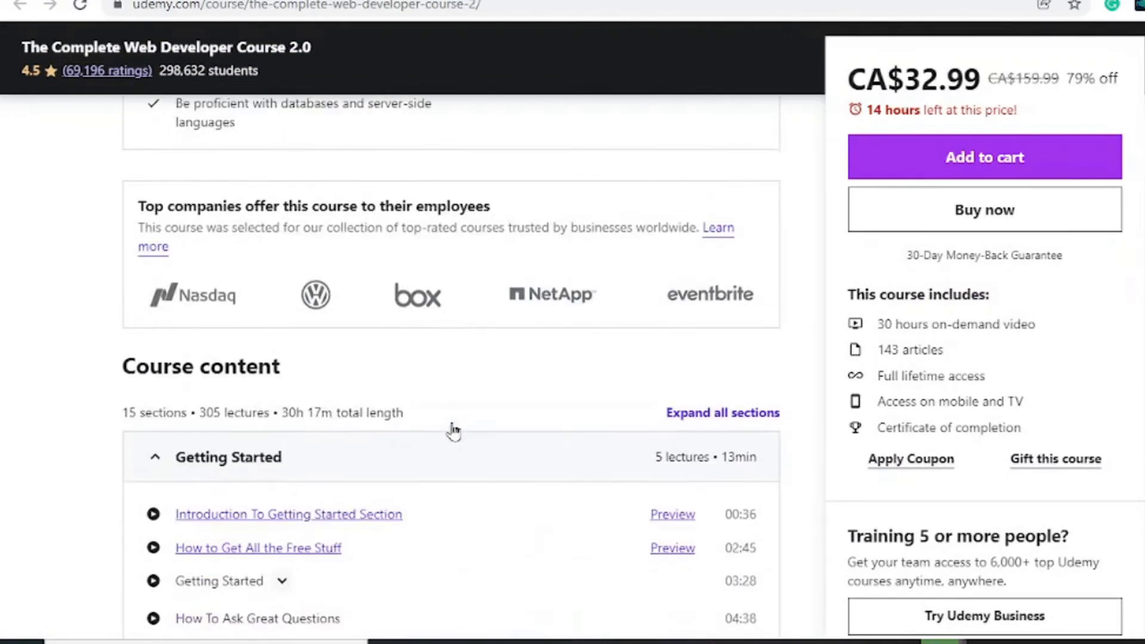
scroll(down, 3)
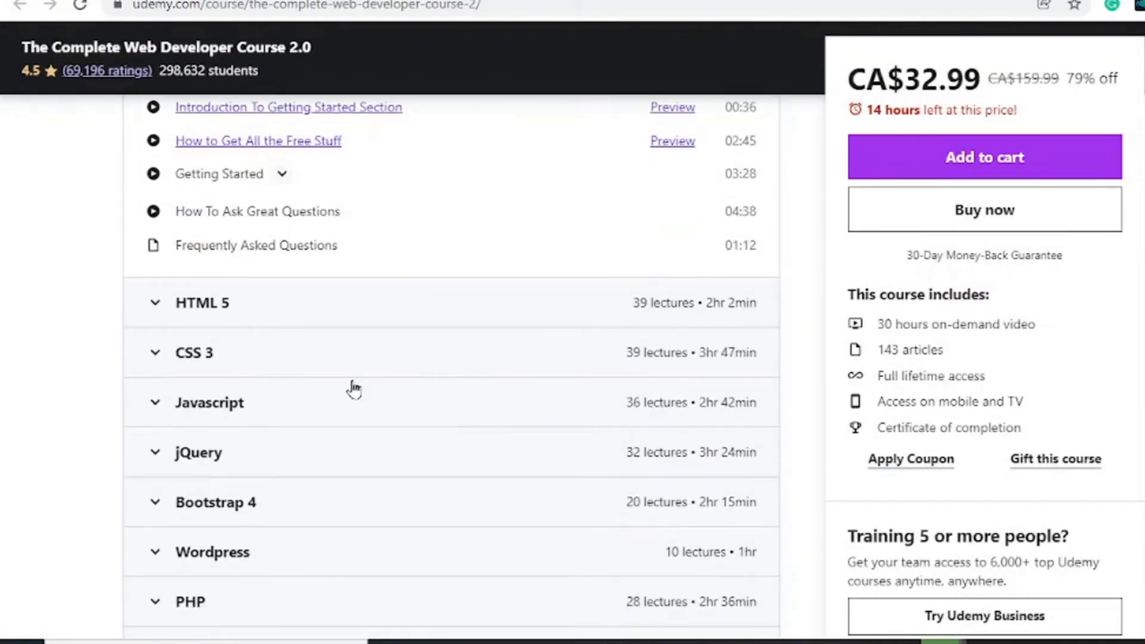
scroll(down, 3)
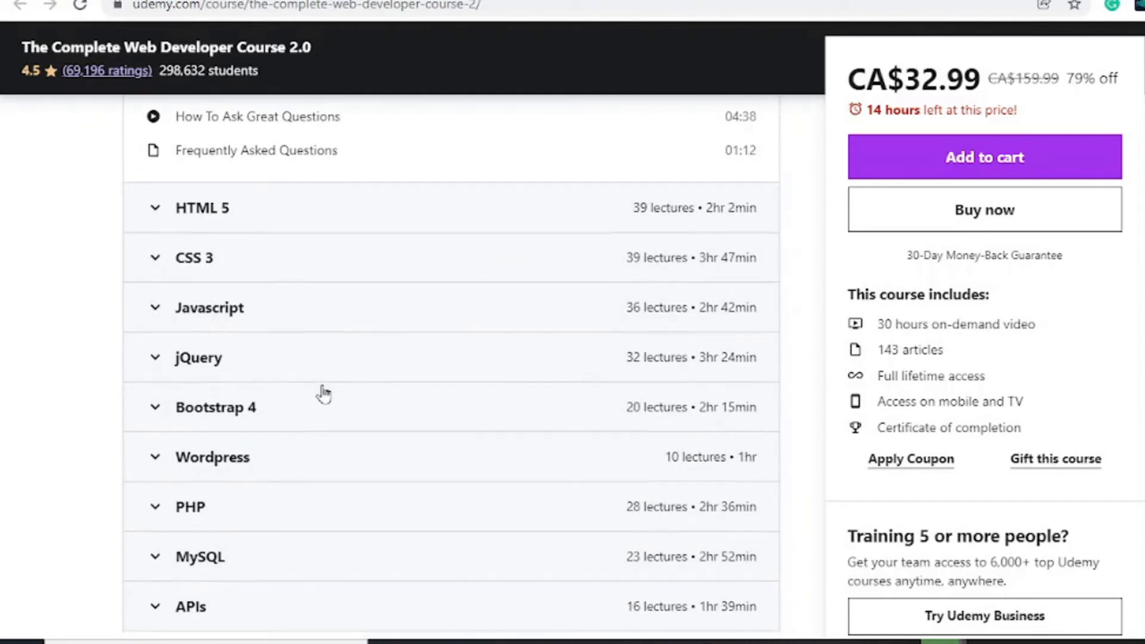
scroll(down, 3)
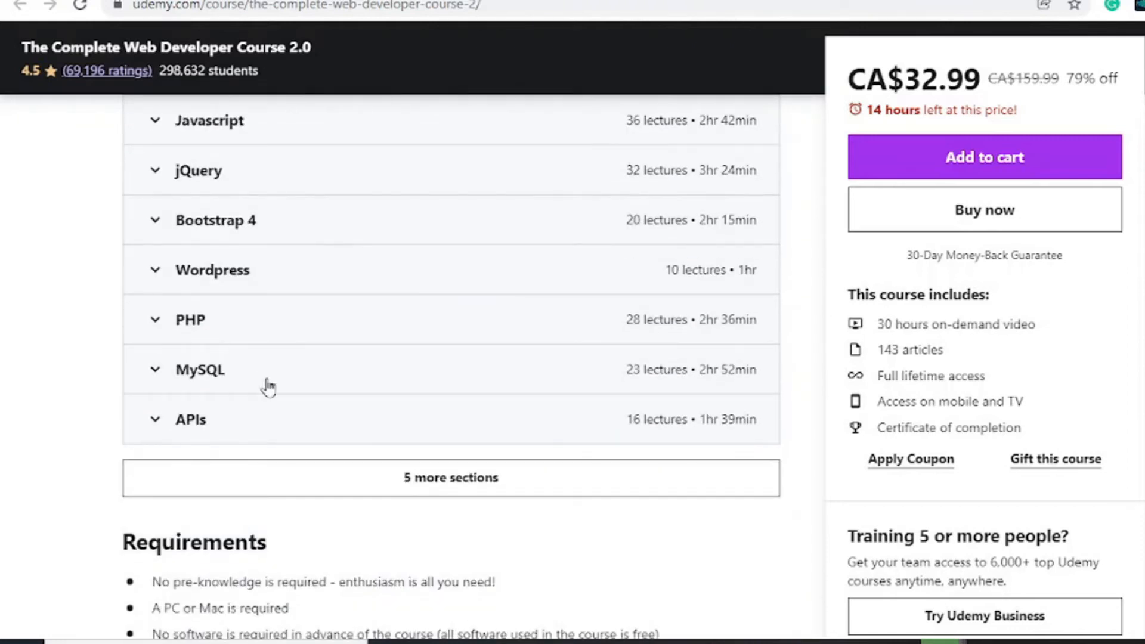
mouse_move(259, 396)
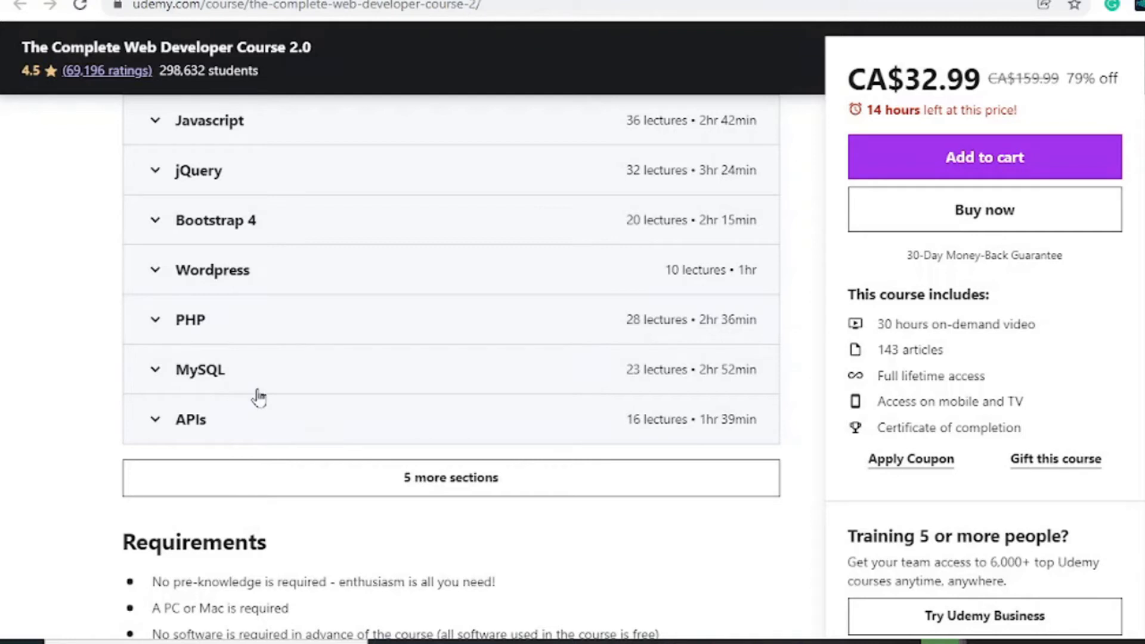
scroll(down, 3)
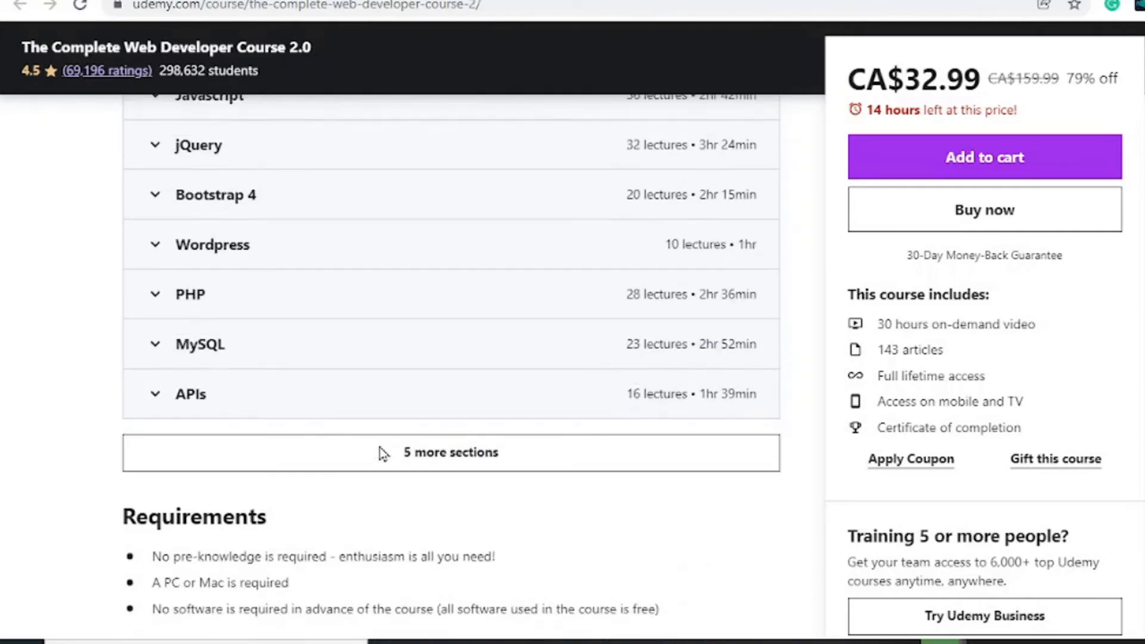
- Highlight the on-mobile access feature in the 'This course includes' list
scroll(up, 3)
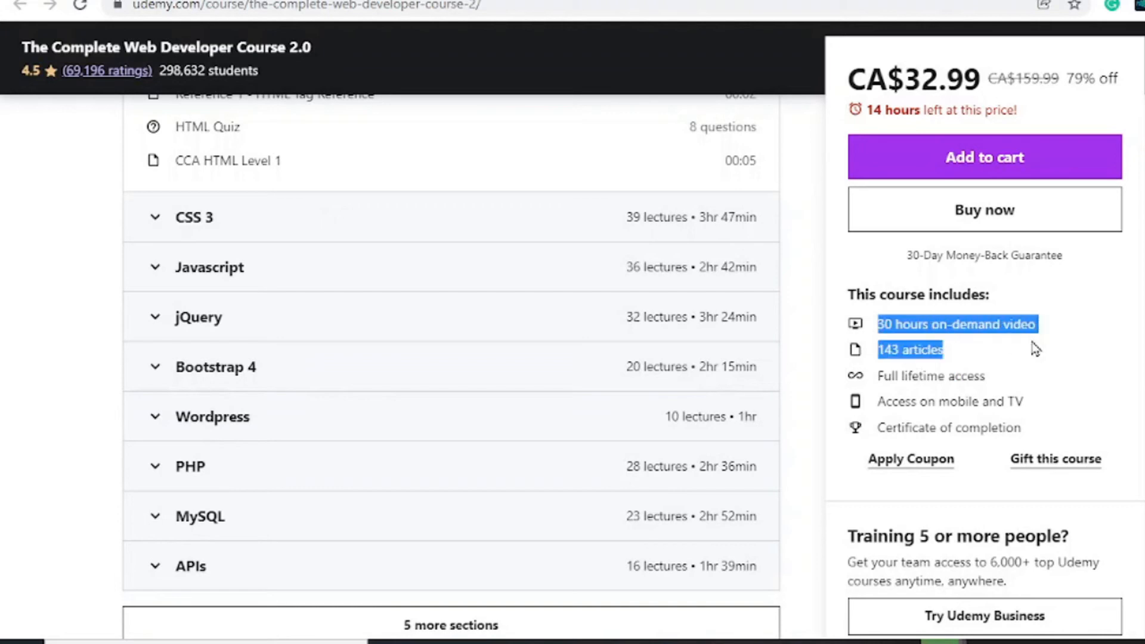
double_click(919, 375)
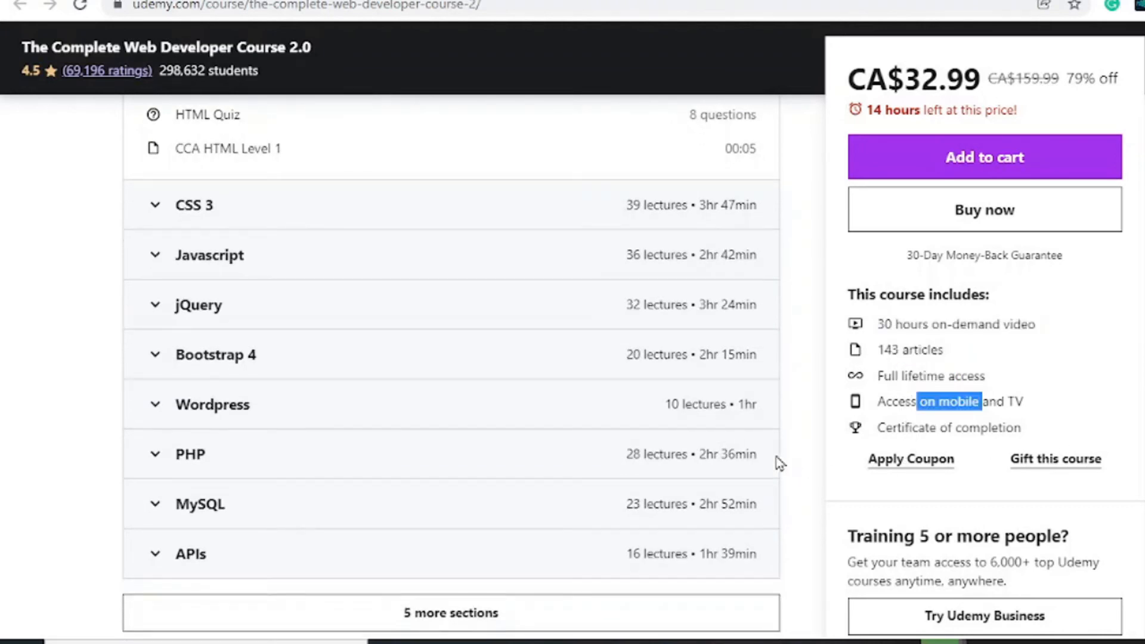
scroll(up, 3)
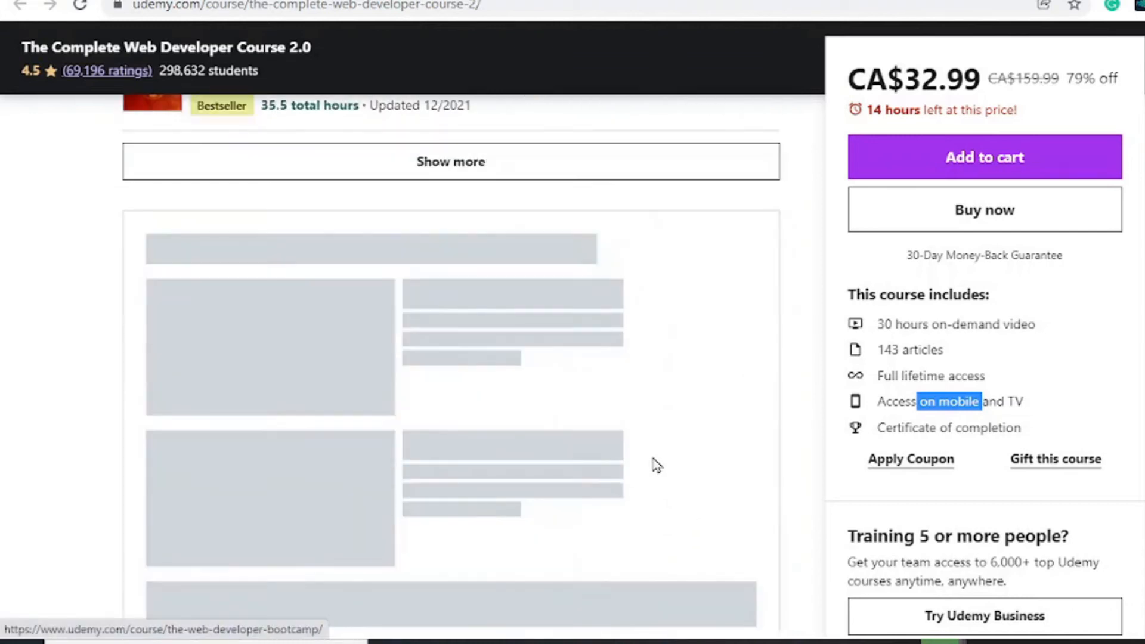
scroll(down, 3)
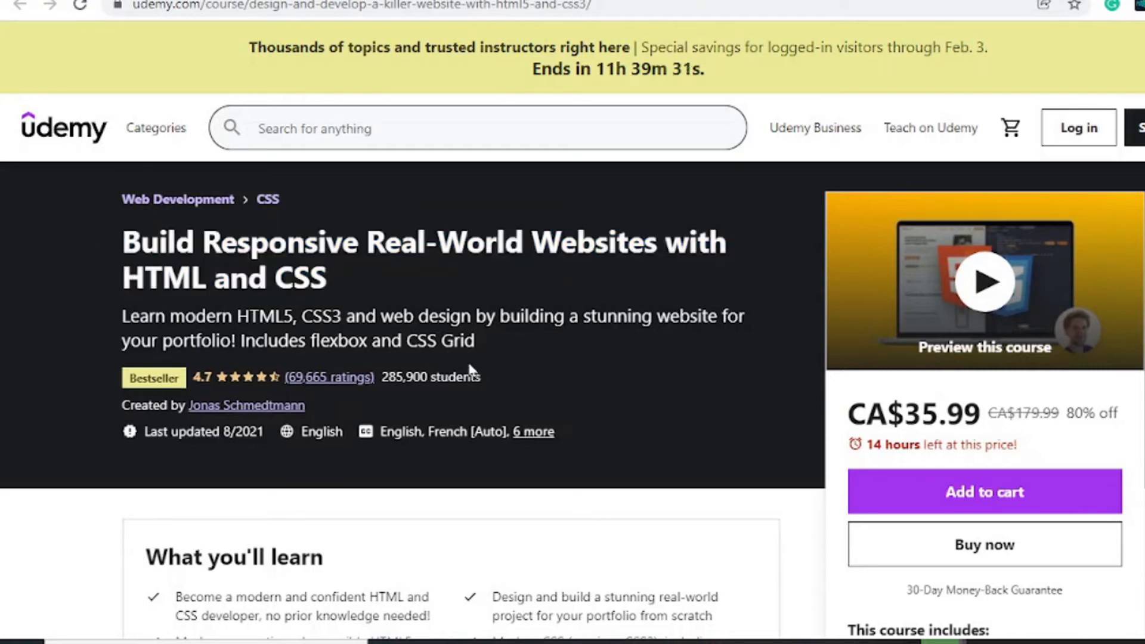
- Highlight HTML and CSS in the course title, then read down through Course content to the Instructor
double_click(223, 277)
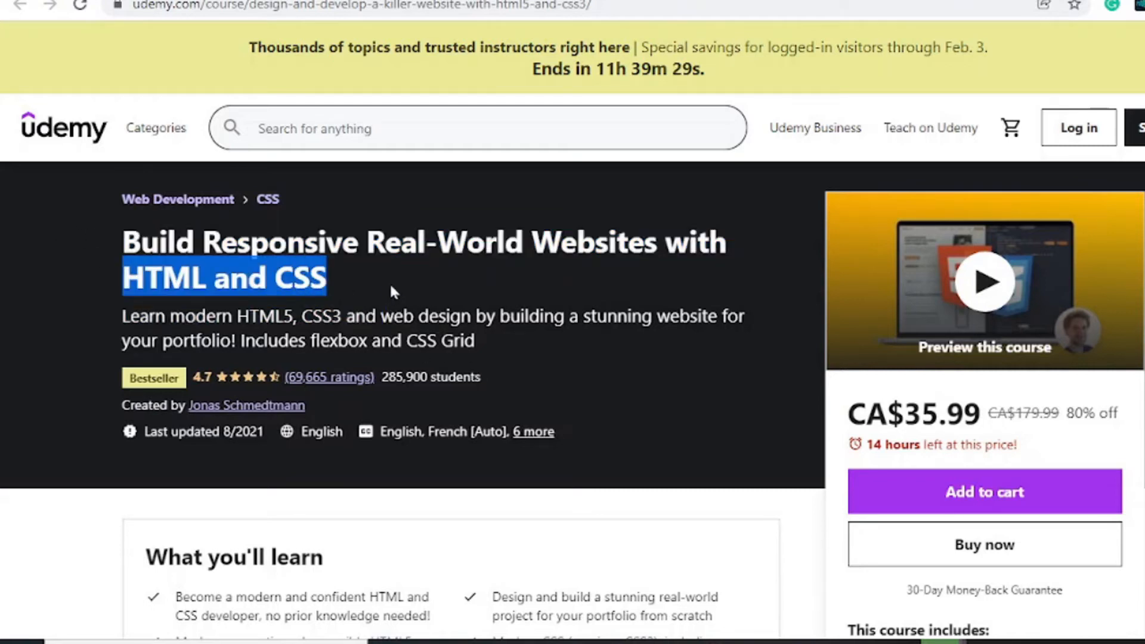
mouse_move(406, 333)
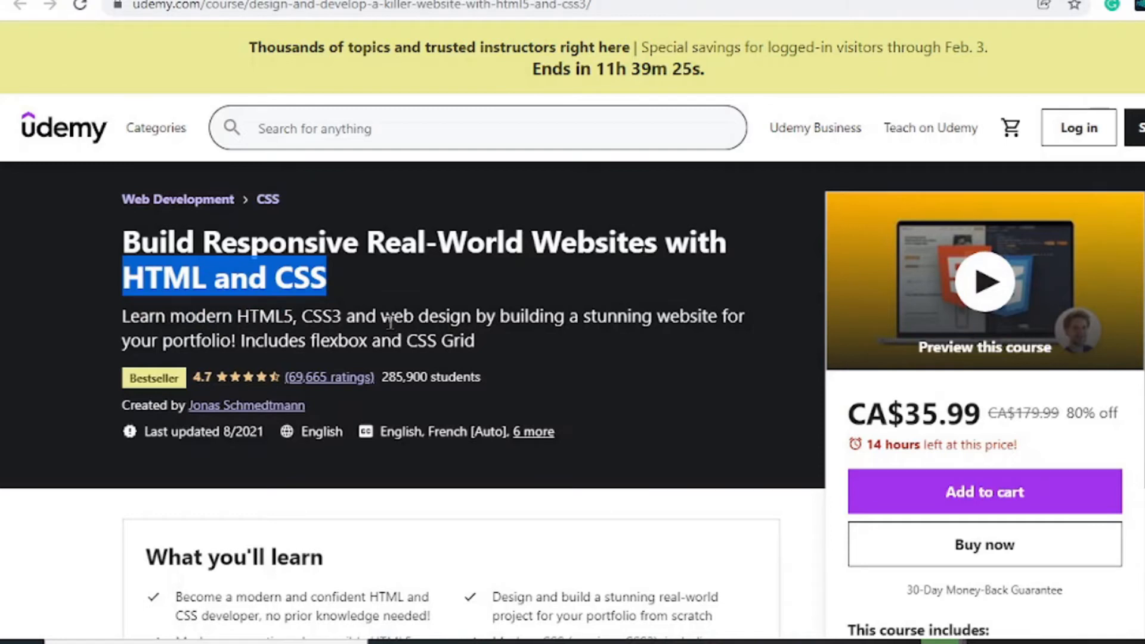
mouse_move(216, 303)
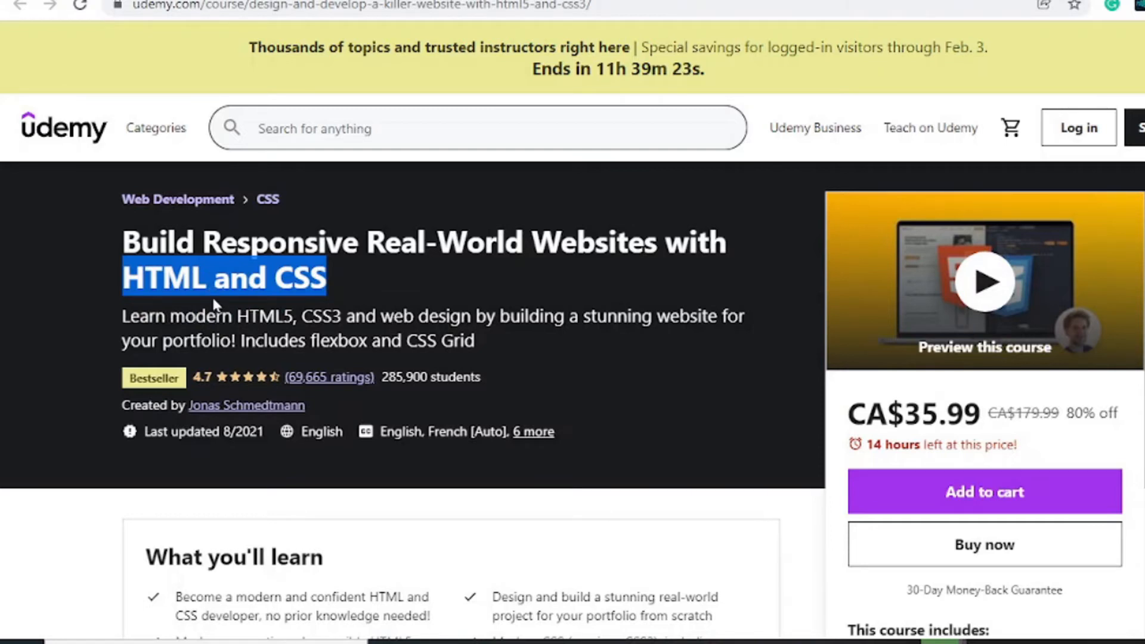
scroll(down, 3)
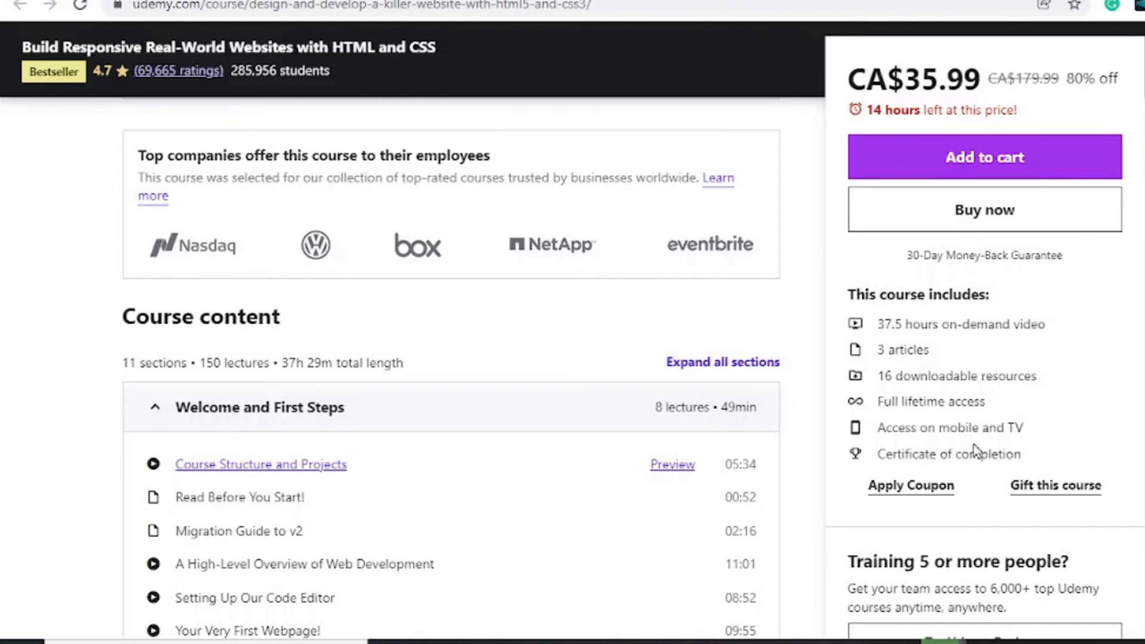
scroll(down, 3)
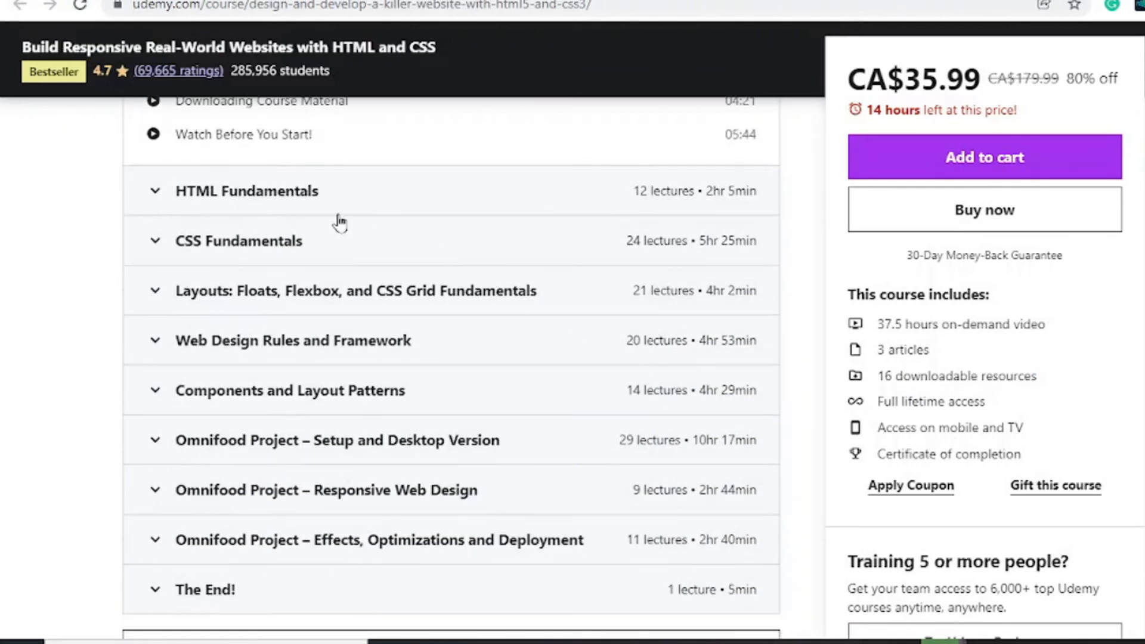
mouse_move(287, 200)
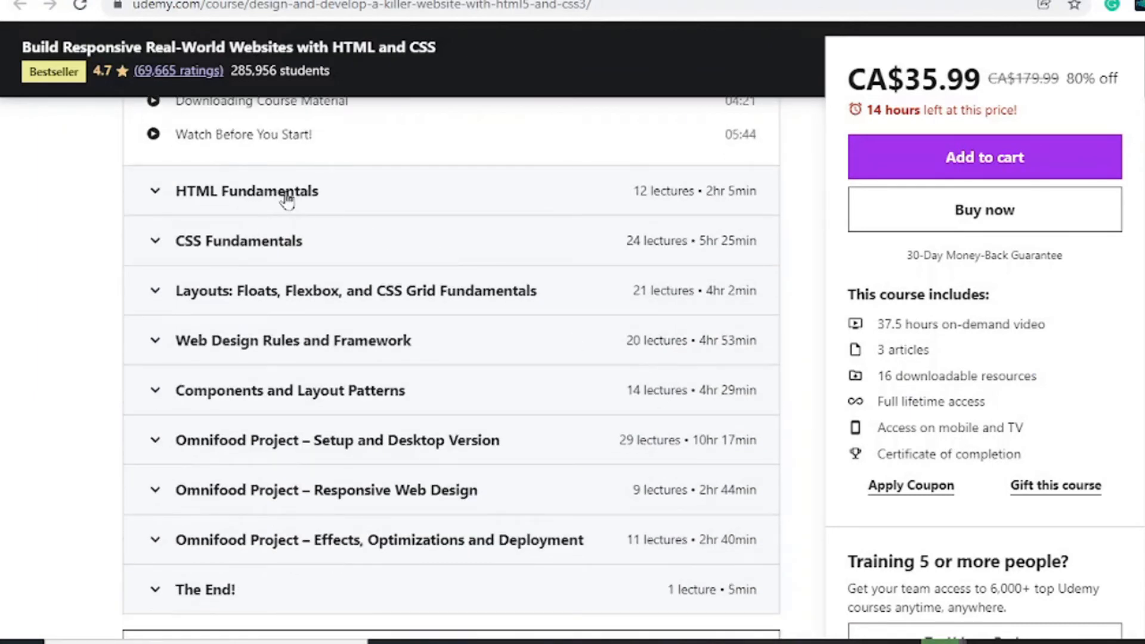
scroll(down, 3)
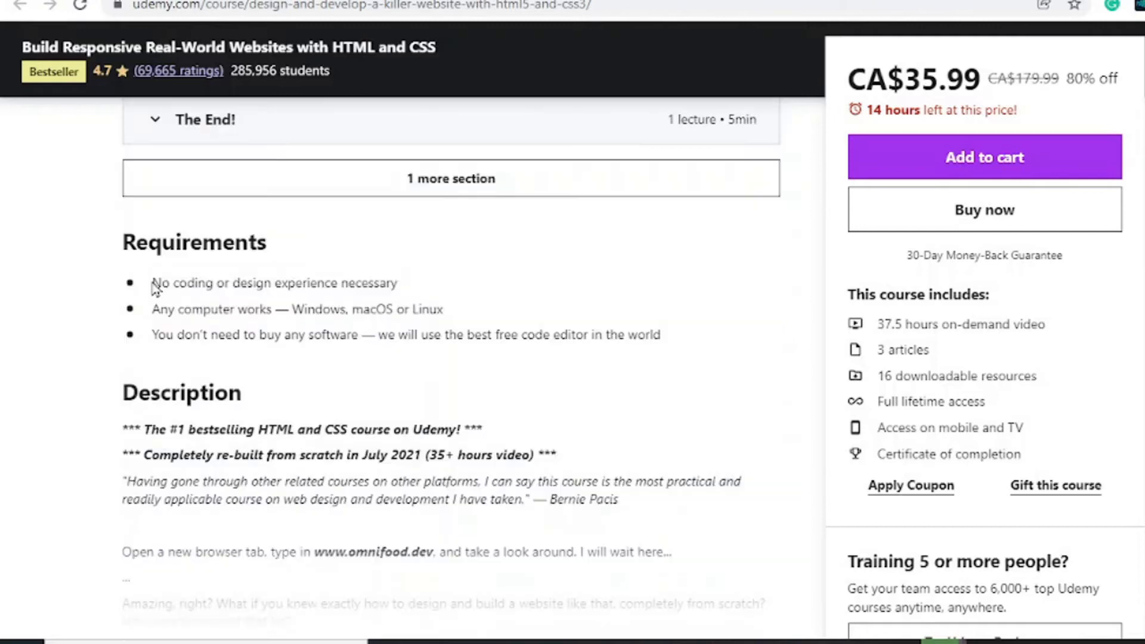
mouse_move(537, 327)
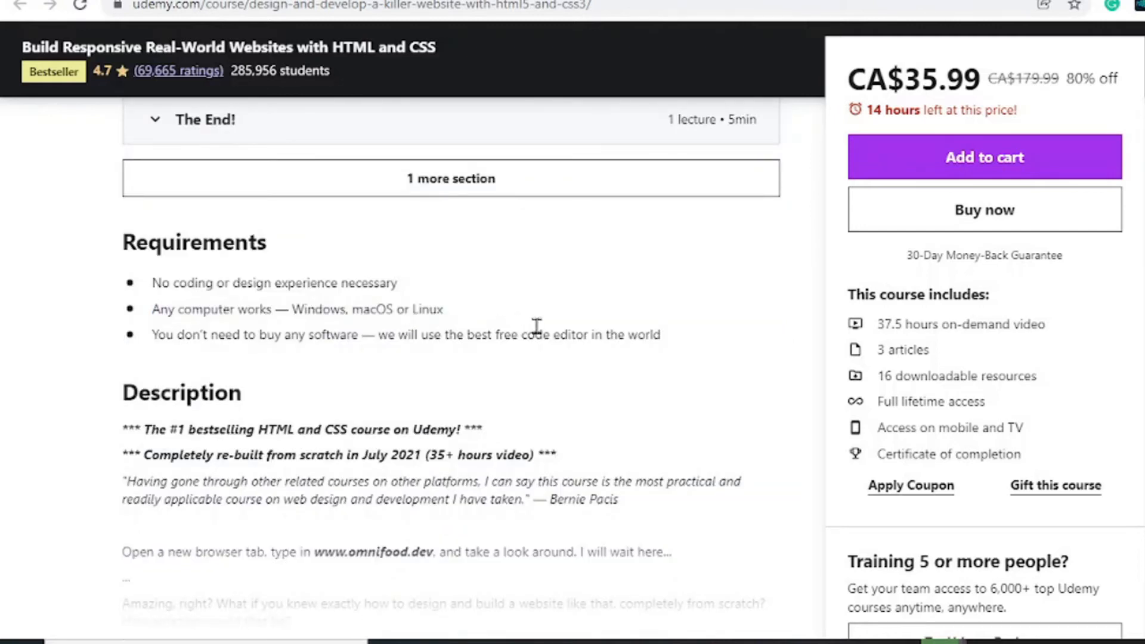
mouse_move(536, 331)
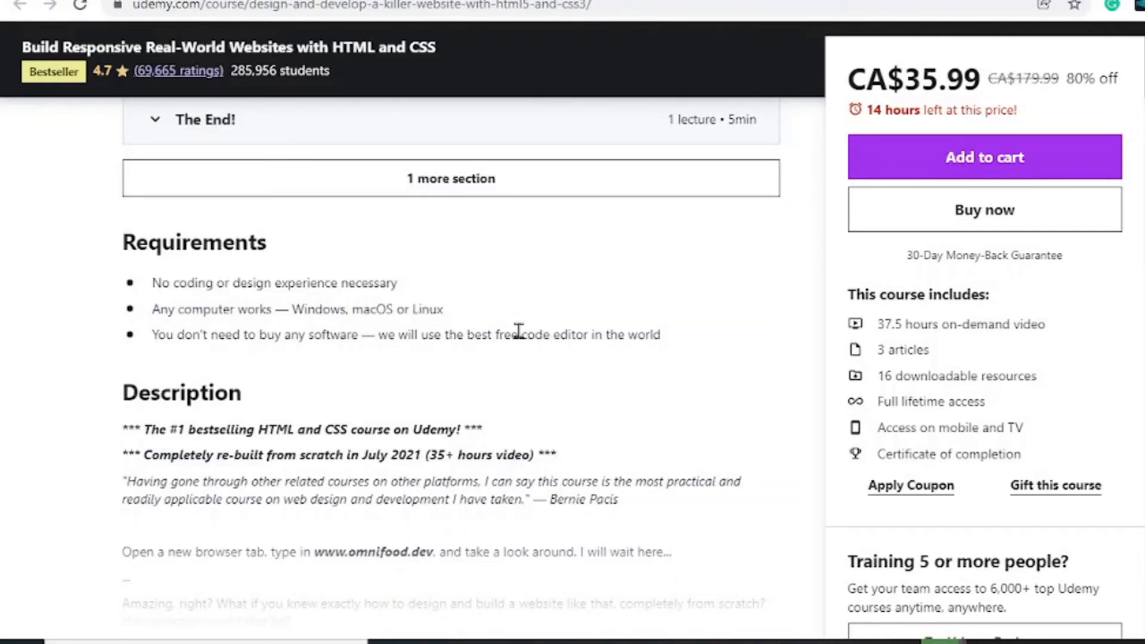
scroll(down, 3)
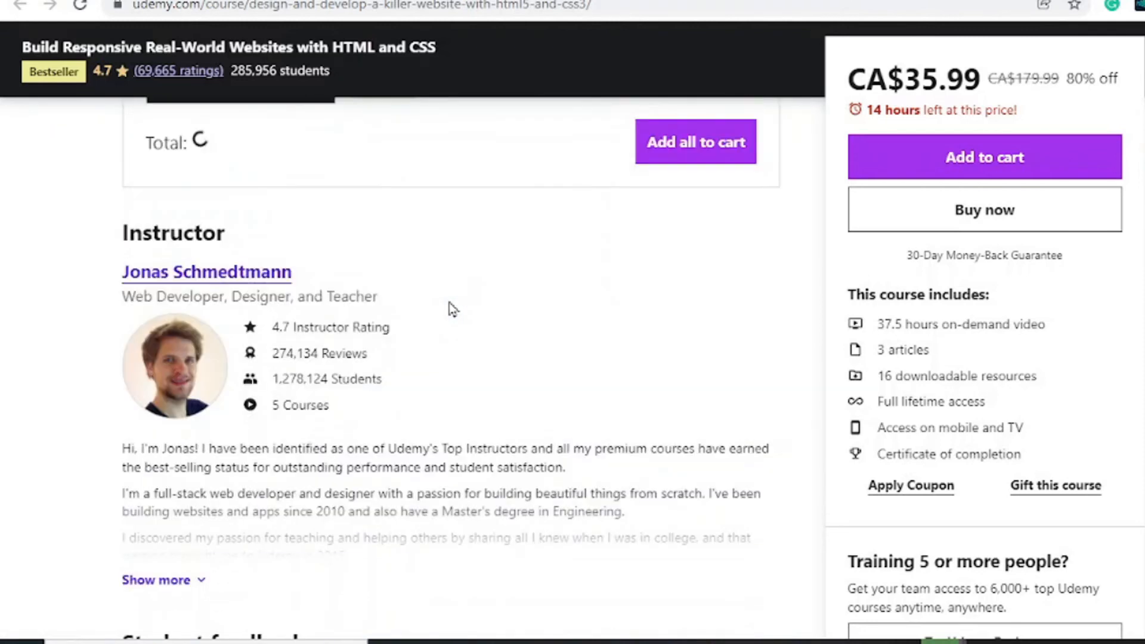
scroll(down, 3)
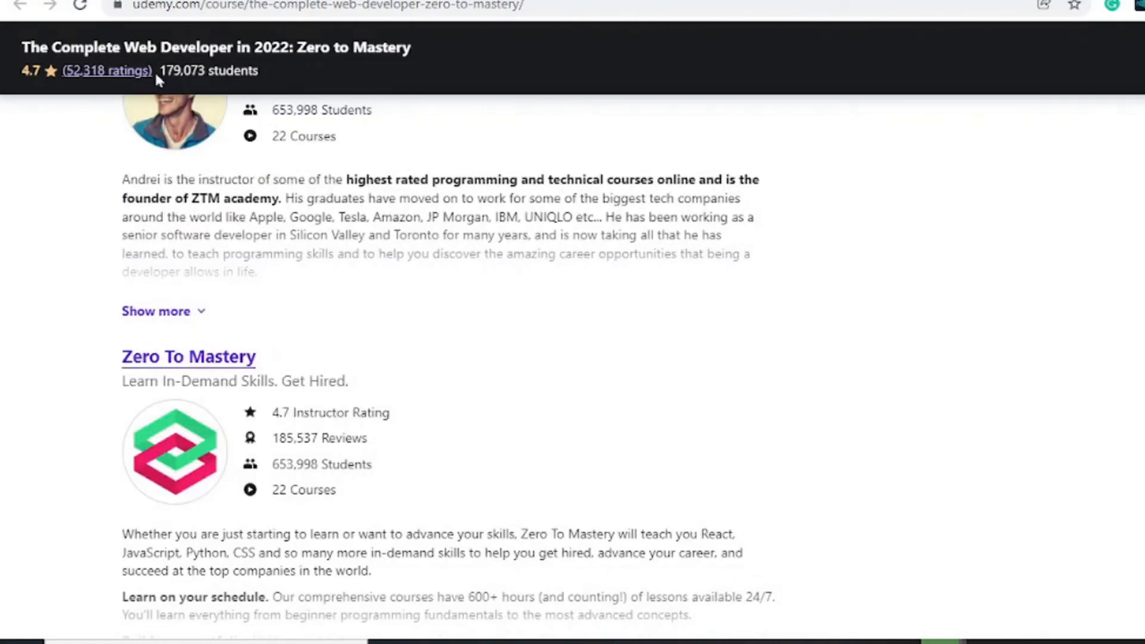
mouse_move(424, 159)
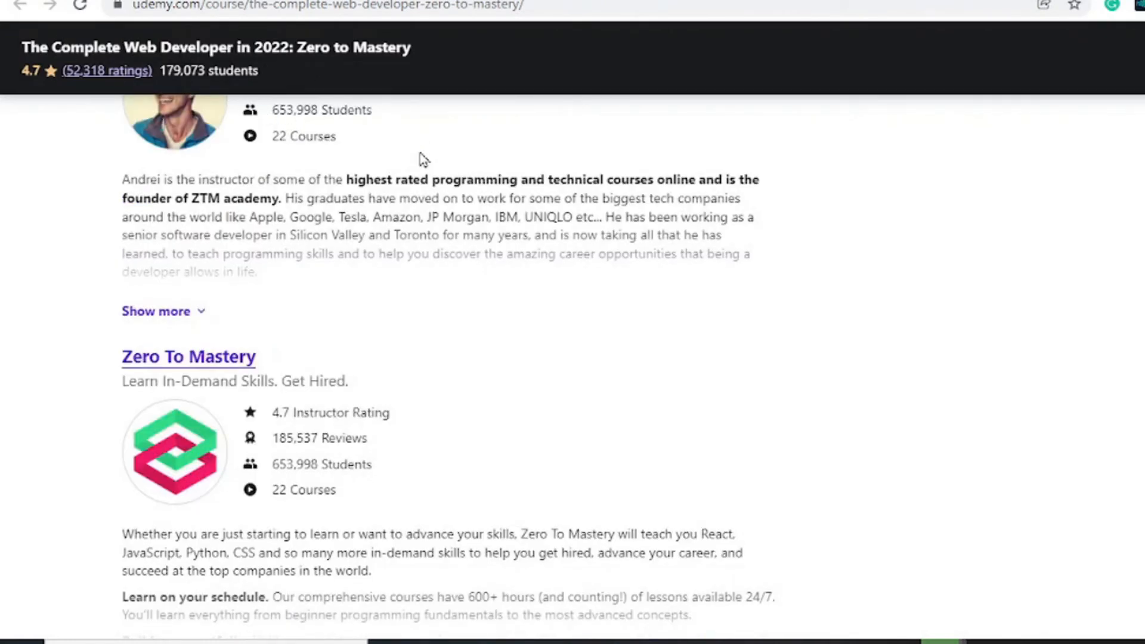
- Scroll through the Zero to Mastery Instructor, Reviews and Course content sections (HTML 5, CSS, Bootstrap)
scroll(down, 3)
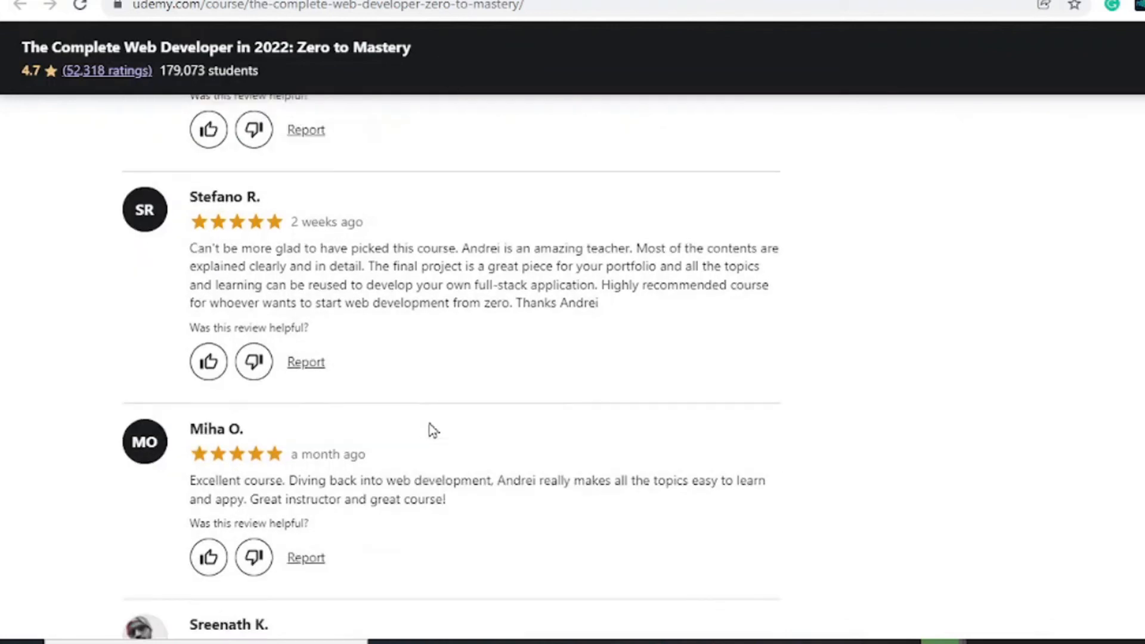
scroll(up, 3)
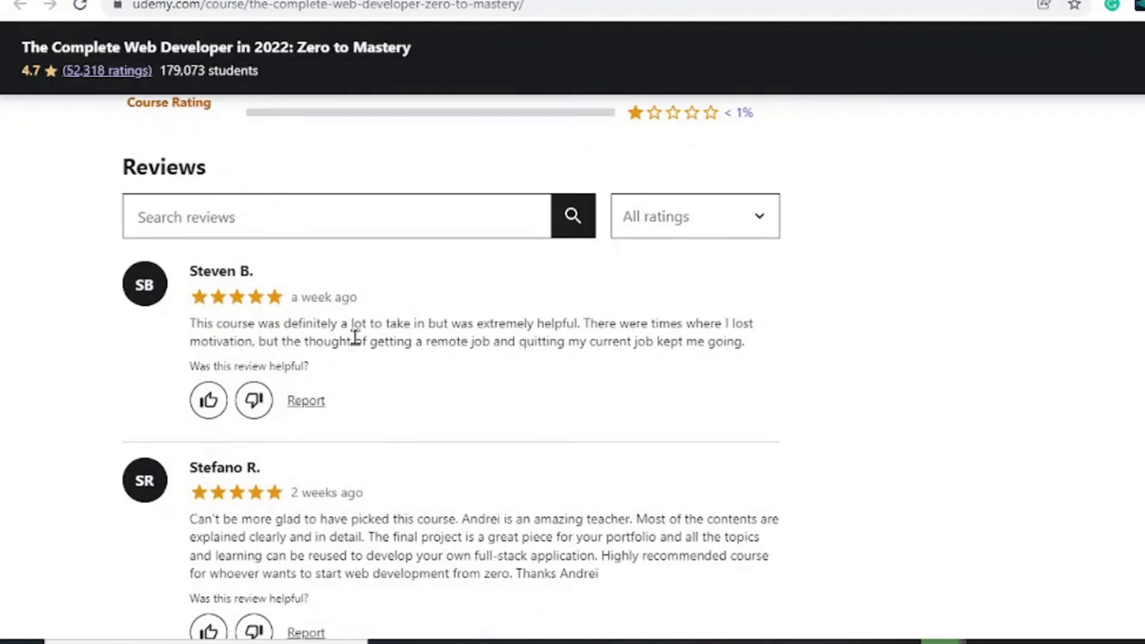
scroll(up, 3)
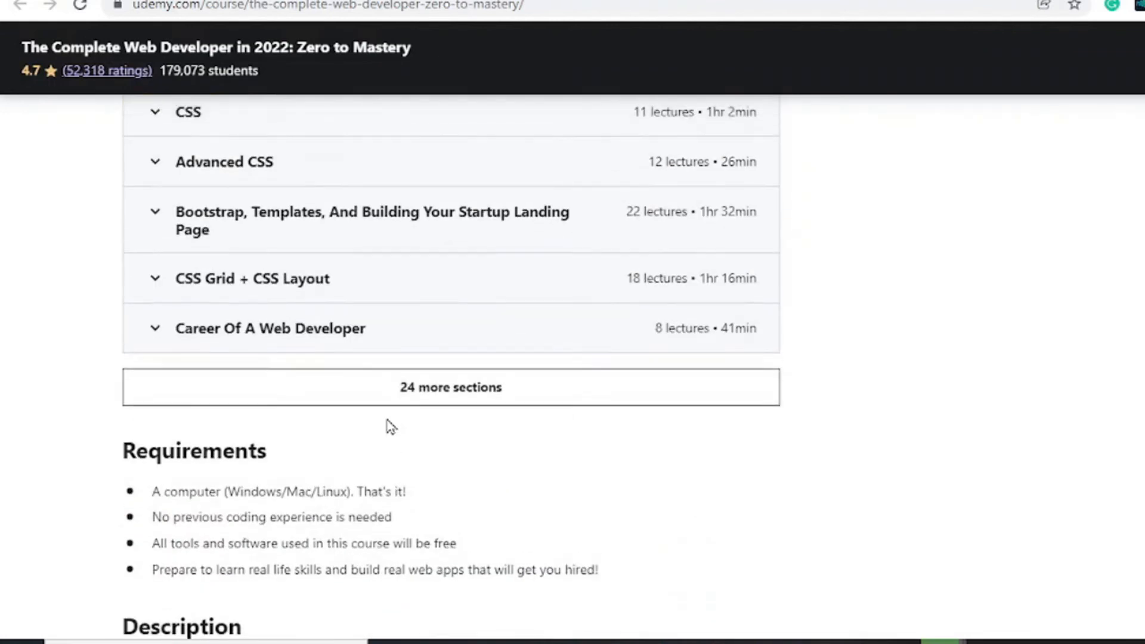
scroll(up, 3)
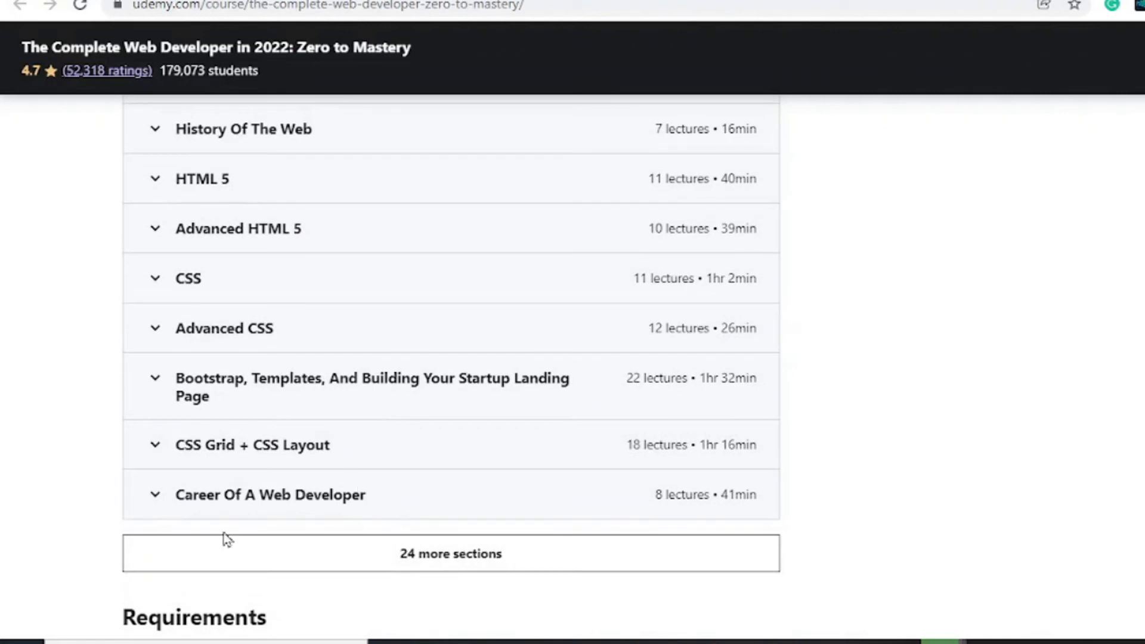
mouse_move(39, 431)
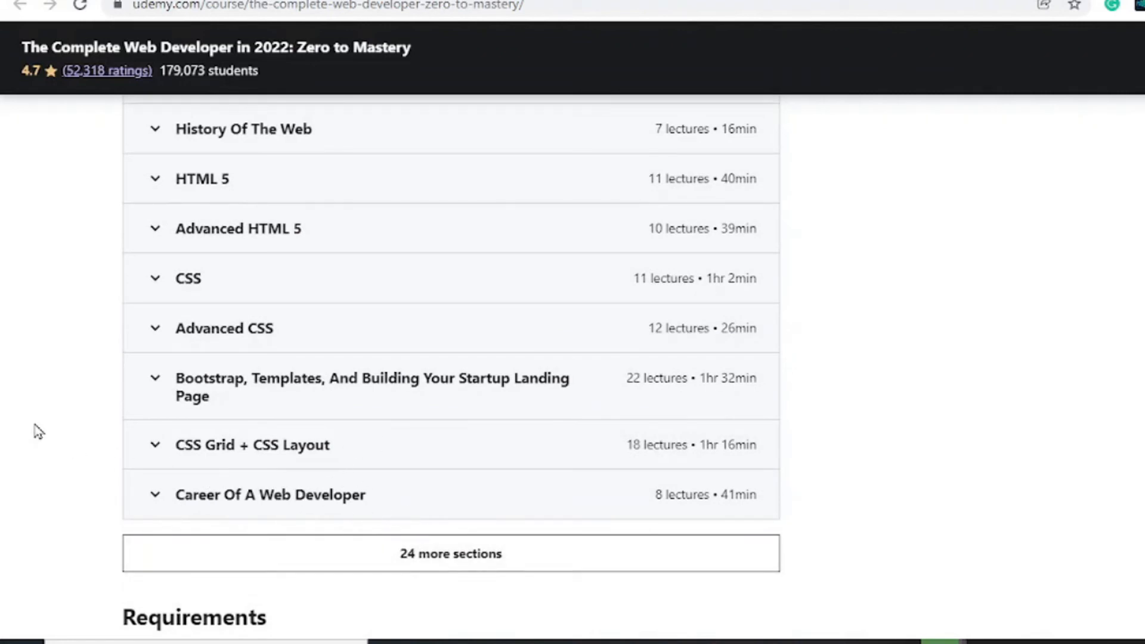
mouse_move(134, 422)
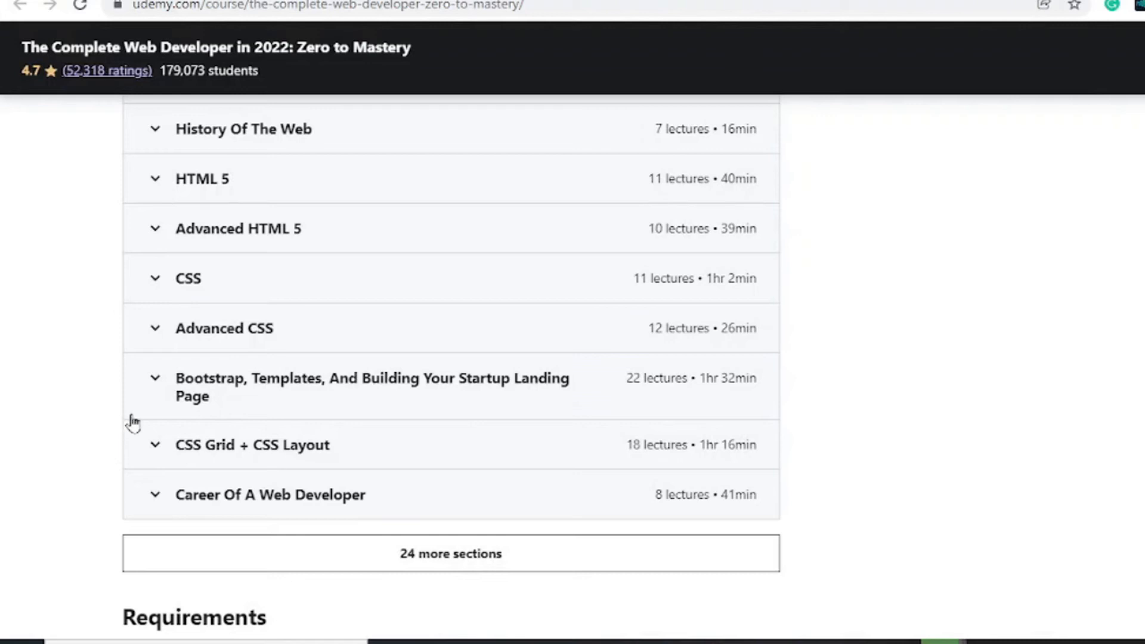
mouse_move(241, 510)
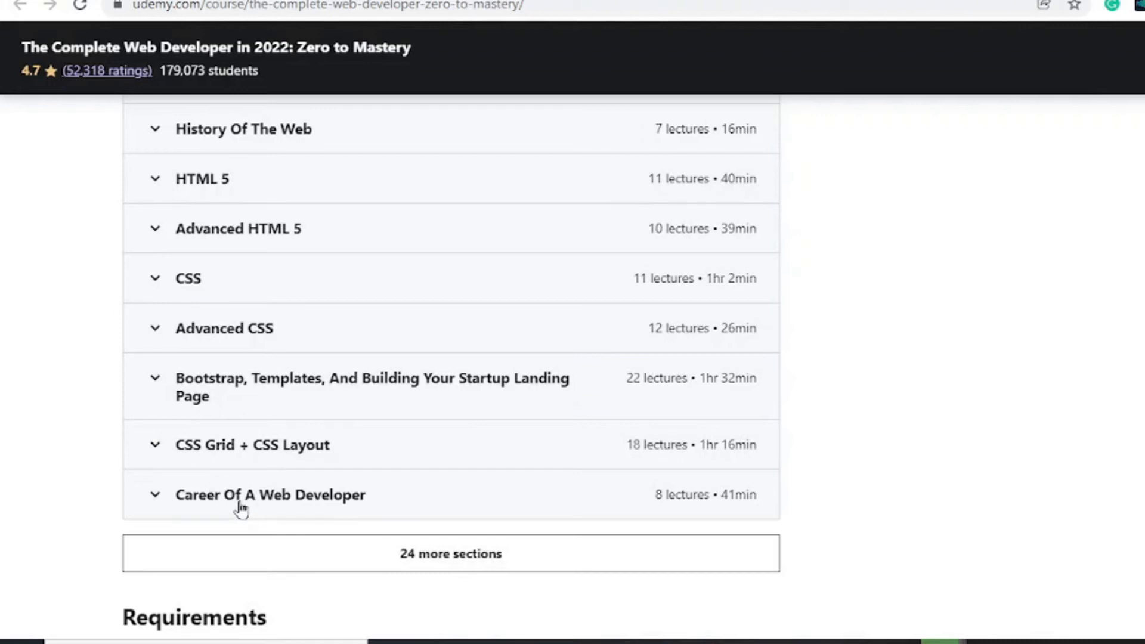
- Expand the Career Of A Web Developer section and scroll down to the Requirements heading
click(270, 494)
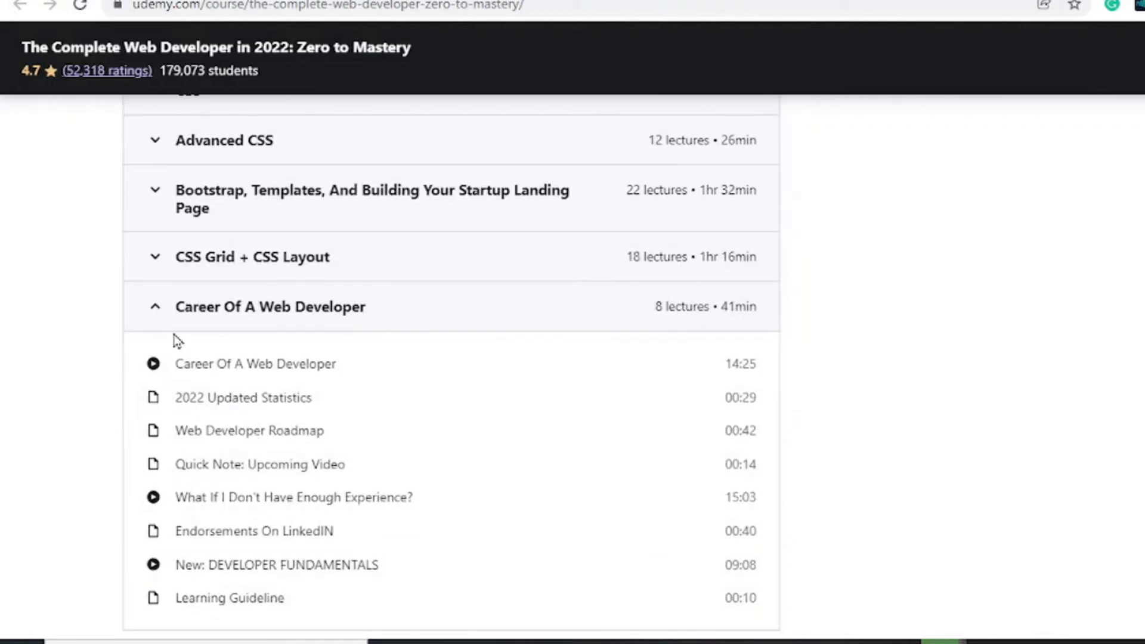
scroll(down, 3)
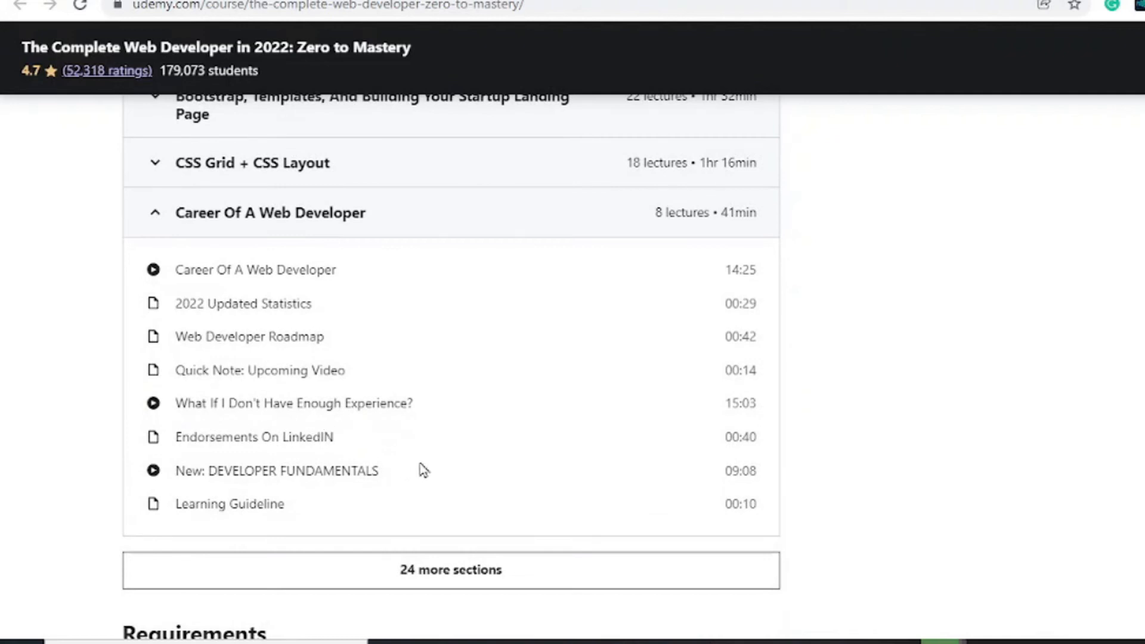
scroll(down, 3)
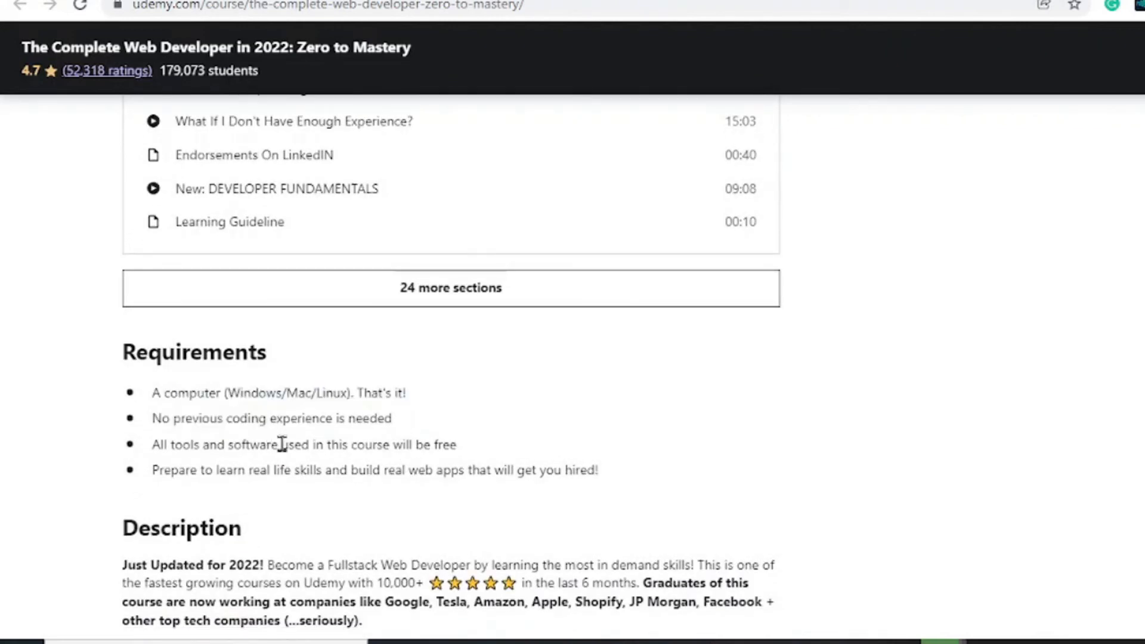
mouse_move(290, 450)
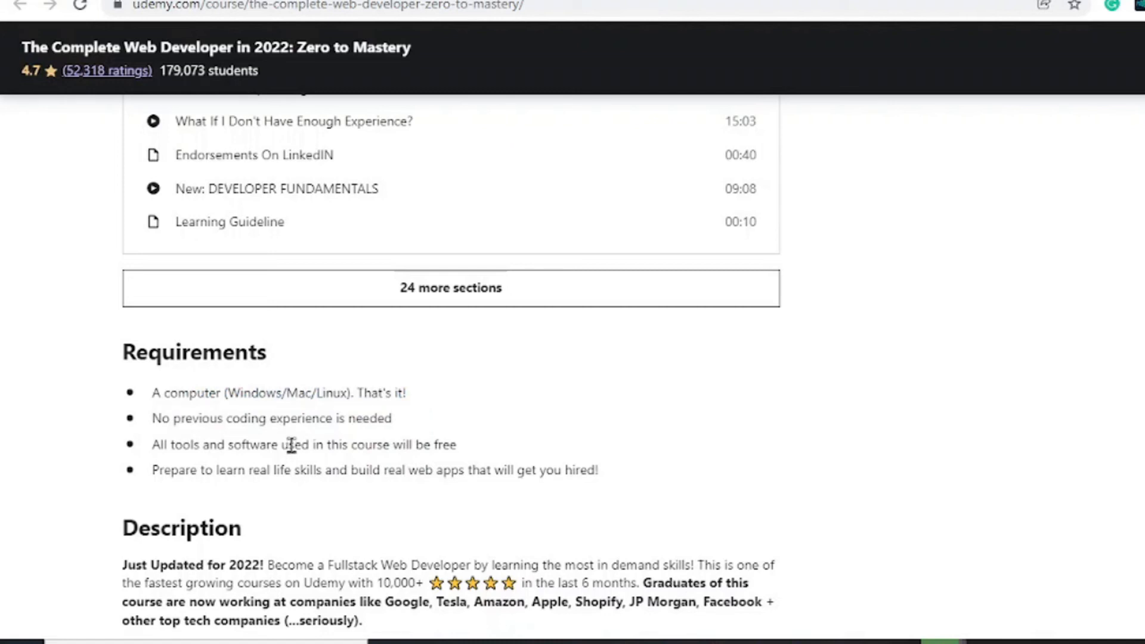
- Highlight the list of companies hiring graduates in the Description, then continue past the featured review to Instructors
scroll(down, 3)
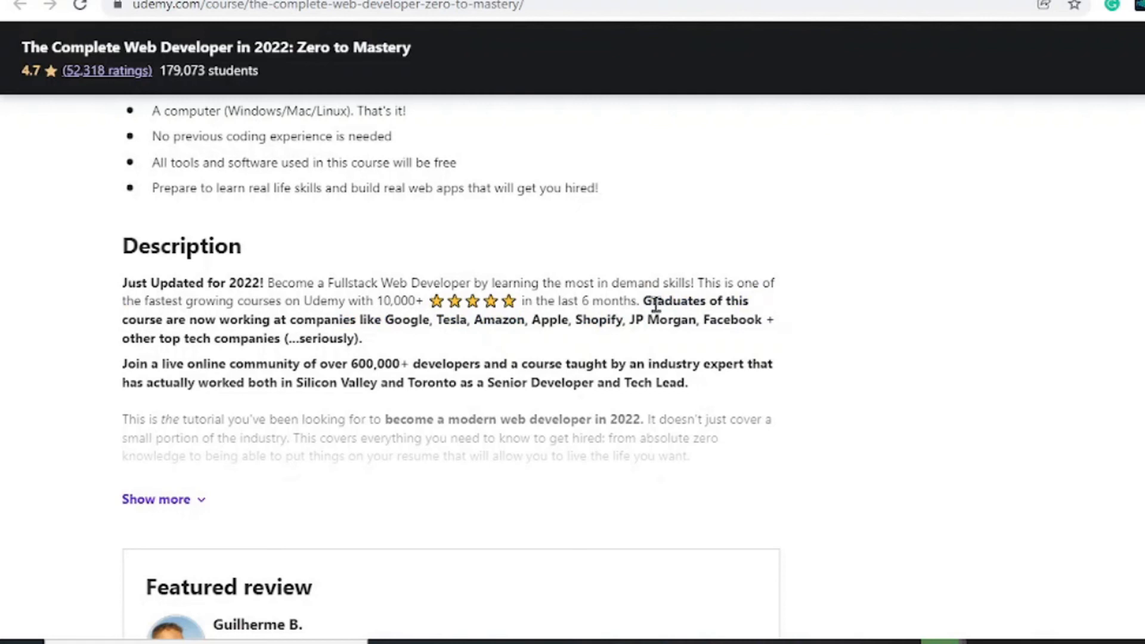
double_click(406, 320)
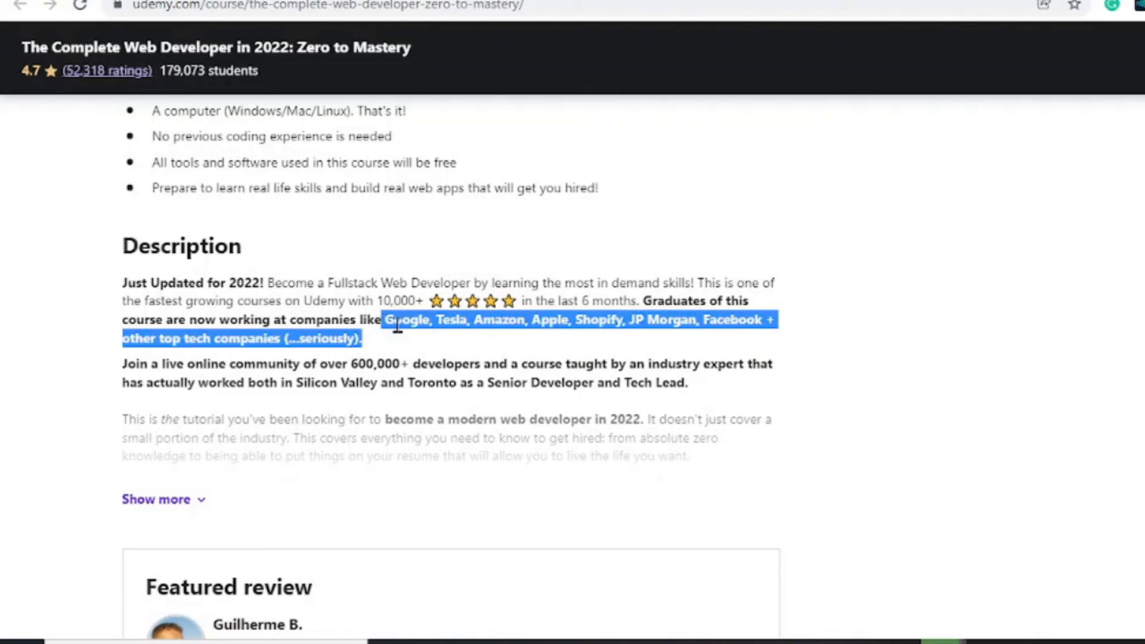
scroll(down, 3)
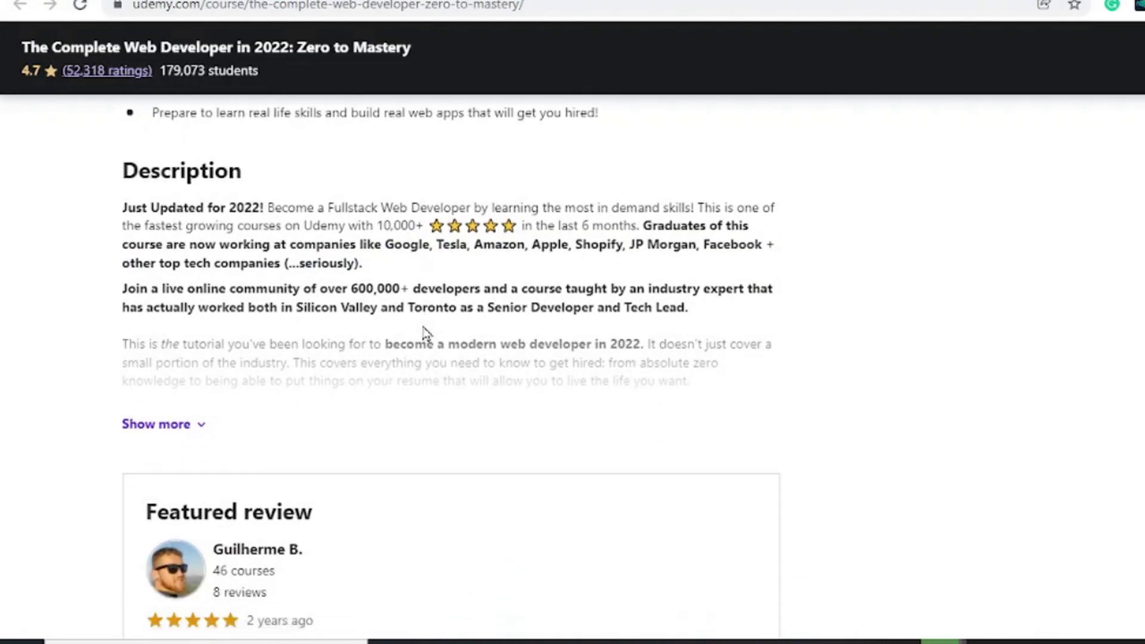
scroll(down, 3)
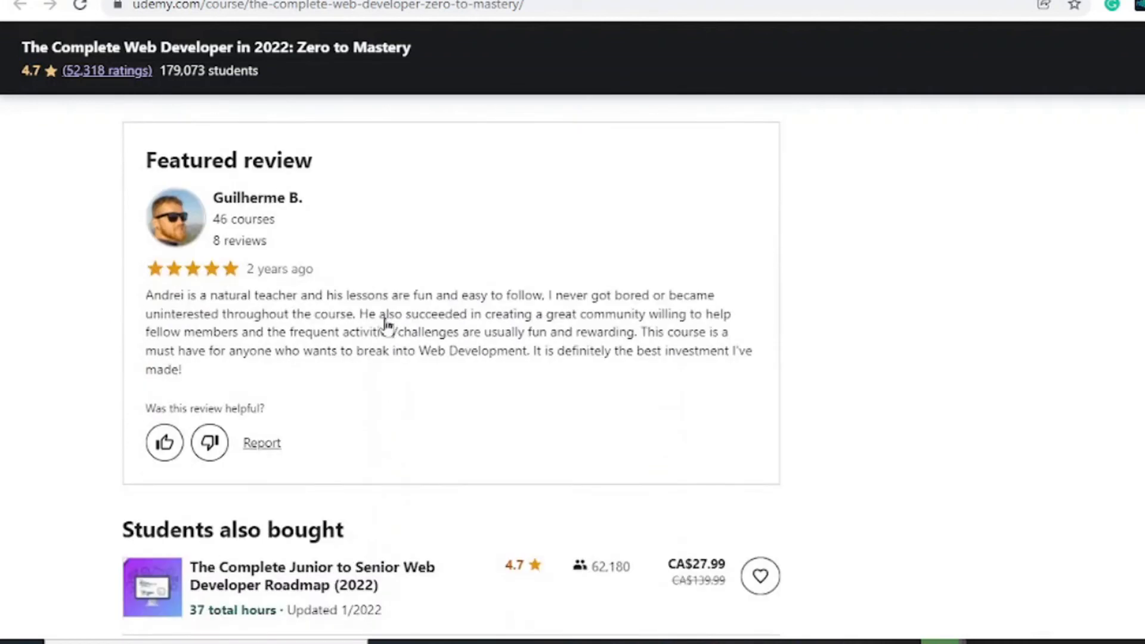
scroll(down, 3)
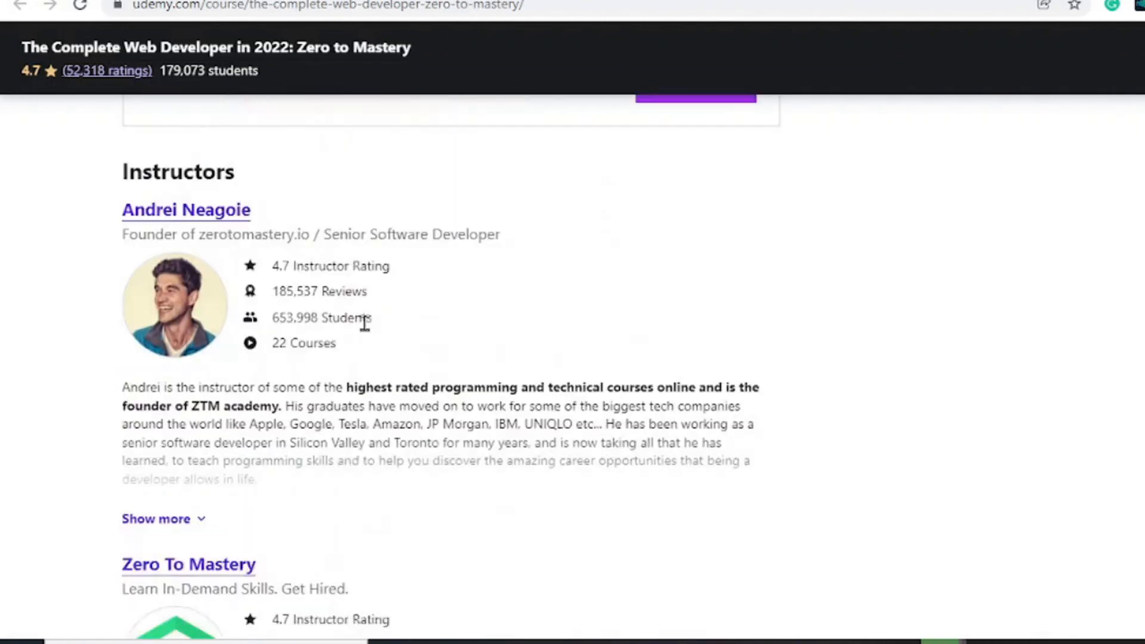
- Scroll back to the 'This course includes' panel listing 36.5 hours of video and highlight its text
scroll(up, 3)
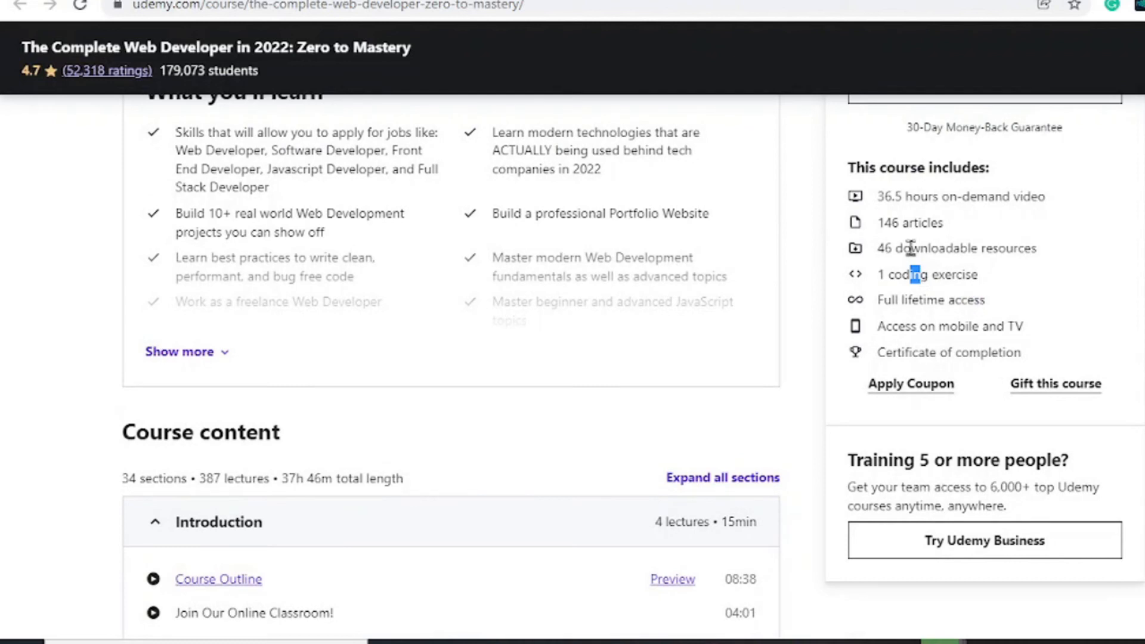
mouse_move(907, 242)
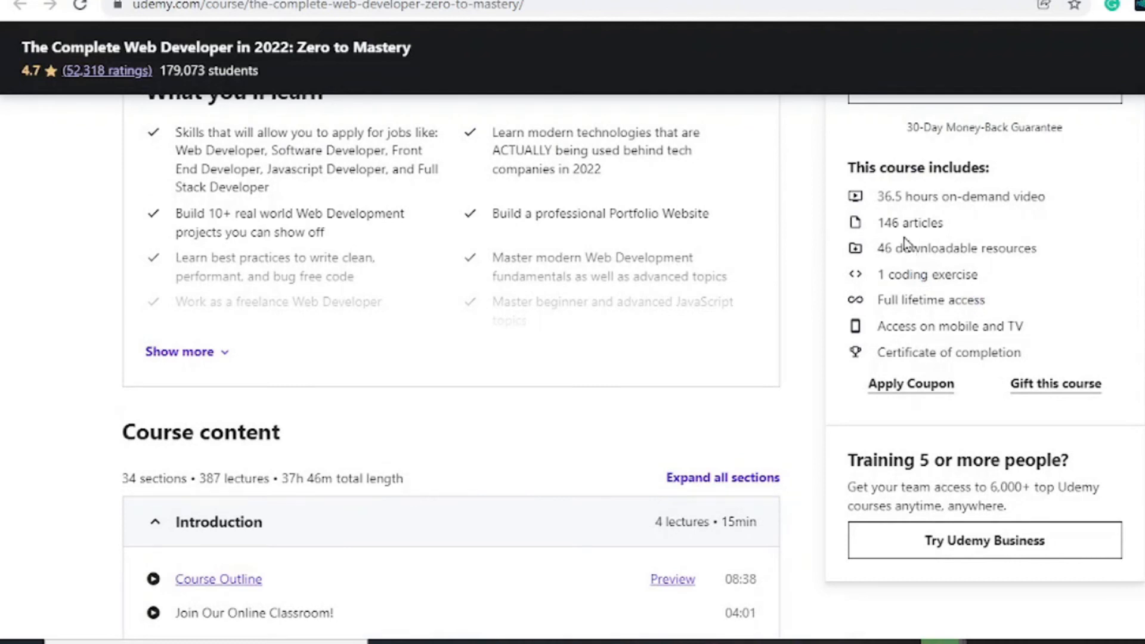
mouse_move(890, 200)
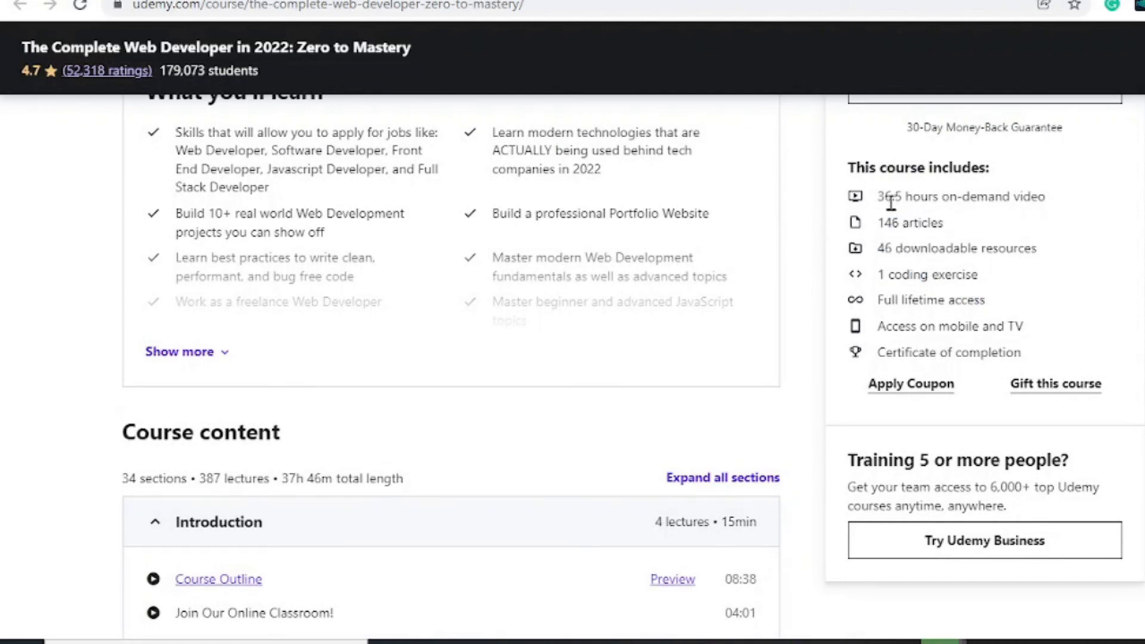
double_click(962, 353)
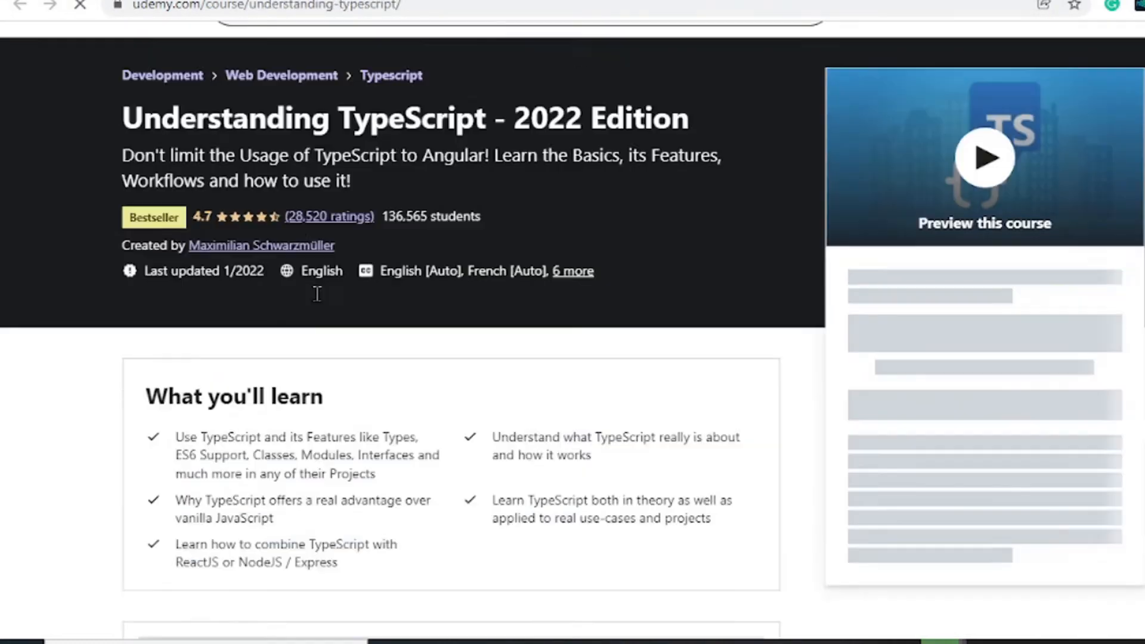
- View the Understanding TypeScript CA$36.99 price and included 15 hours of video and 210 resources
scroll(up, 3)
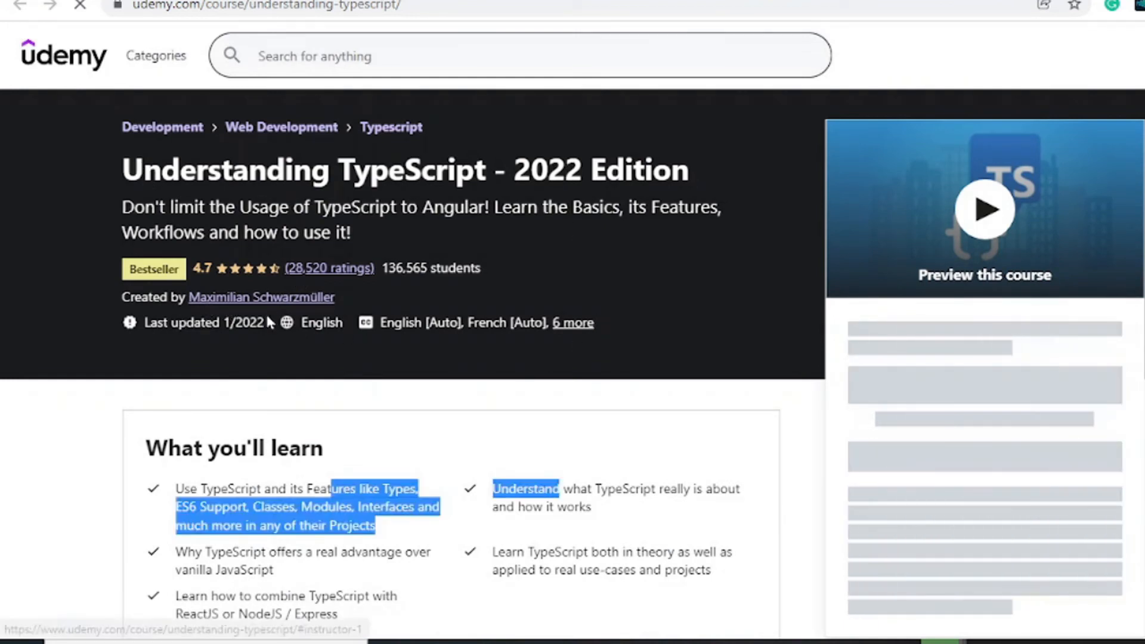
scroll(down, 3)
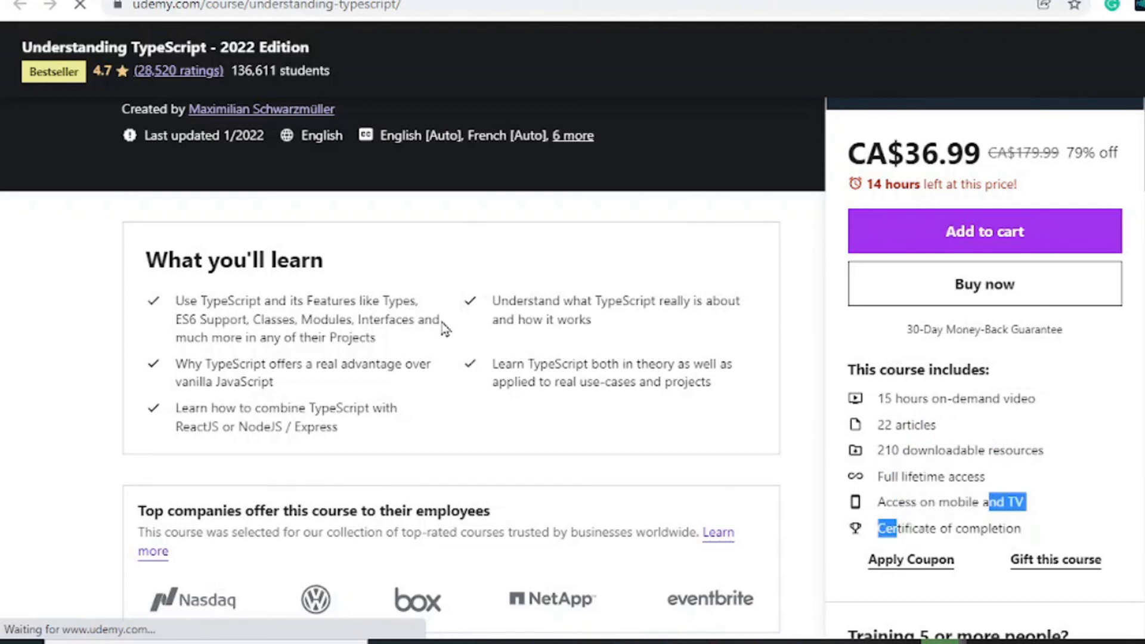
- Expand the TypeScript Basics & Basic Types section and scroll on to the requirements and description
scroll(down, 3)
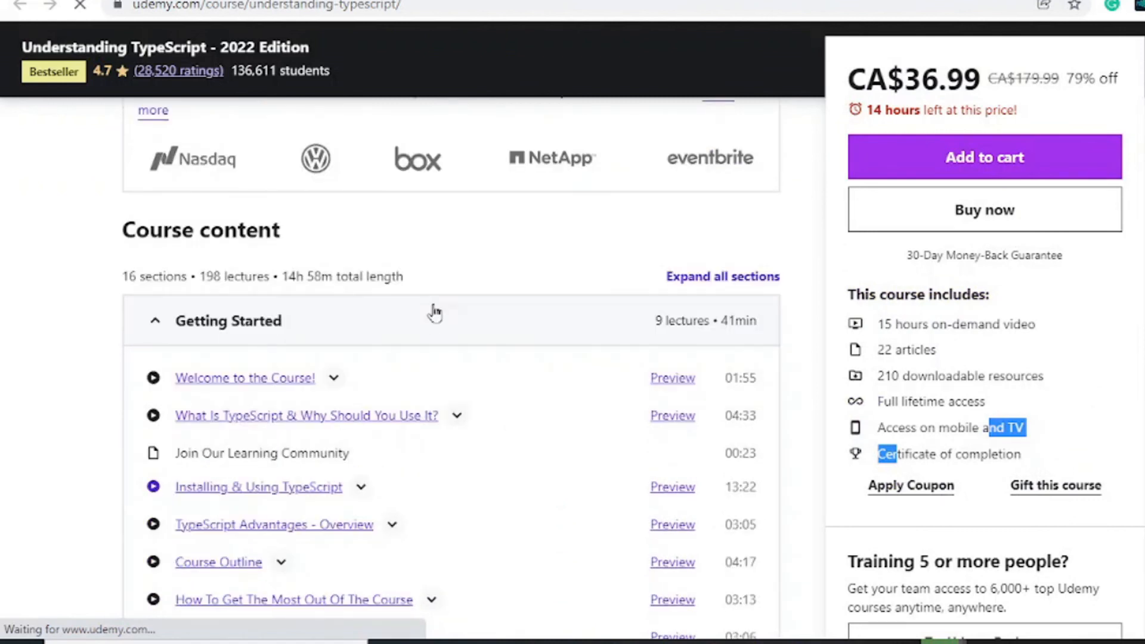
scroll(down, 3)
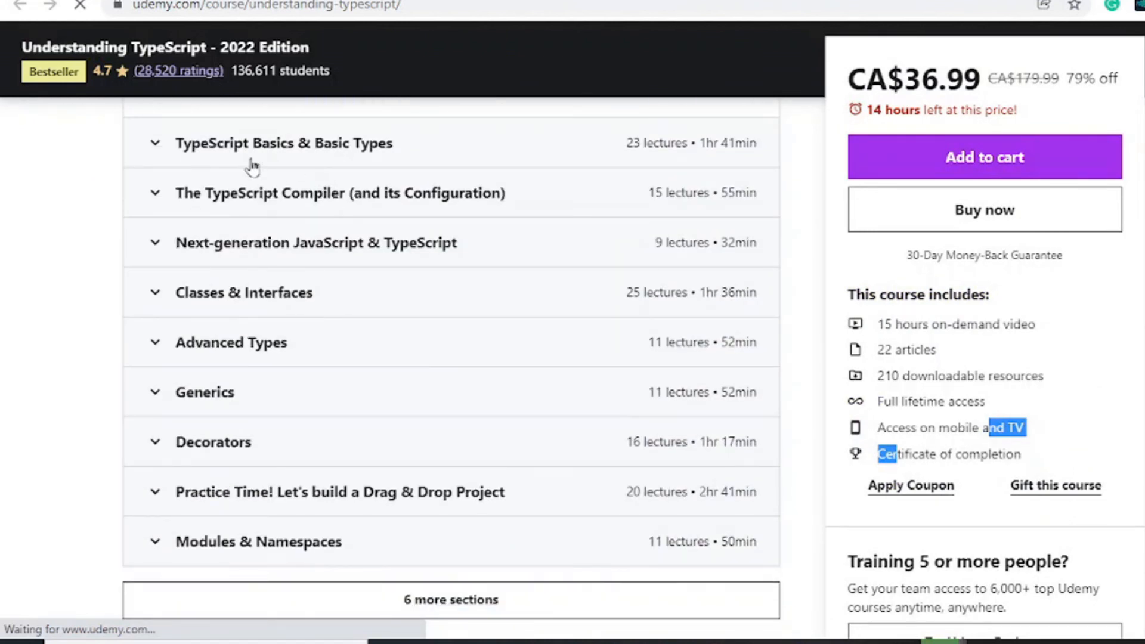
click(284, 142)
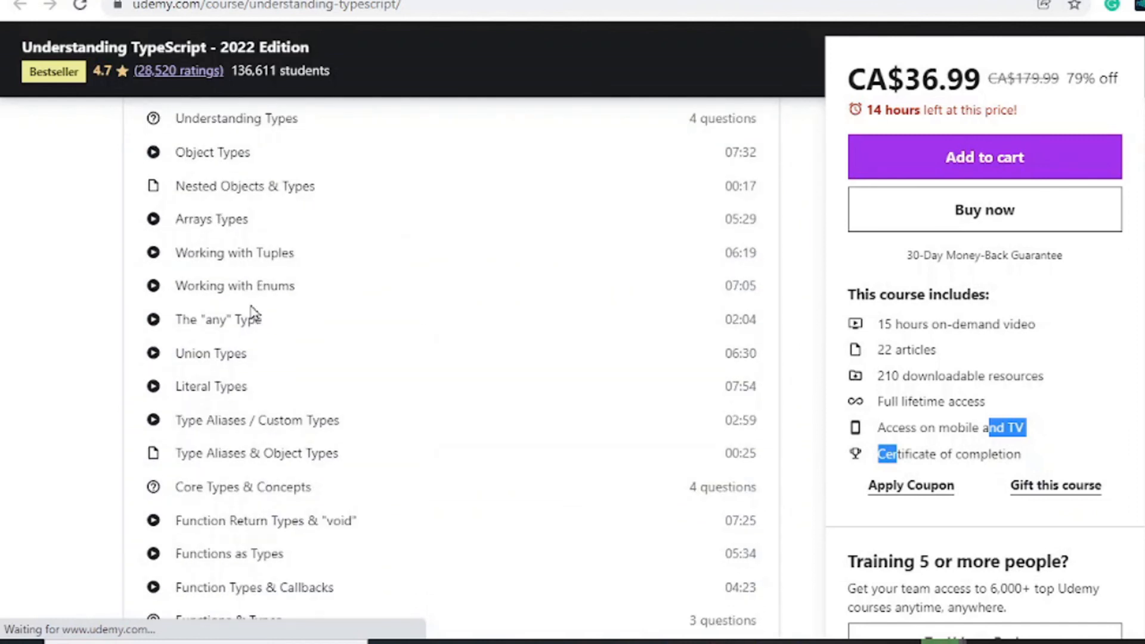
scroll(down, 3)
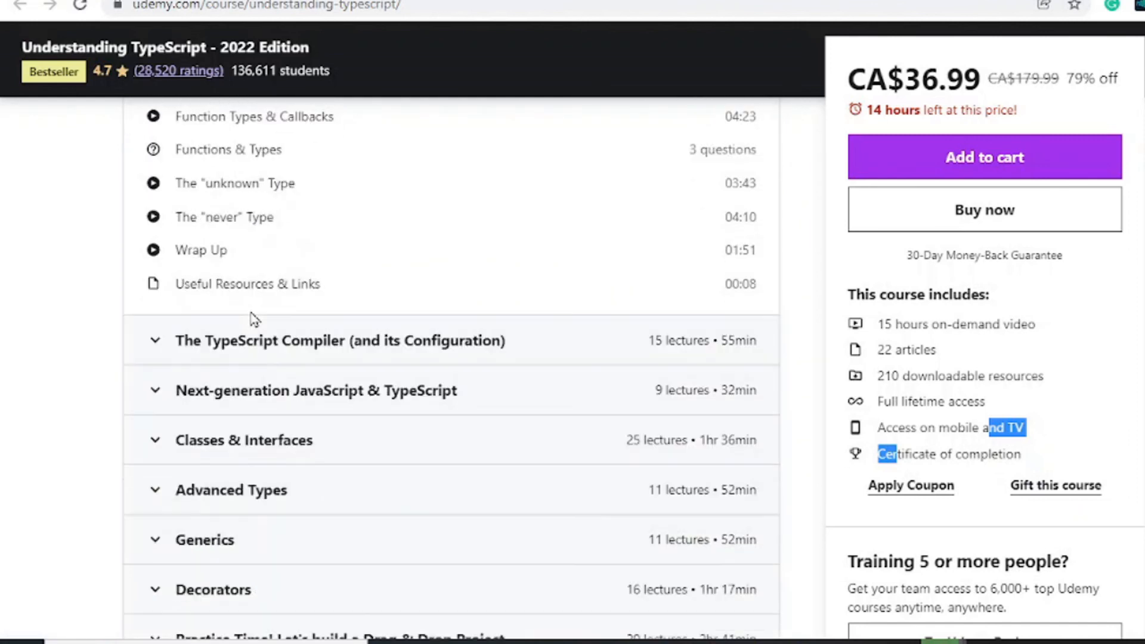
scroll(down, 3)
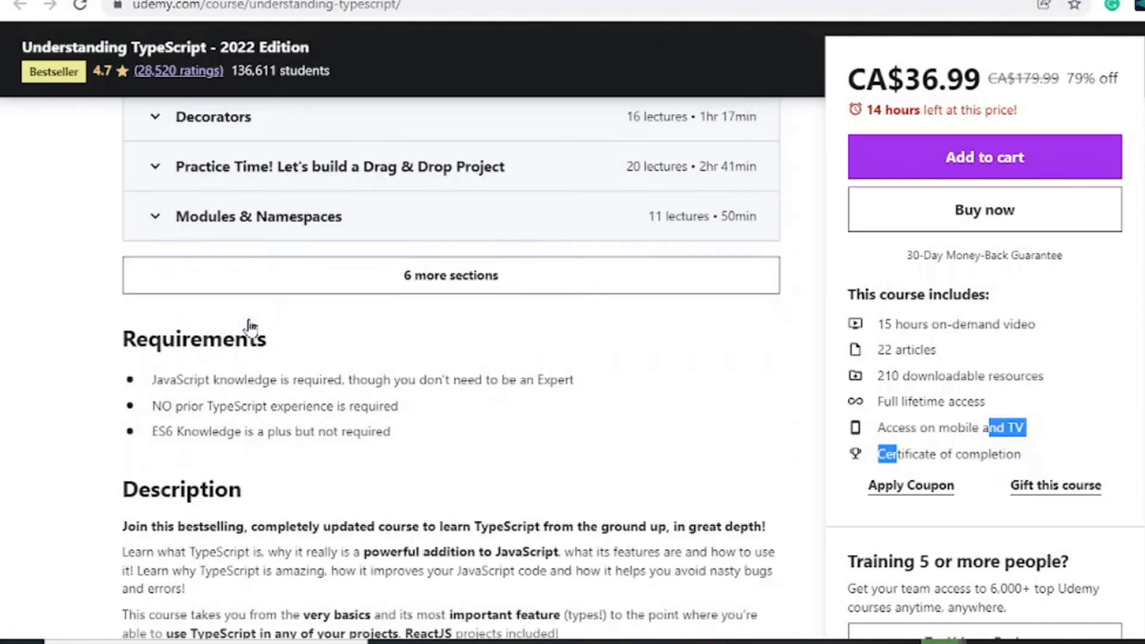
- Scroll through the Understanding TypeScript description, featured review and student reviews, then back up to the overview
scroll(down, 3)
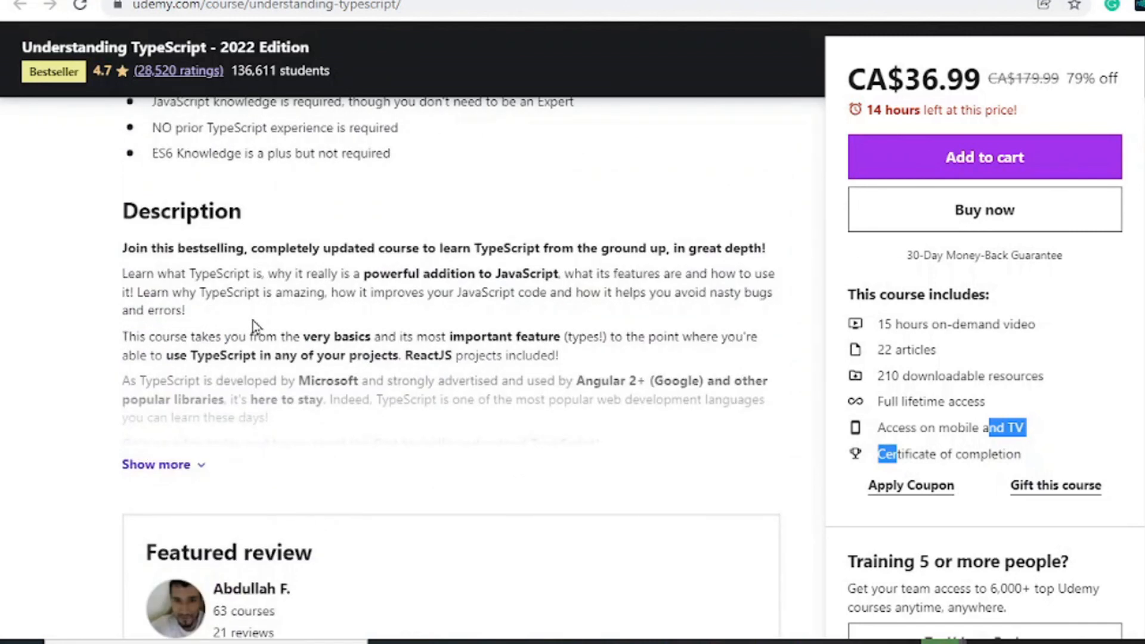
scroll(down, 3)
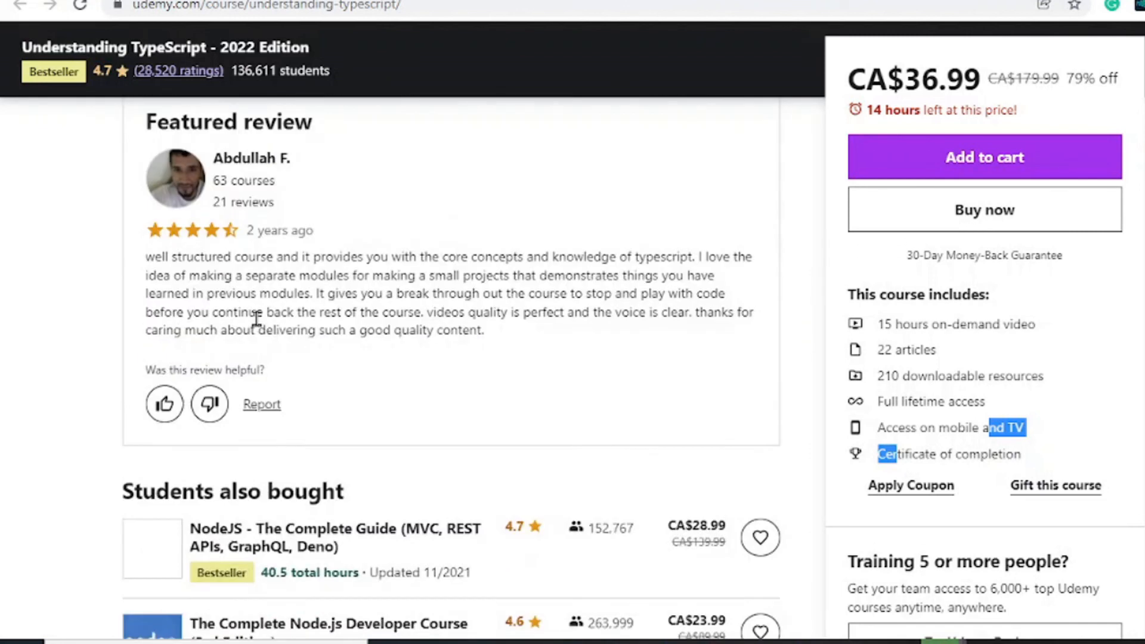
scroll(down, 3)
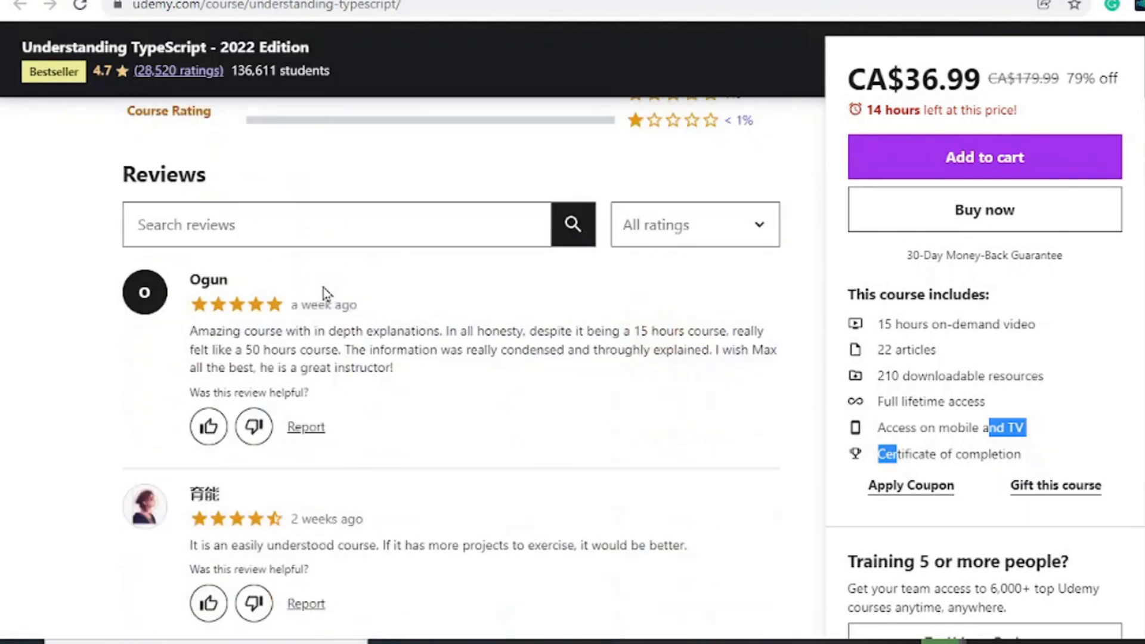
scroll(down, 3)
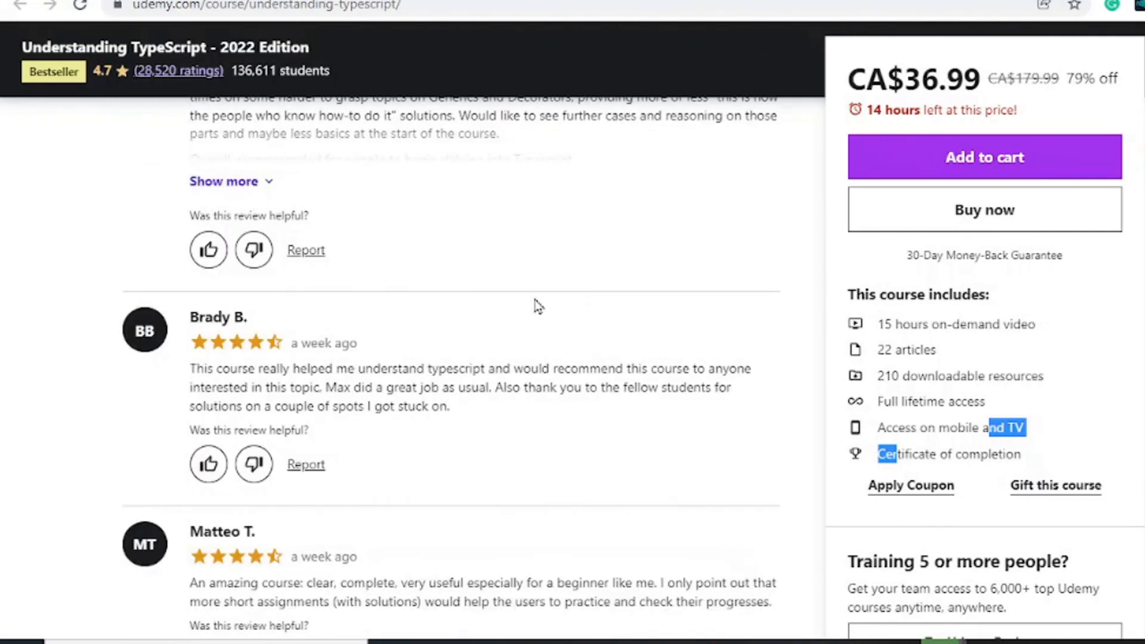
scroll(down, 3)
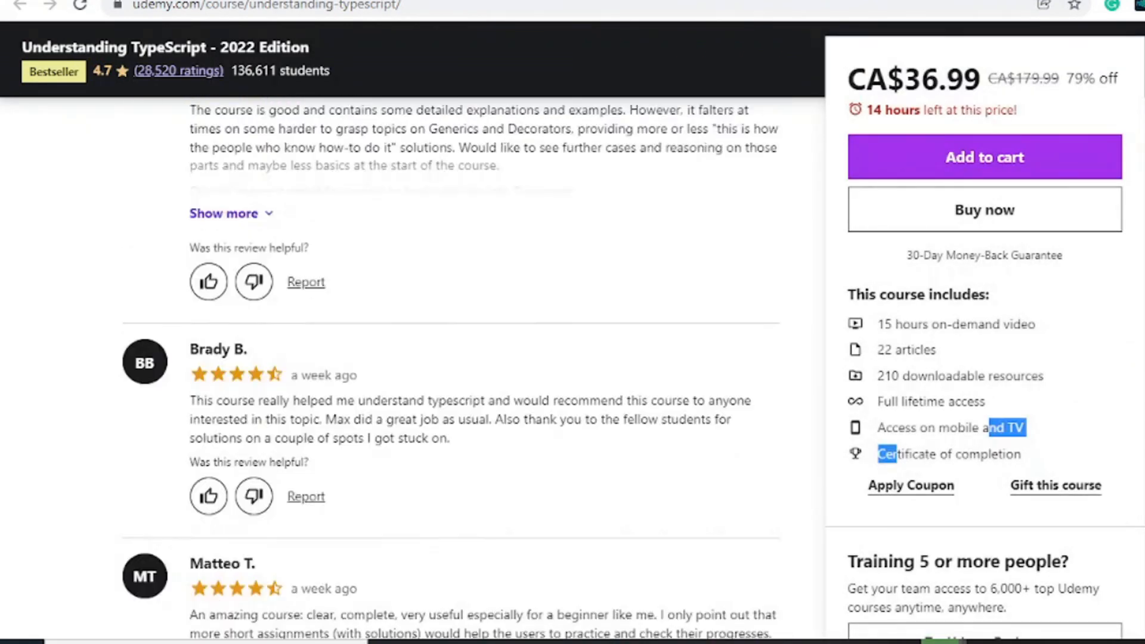
scroll(up, 3)
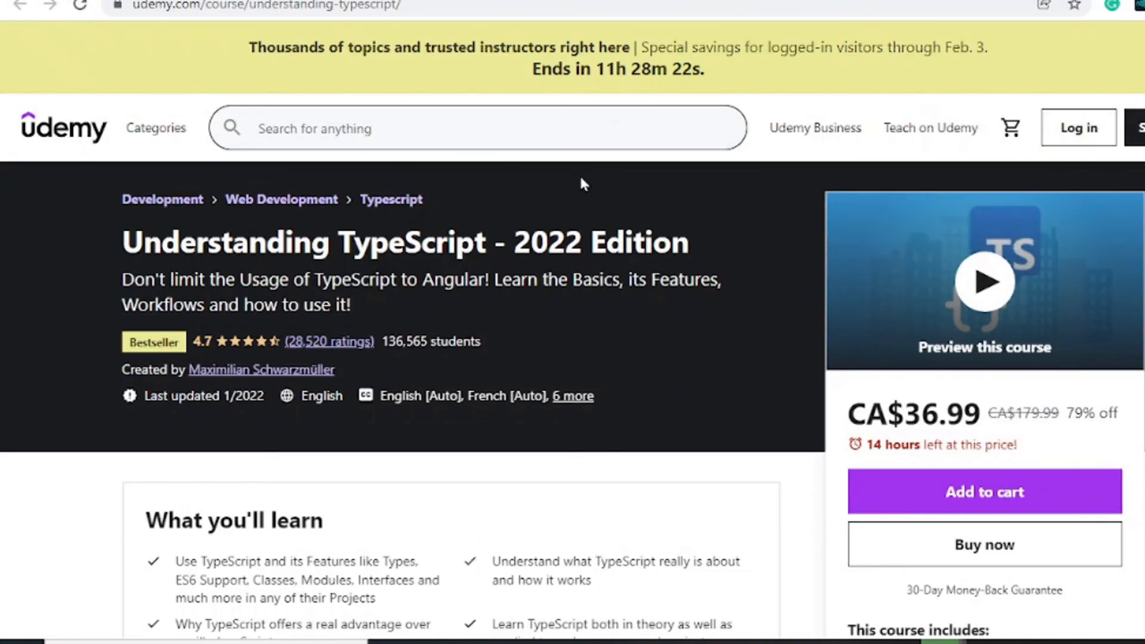
scroll(down, 3)
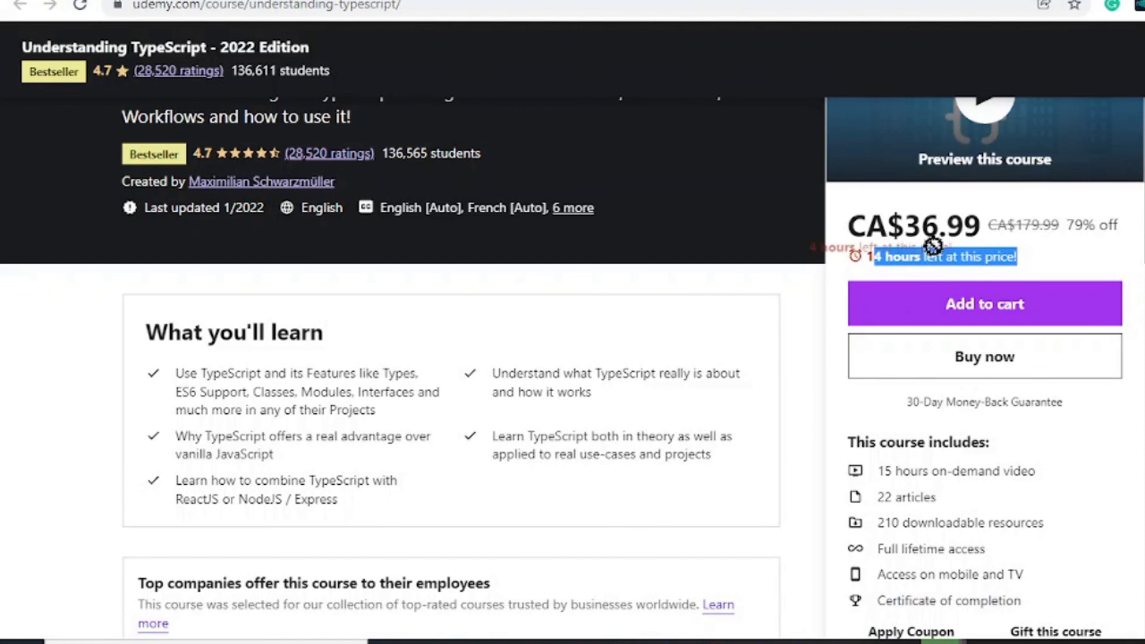
scroll(up, 3)
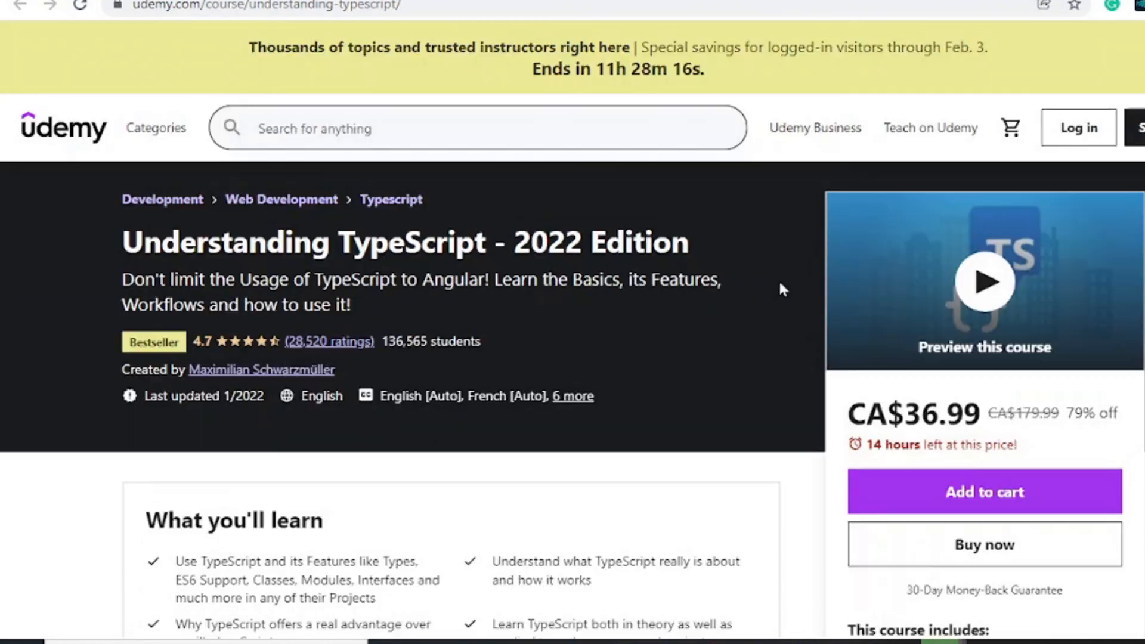
mouse_move(594, 208)
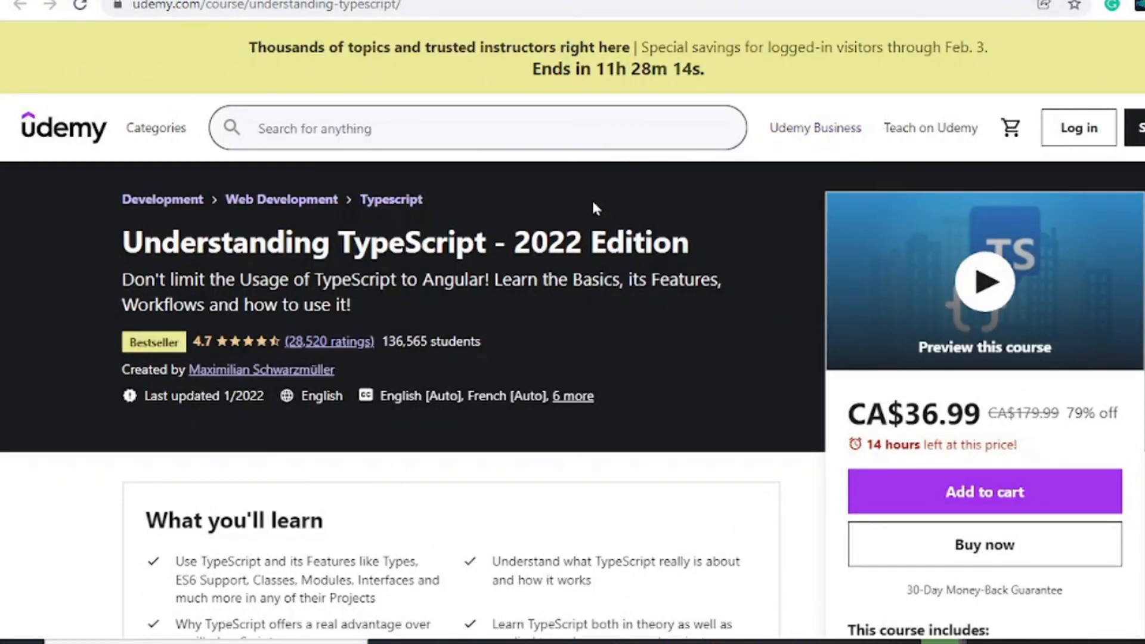
mouse_move(664, 375)
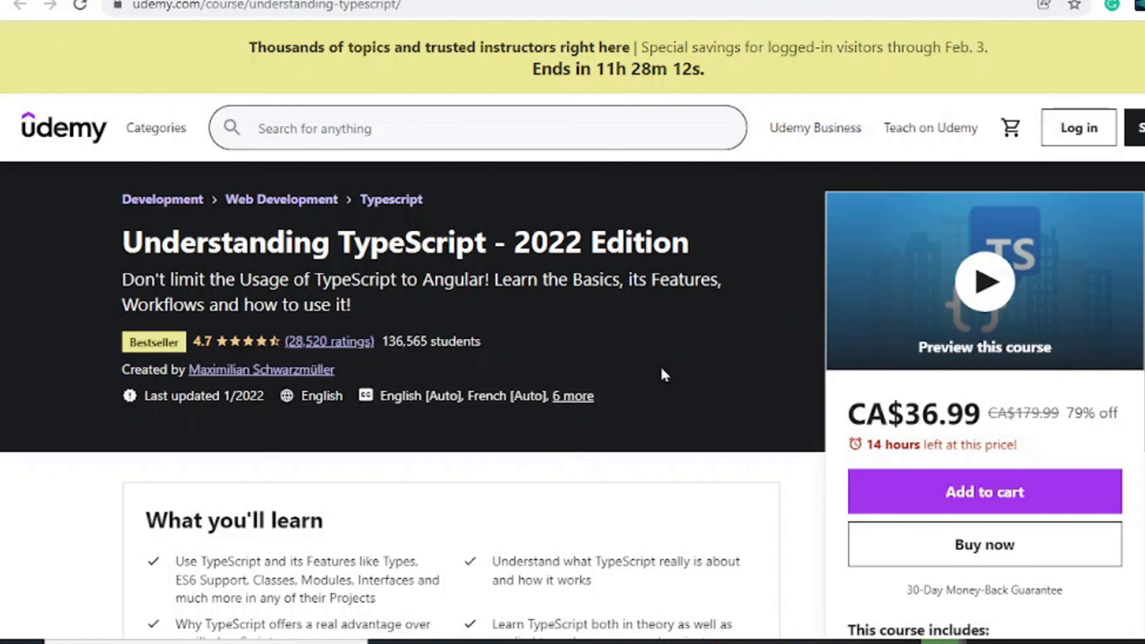